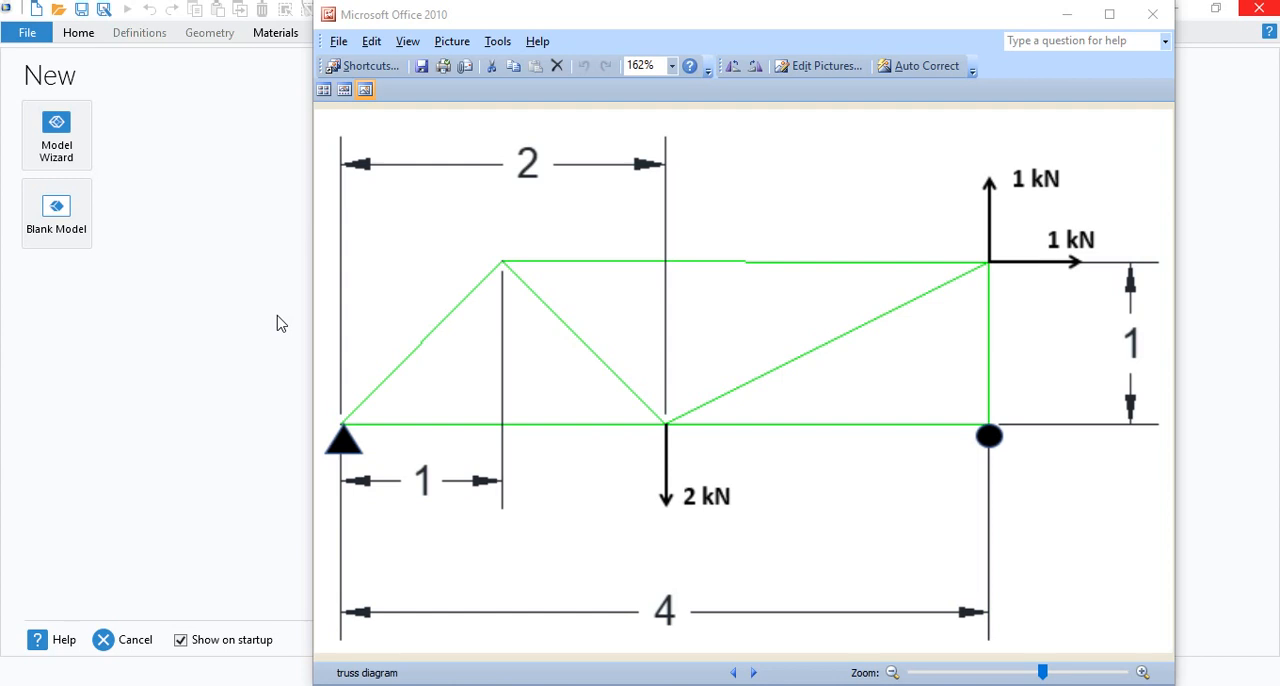
mouse_move(232, 340)
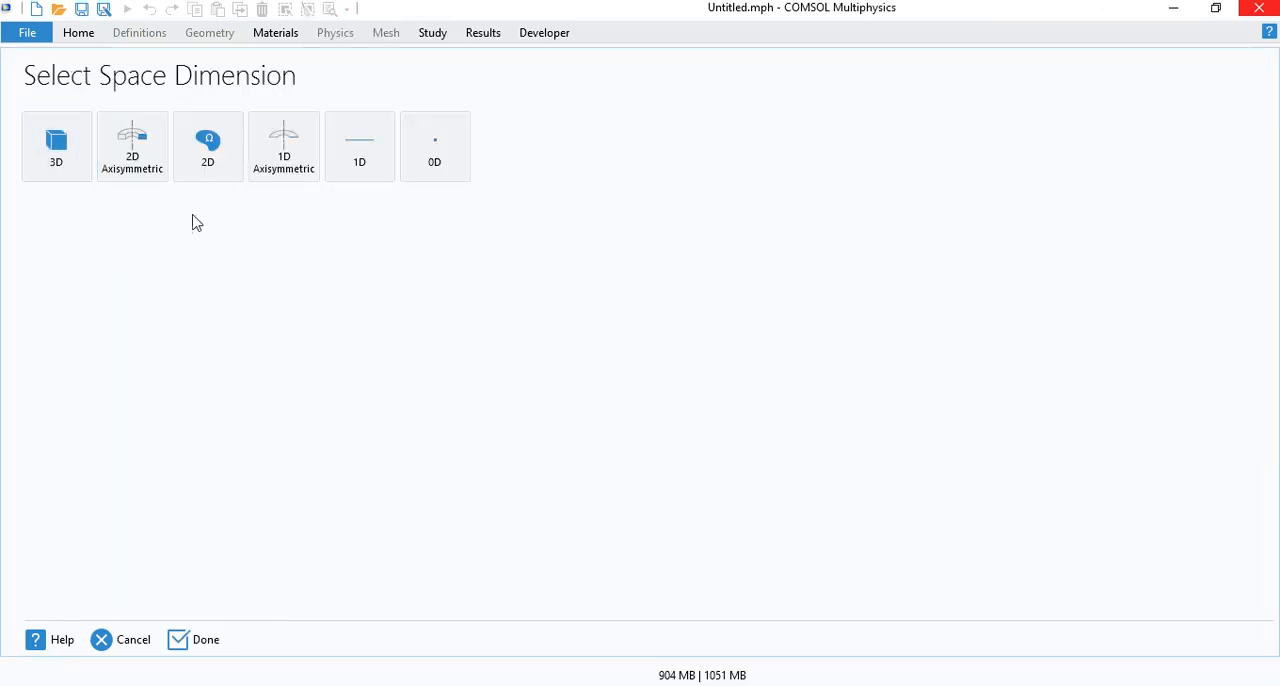
- Choose a 2D model space, add the Truss physics interface and a Stationary study
click(208, 144)
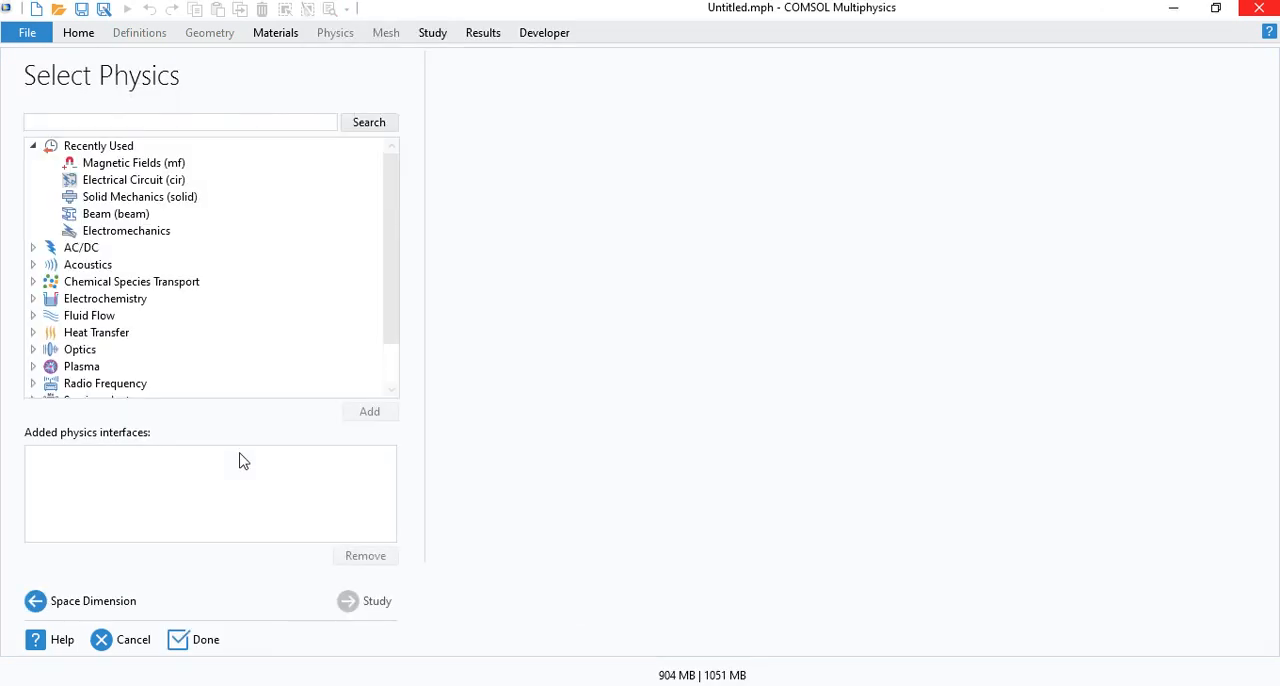
mouse_move(224, 432)
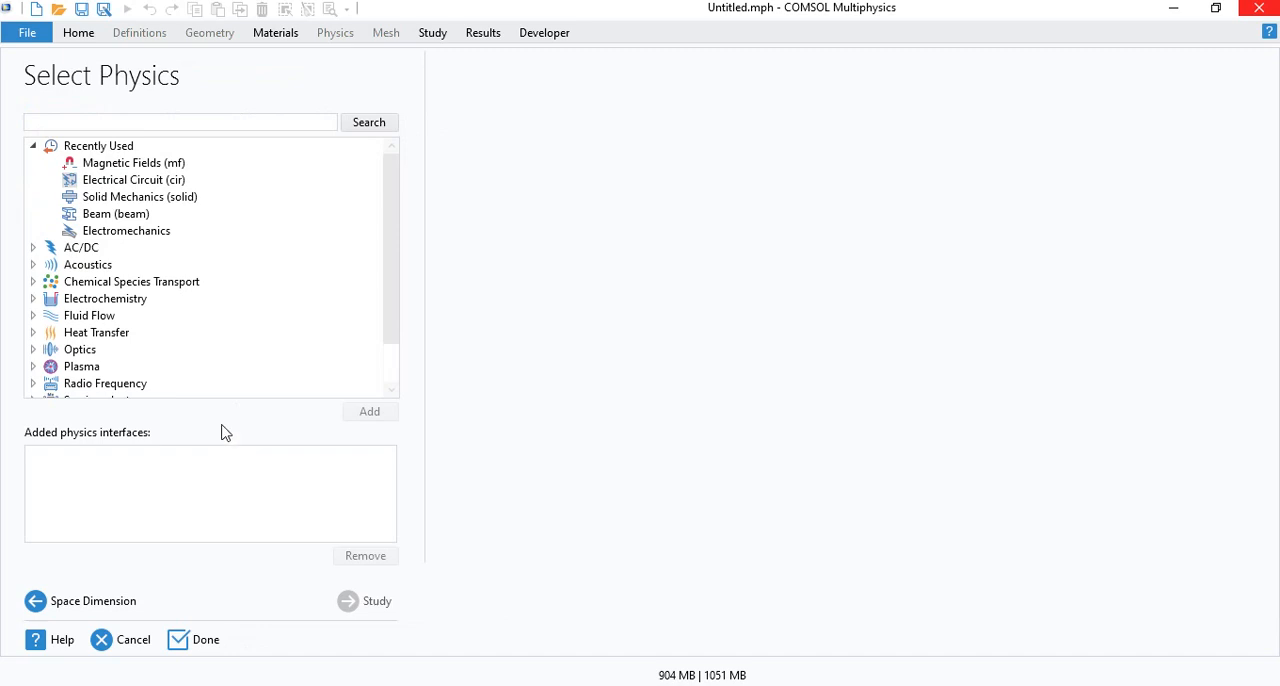
mouse_move(396, 236)
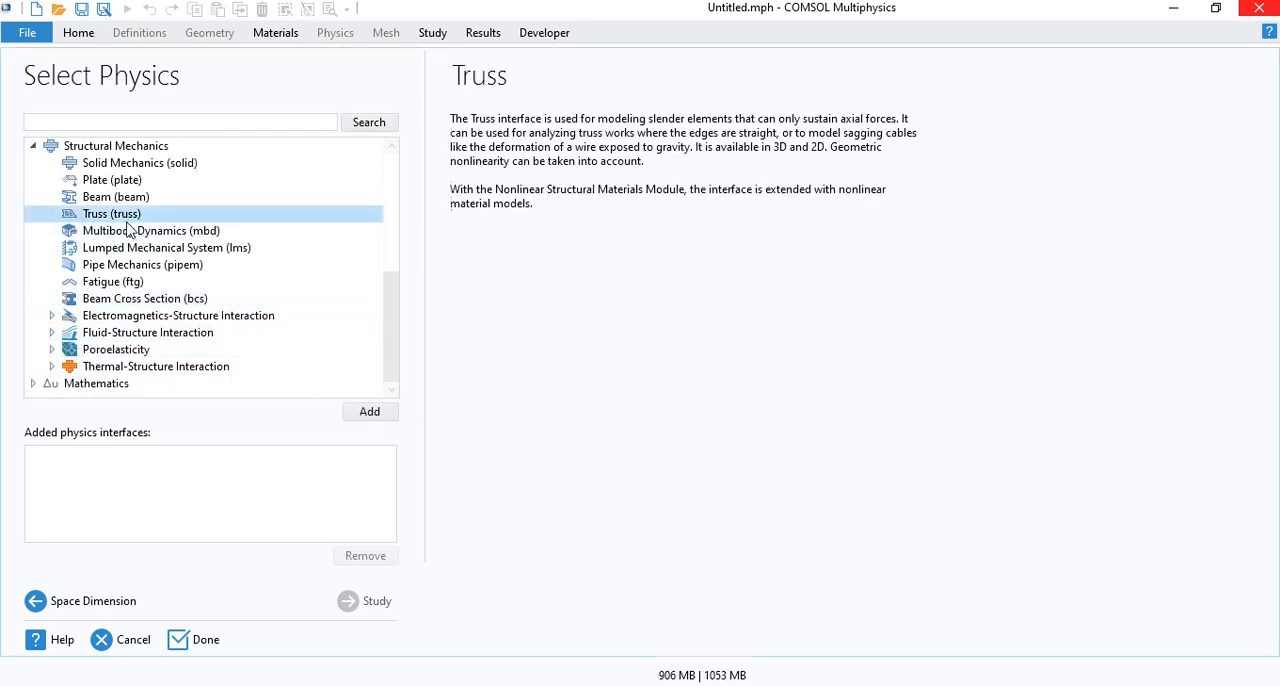
click(368, 412)
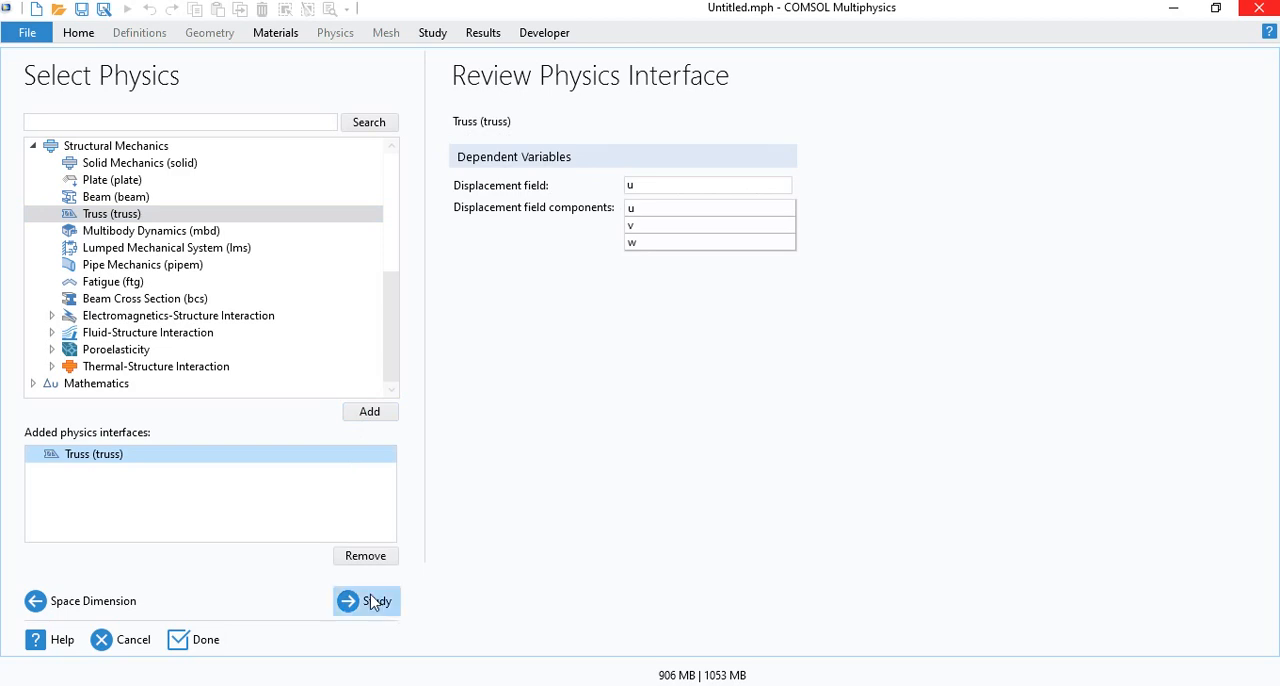
click(366, 600)
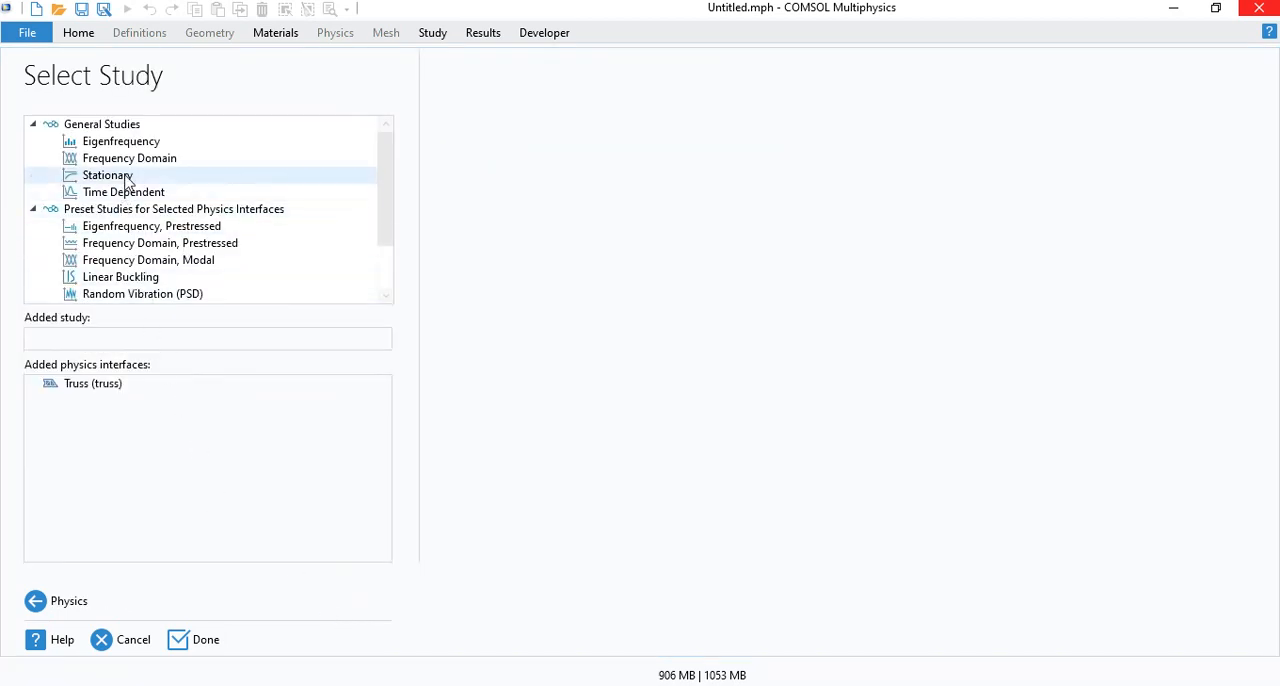
click(106, 174)
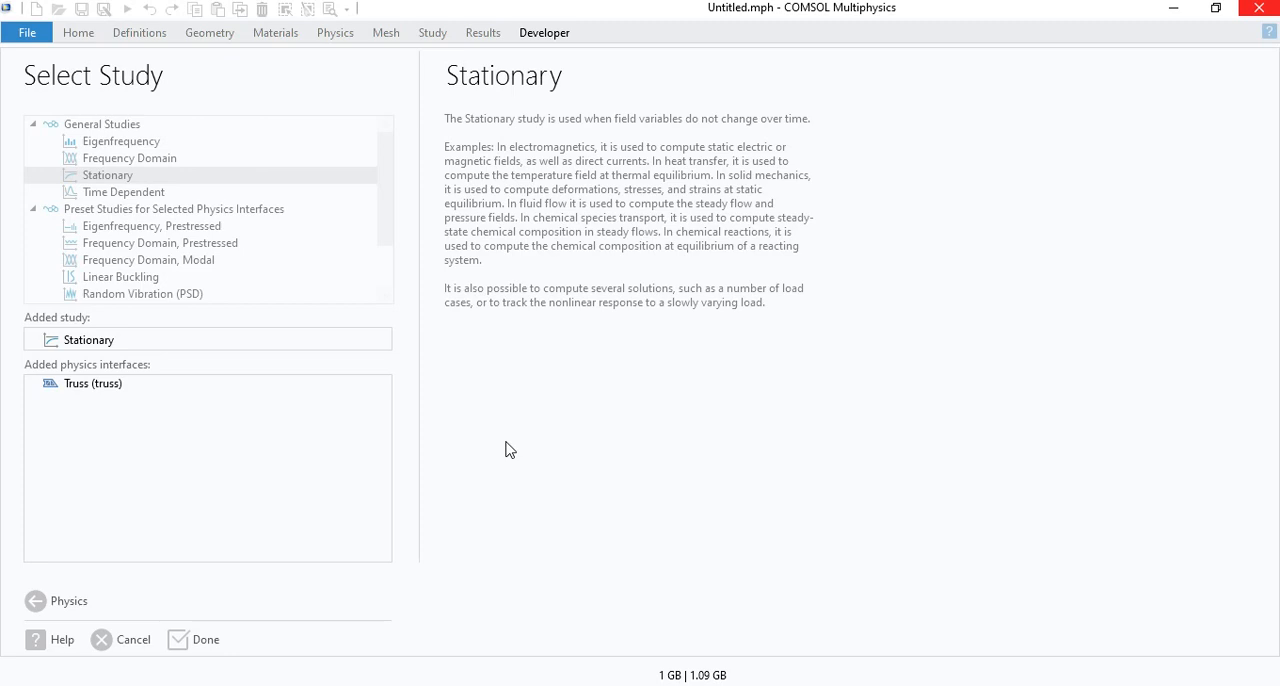
- Create the model and draw coordinate-specified segments (0,0)–(4,0) and (0,0)–(1,1)
click(204, 640)
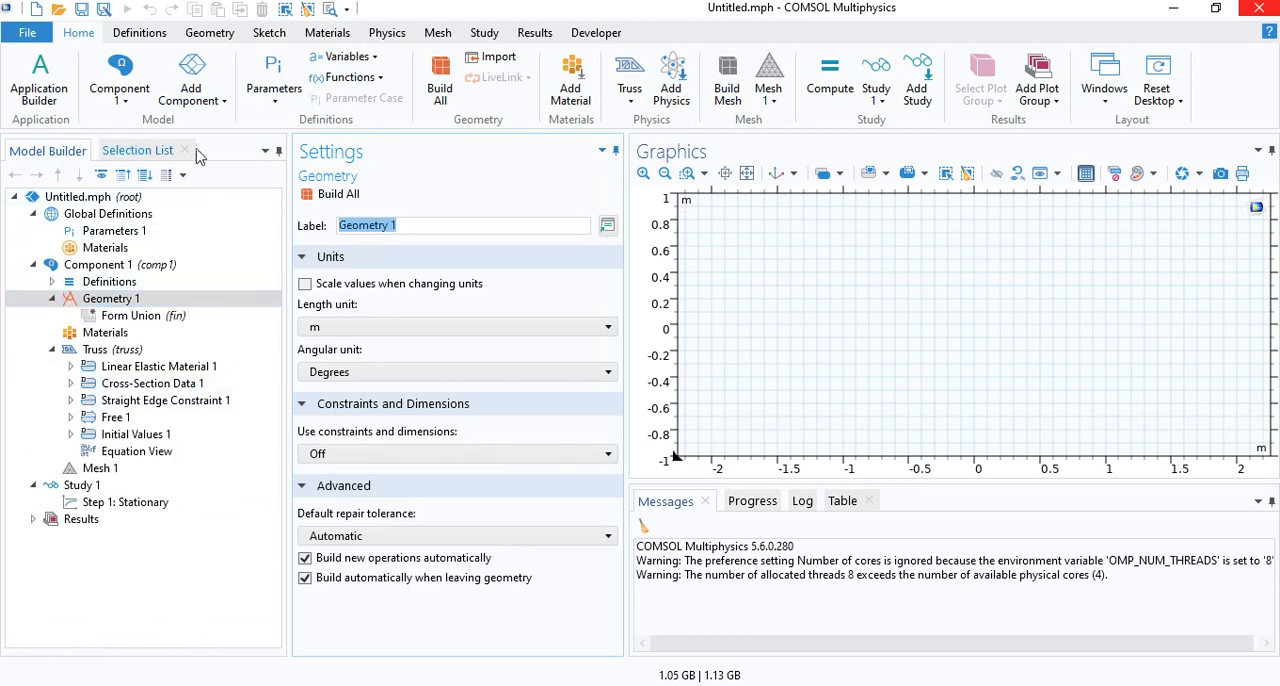
click(208, 32)
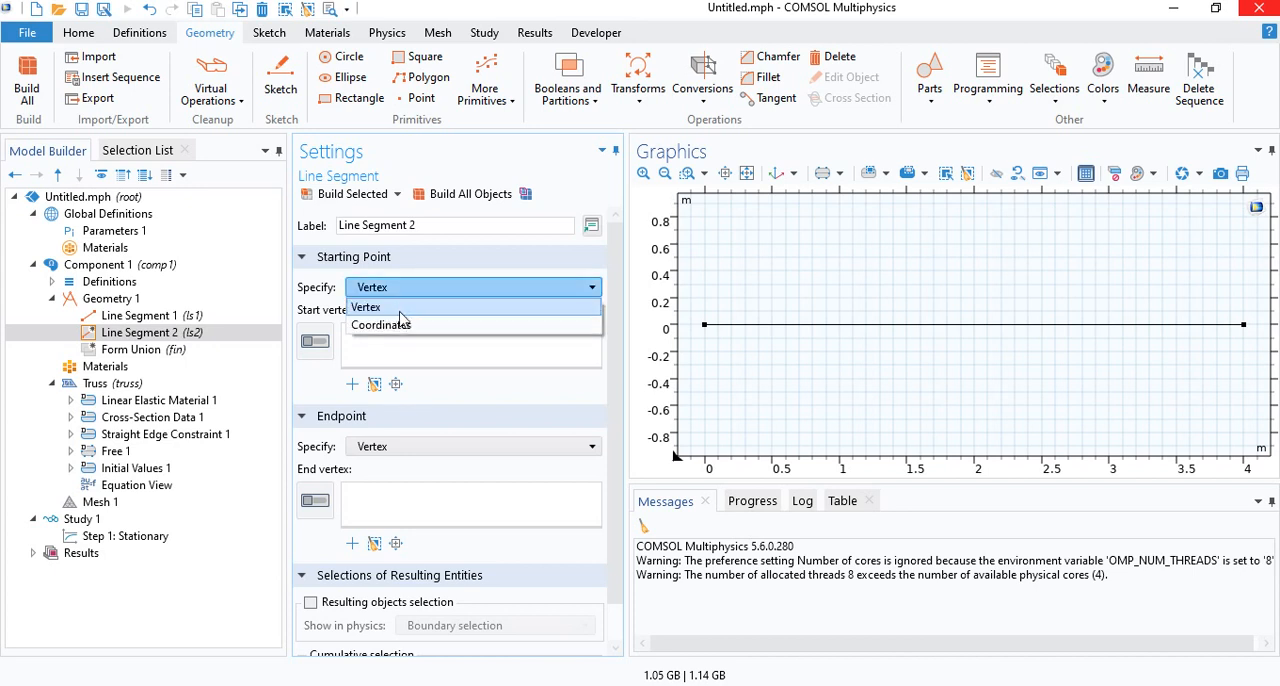
click(380, 324)
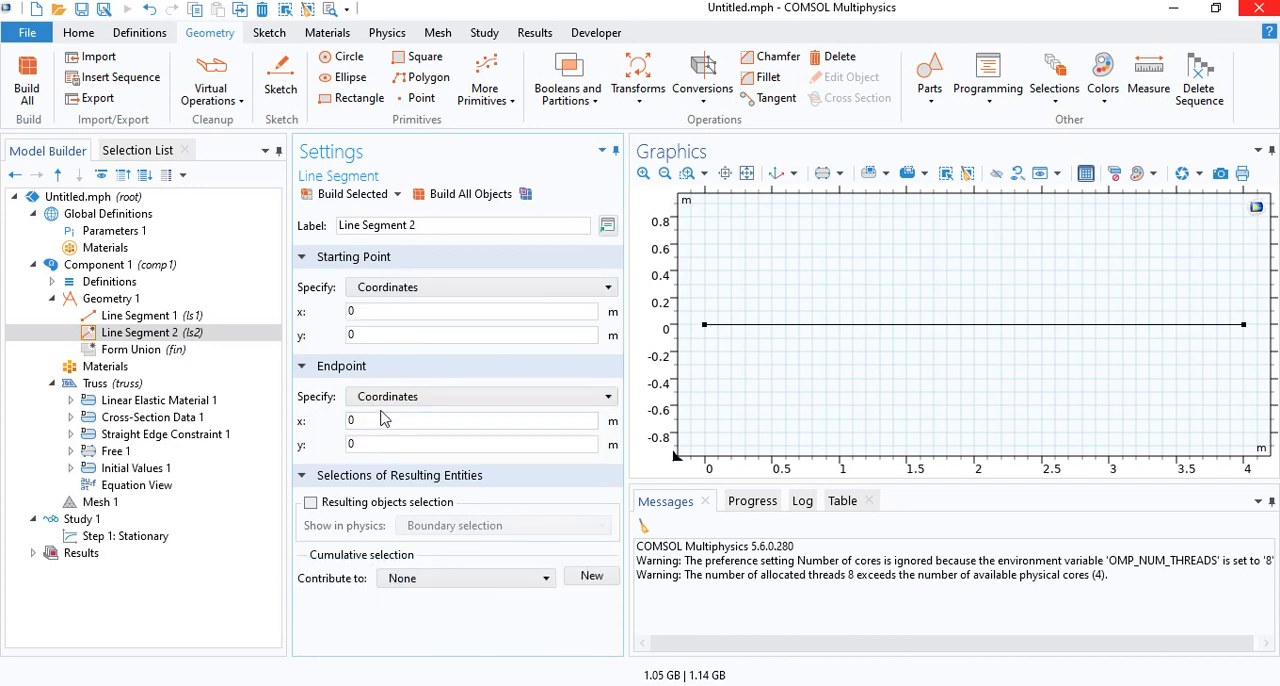
text(1)
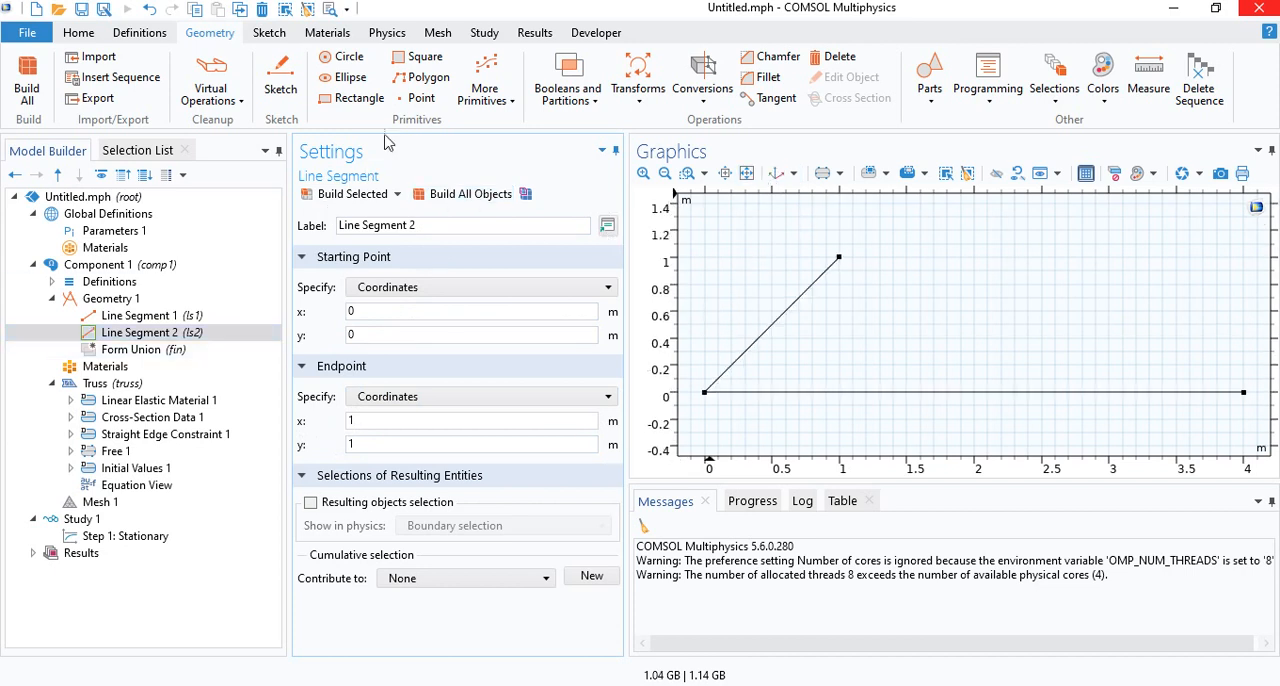
mouse_move(390, 276)
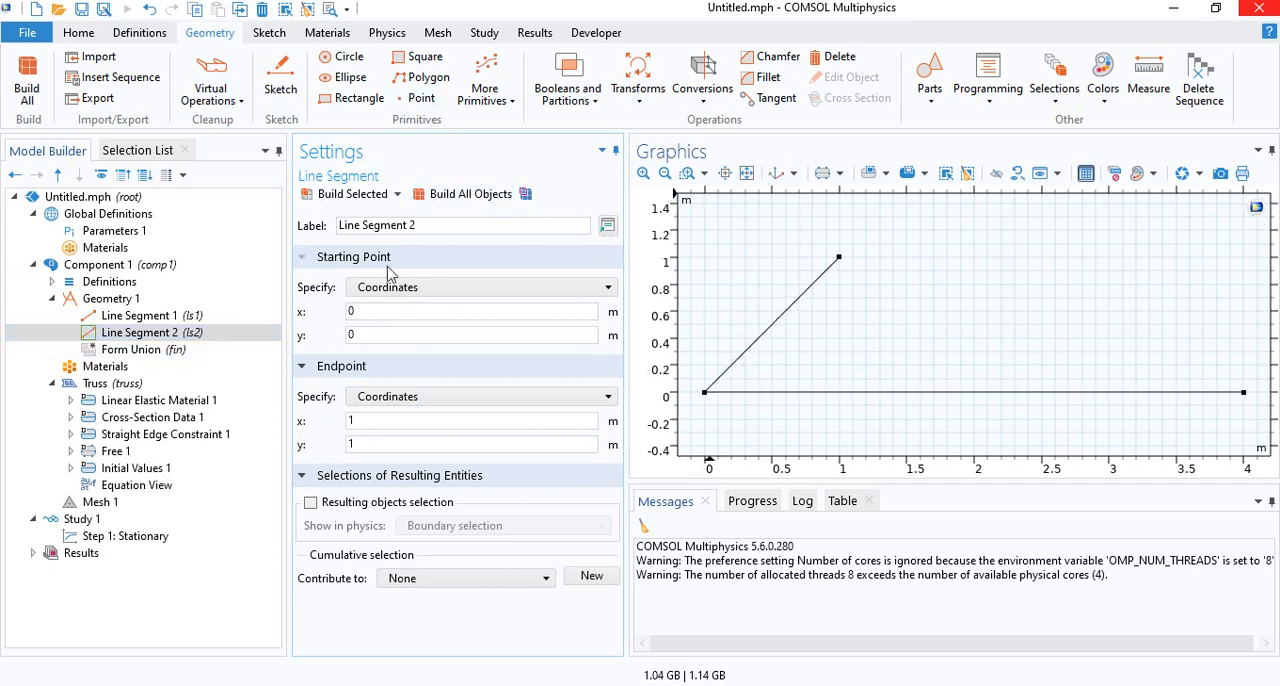
- Add and build a diagonal line segment from (1,1) to (2,0) using coordinates
click(484, 78)
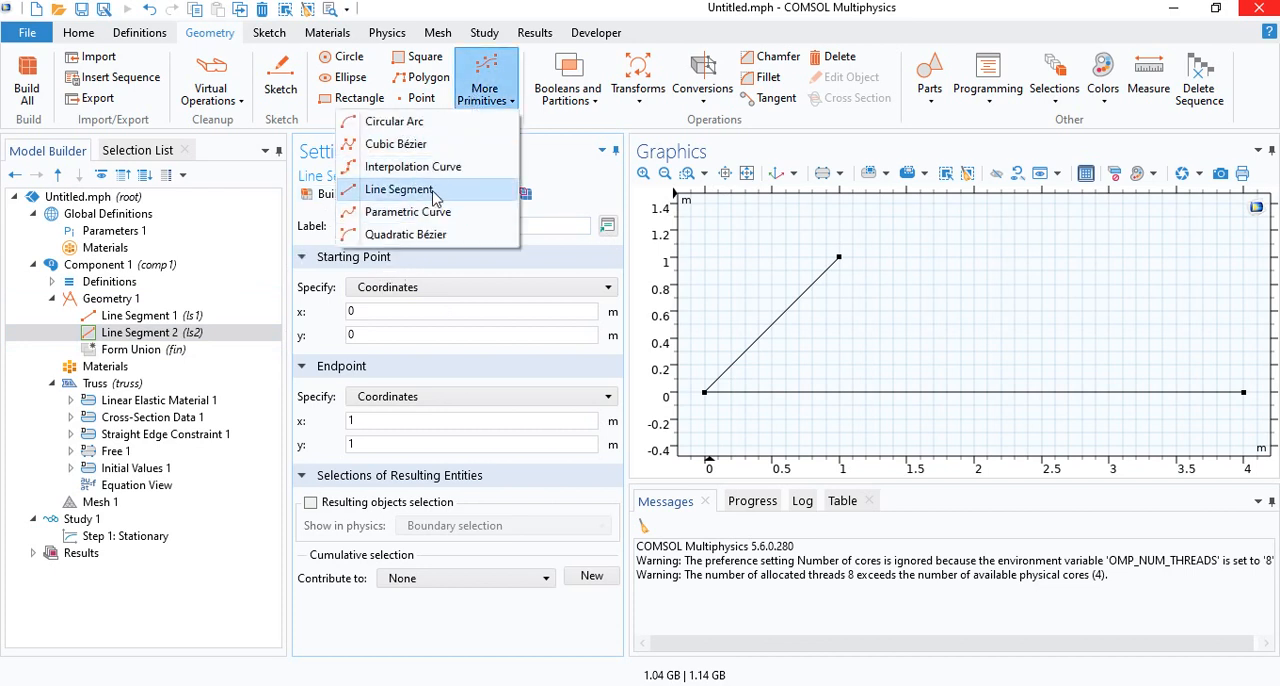
click(400, 188)
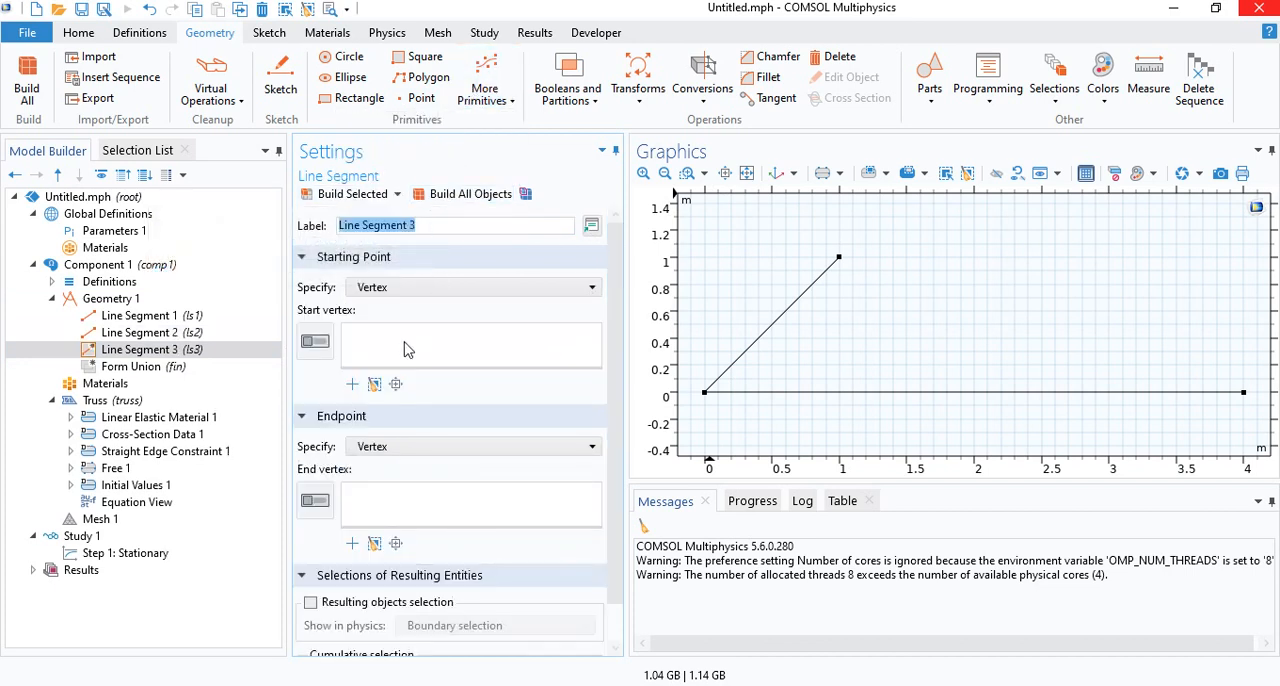
click(472, 288)
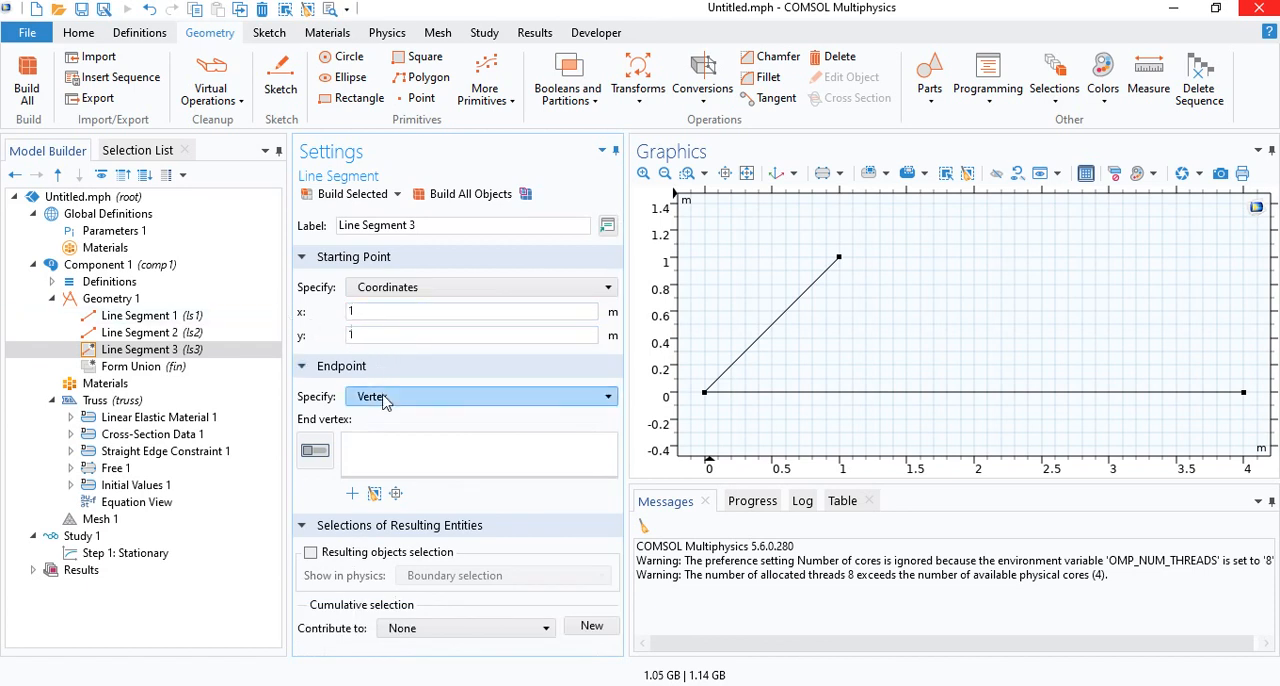
click(480, 396)
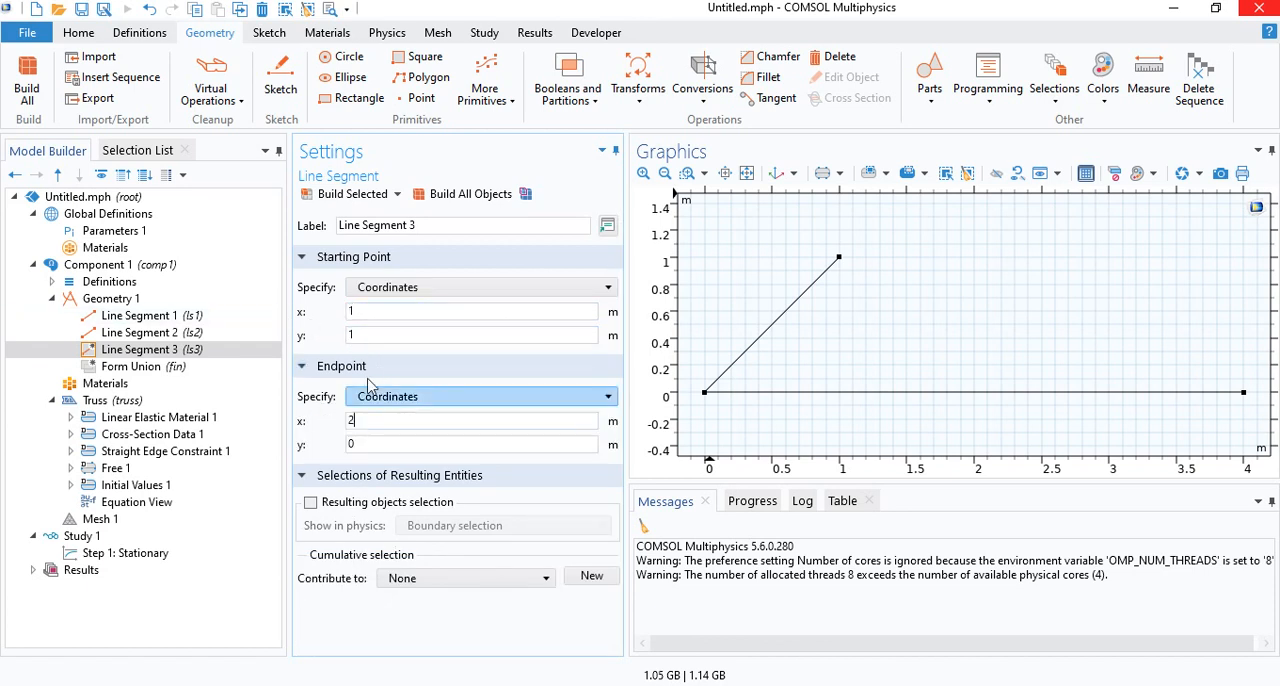
click(344, 194)
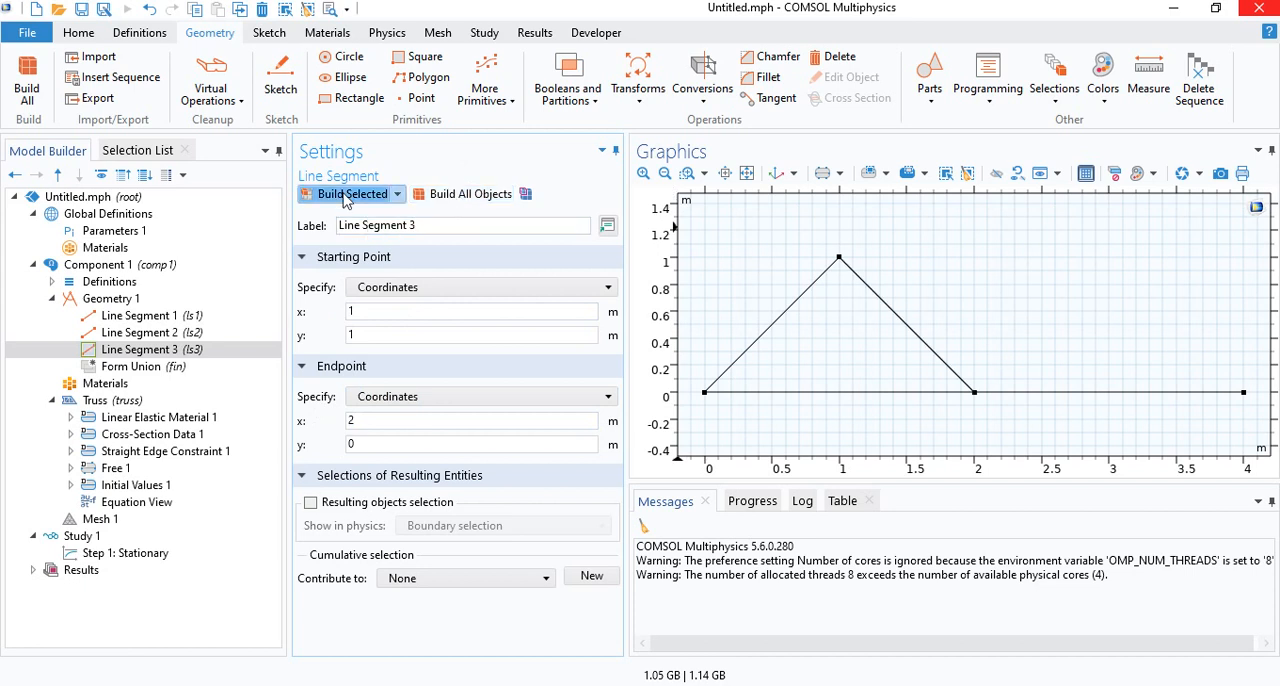
- Add a vertical line segment from (4,0) to (4,1) with coordinate endpoints
click(484, 78)
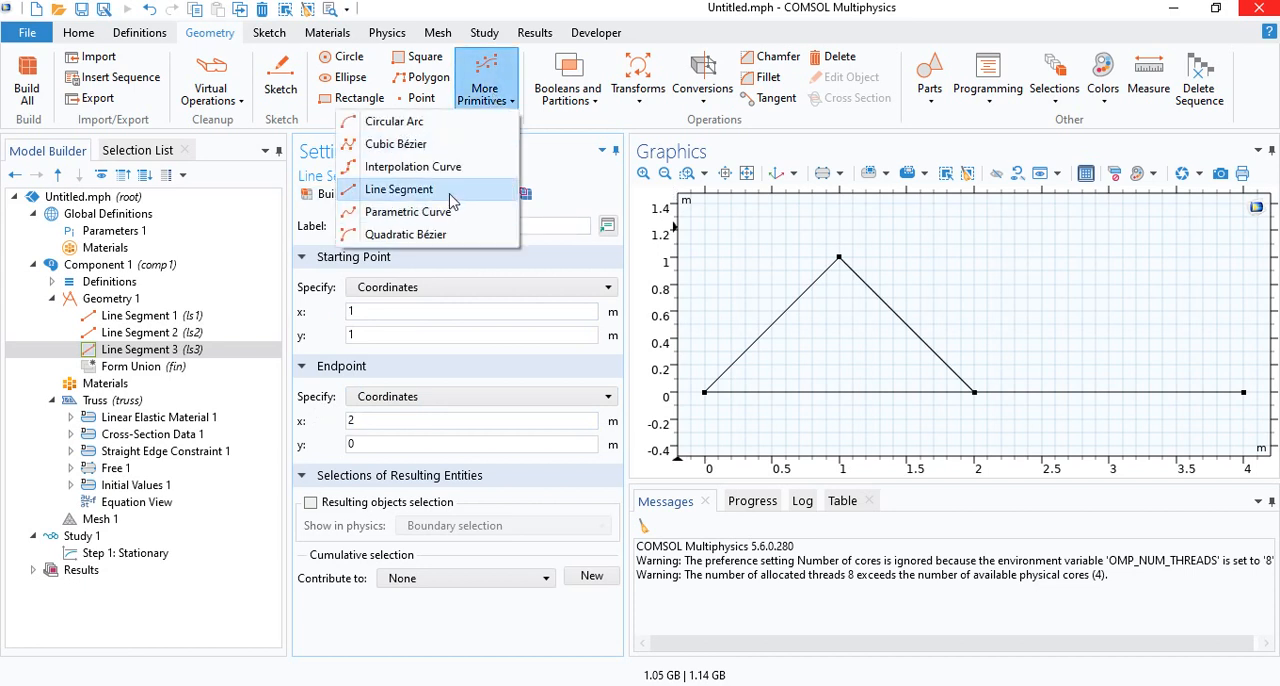
click(398, 188)
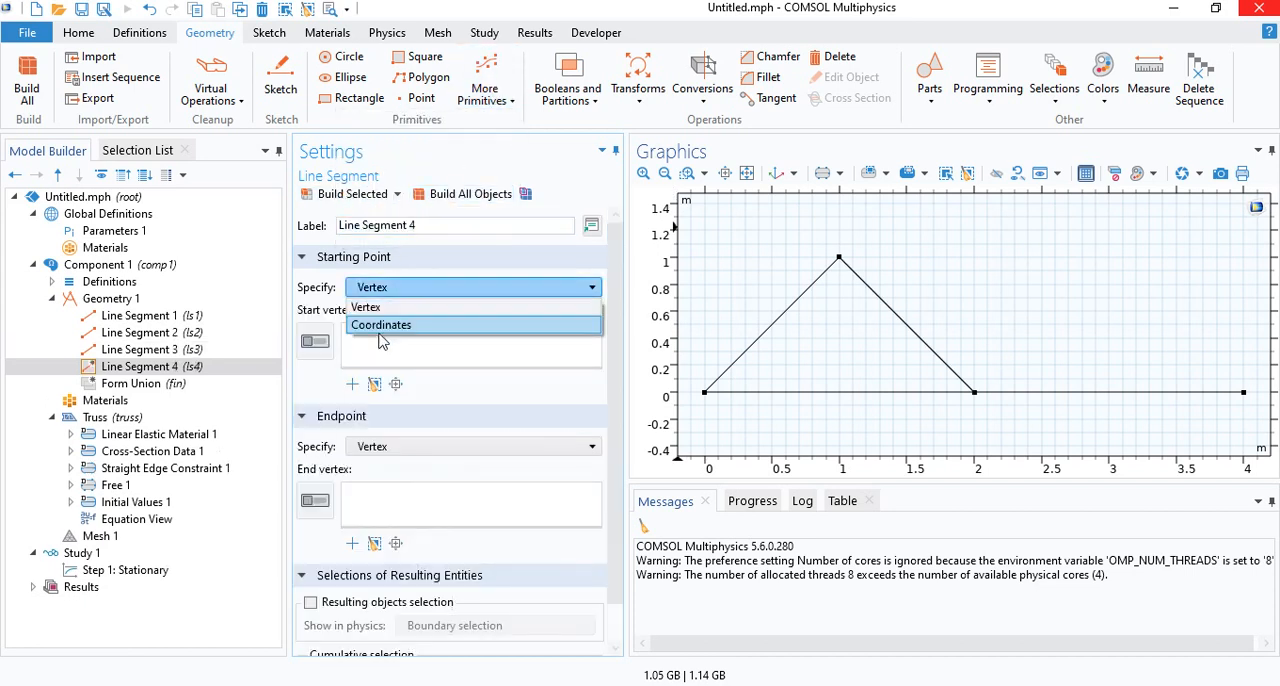
click(380, 324)
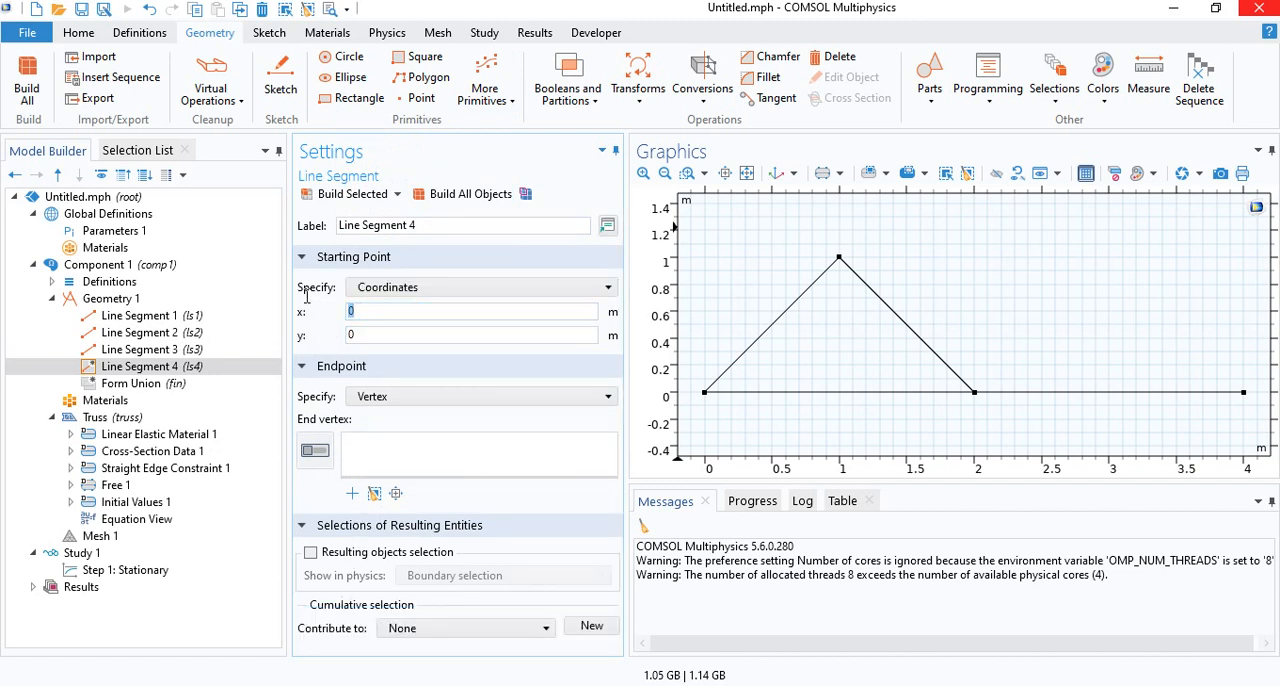
click(480, 396)
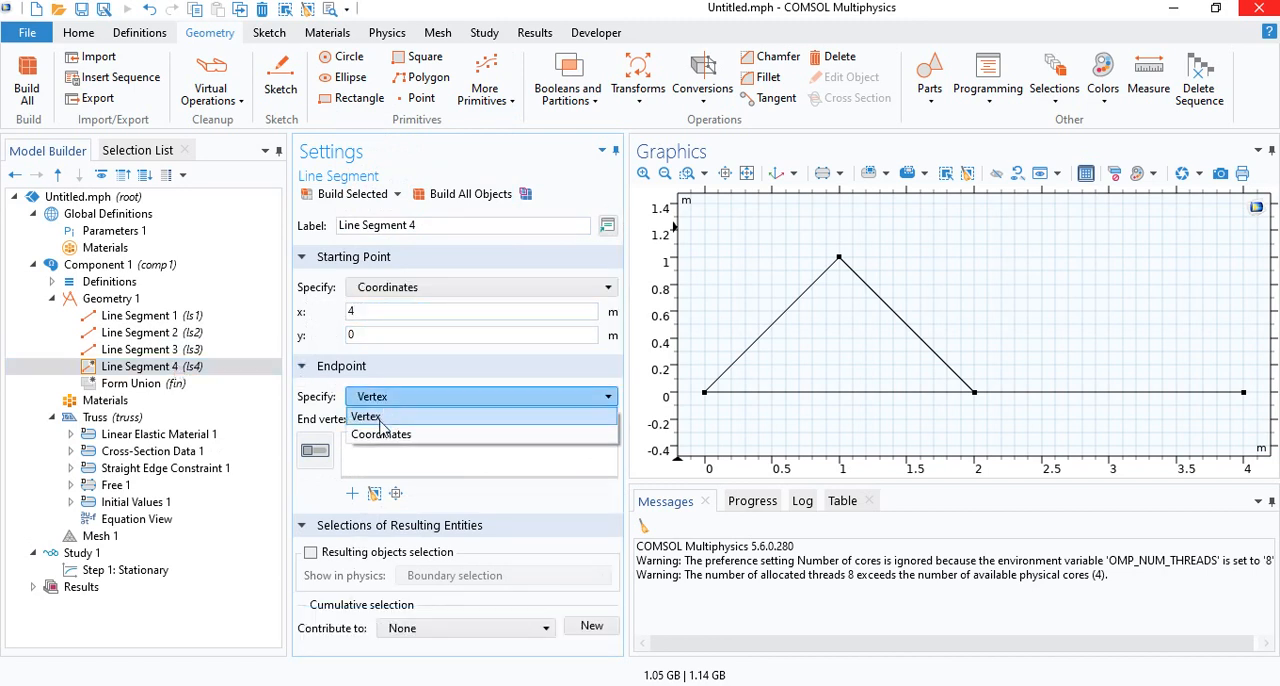
click(380, 434)
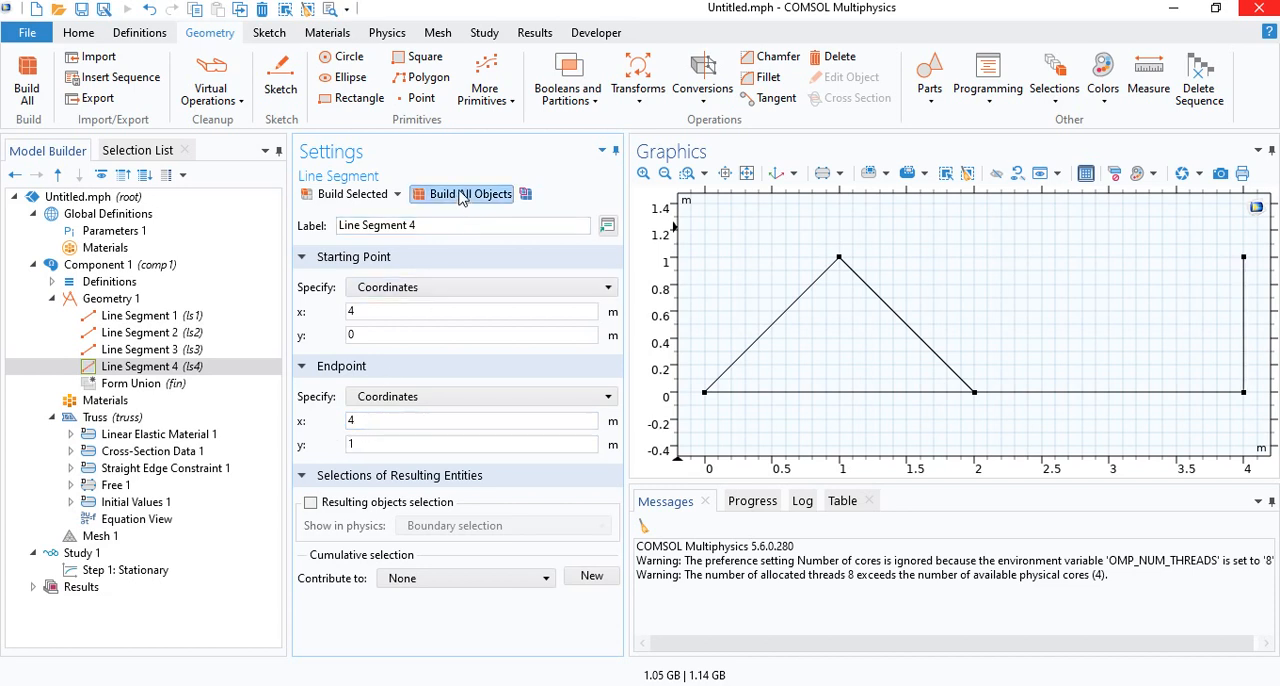
mouse_move(456, 140)
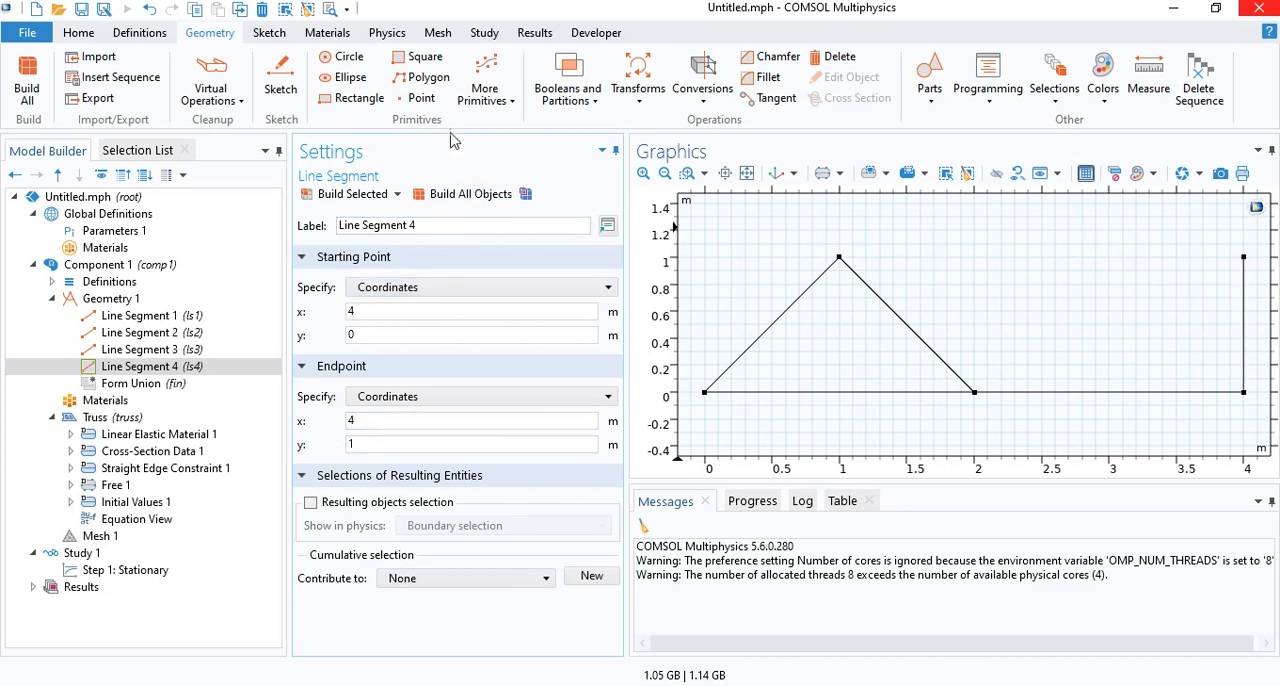
- Add a fifth segment between existing vertices, the diagonal from (2,0) to (4,1)
click(484, 80)
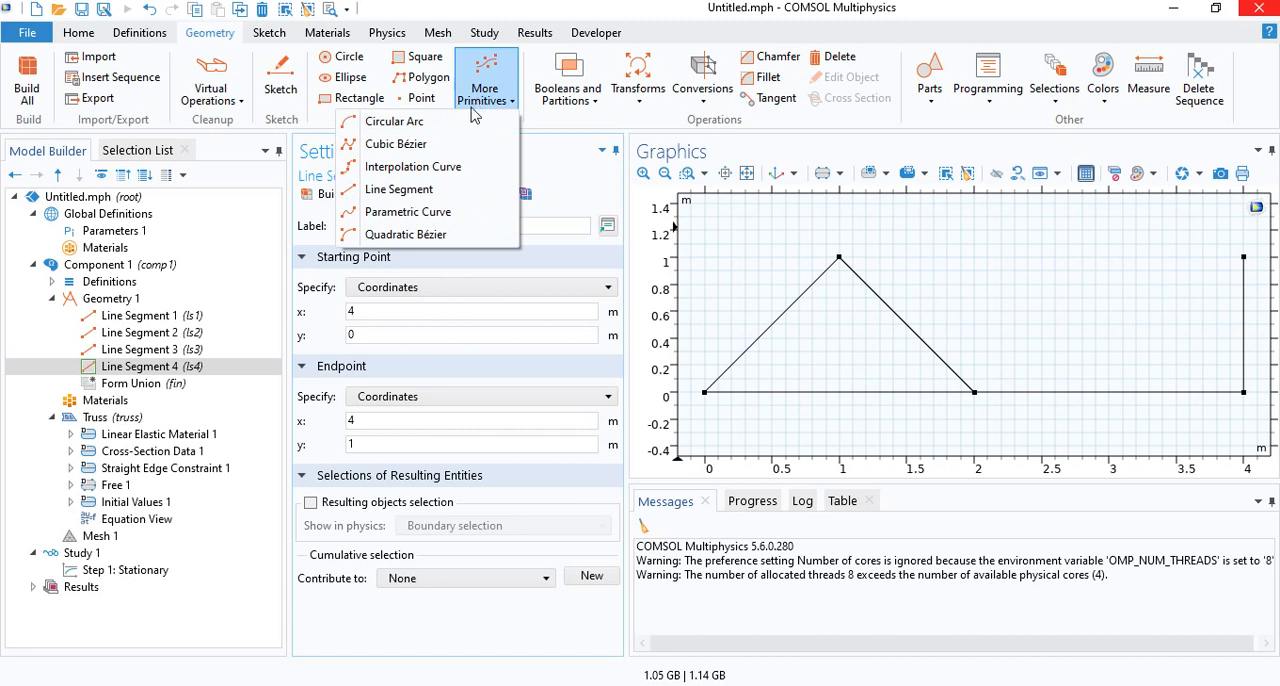
click(408, 188)
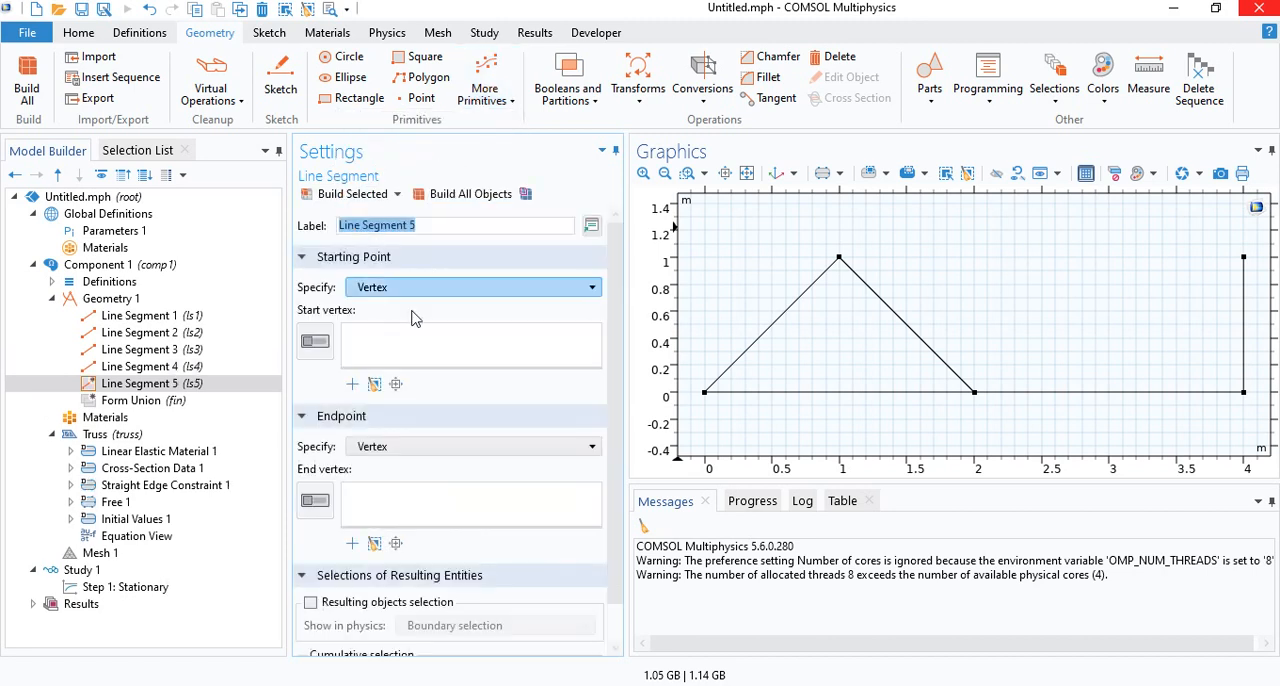
mouse_move(344, 348)
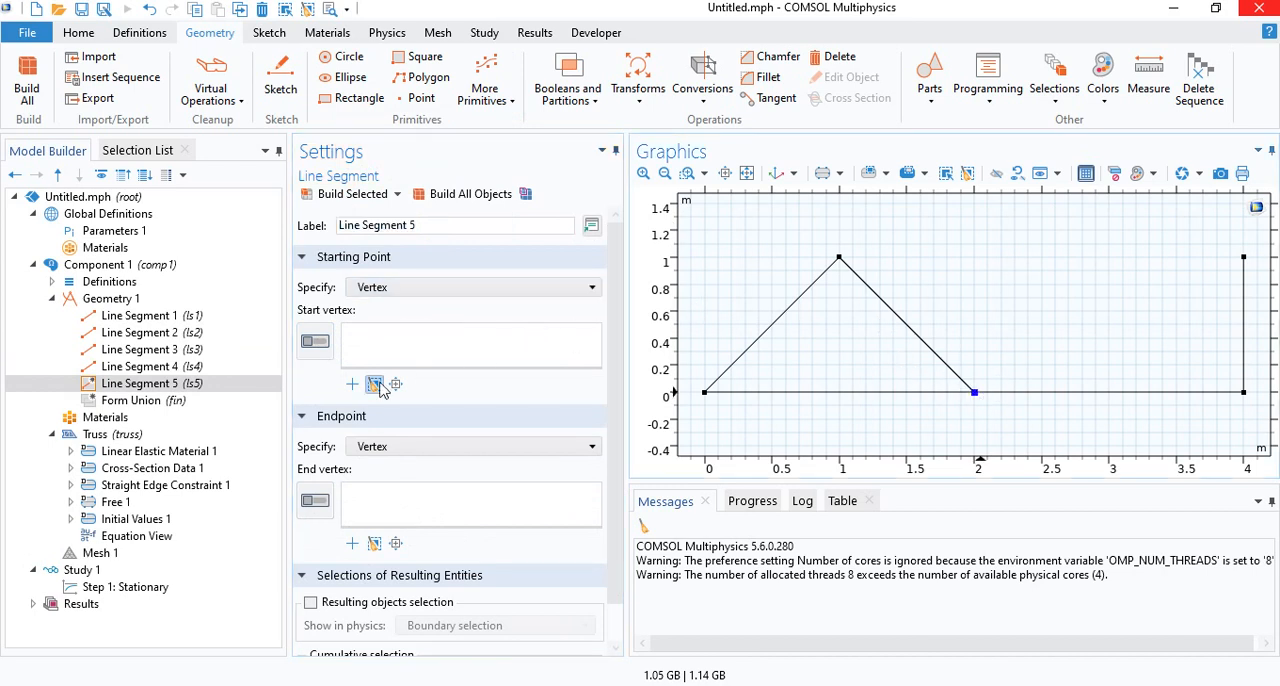
click(976, 392)
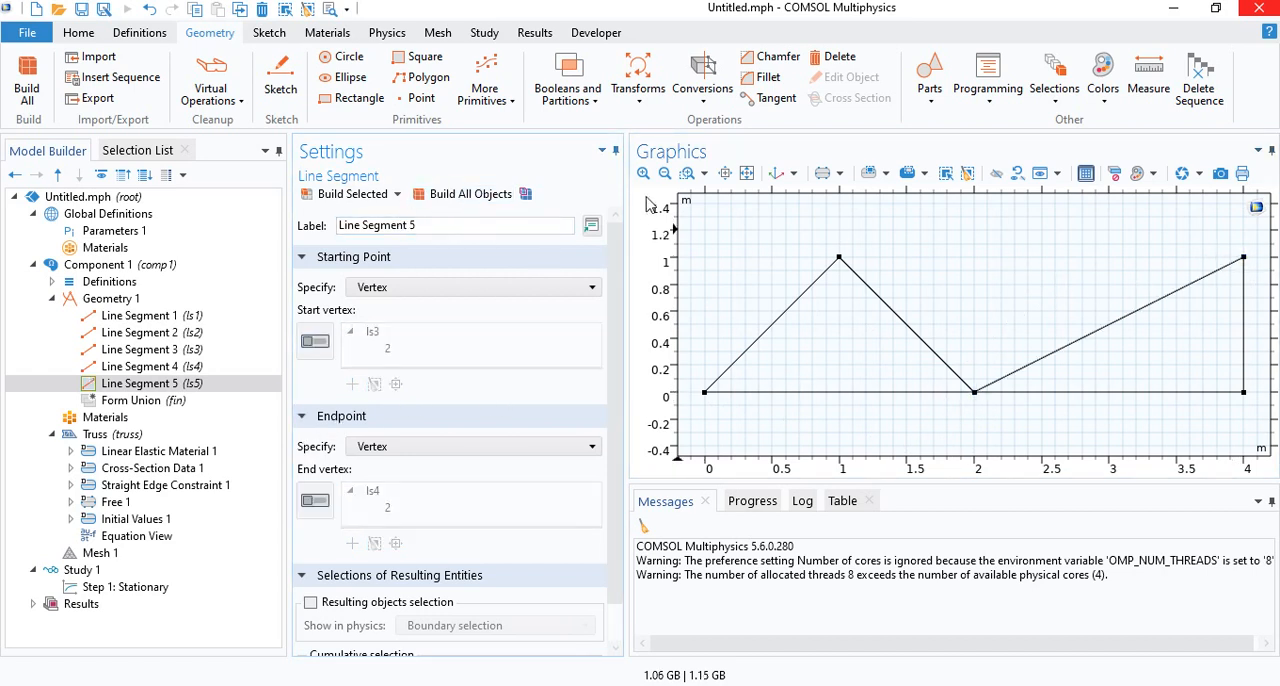
- Add and build the top chord from the apex at (1,1) to (4,1)
click(486, 80)
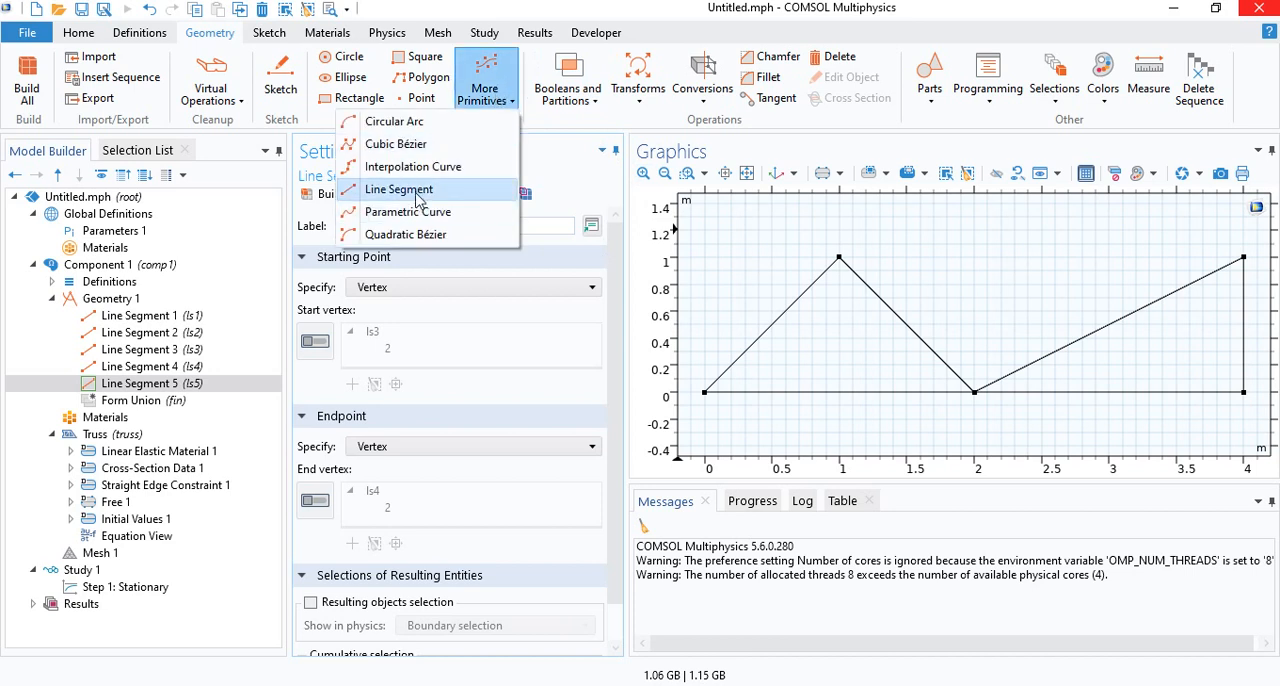
click(398, 188)
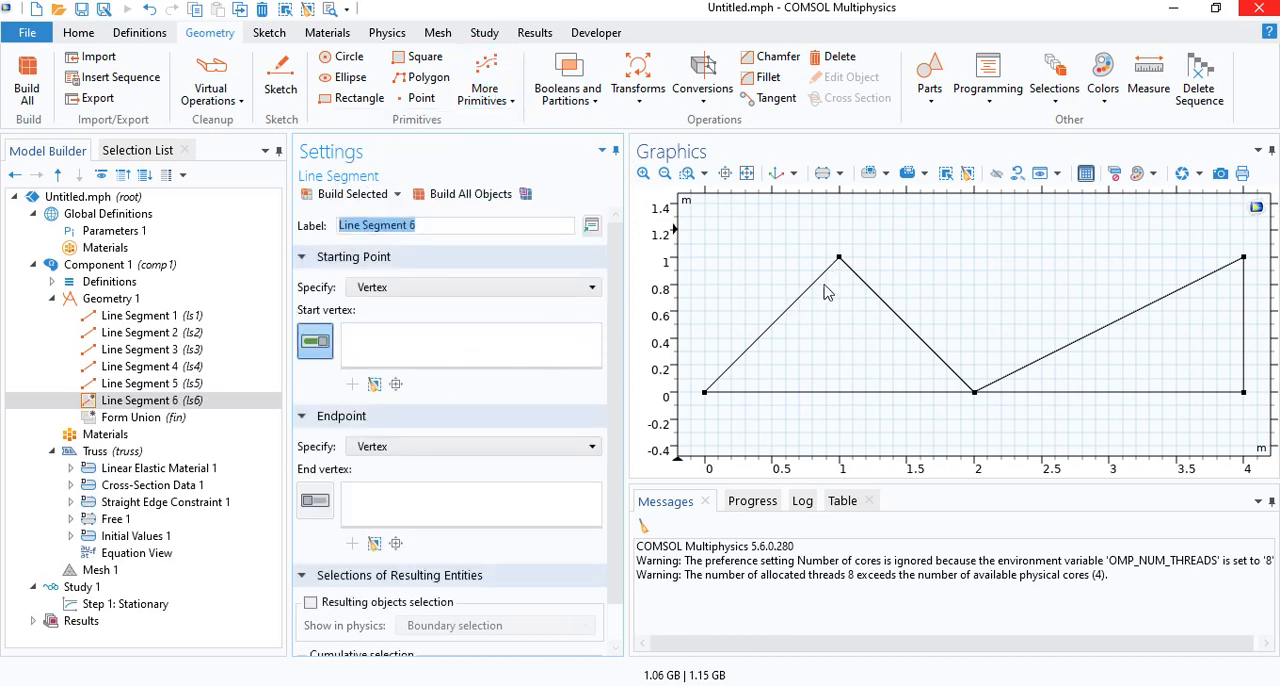
click(838, 256)
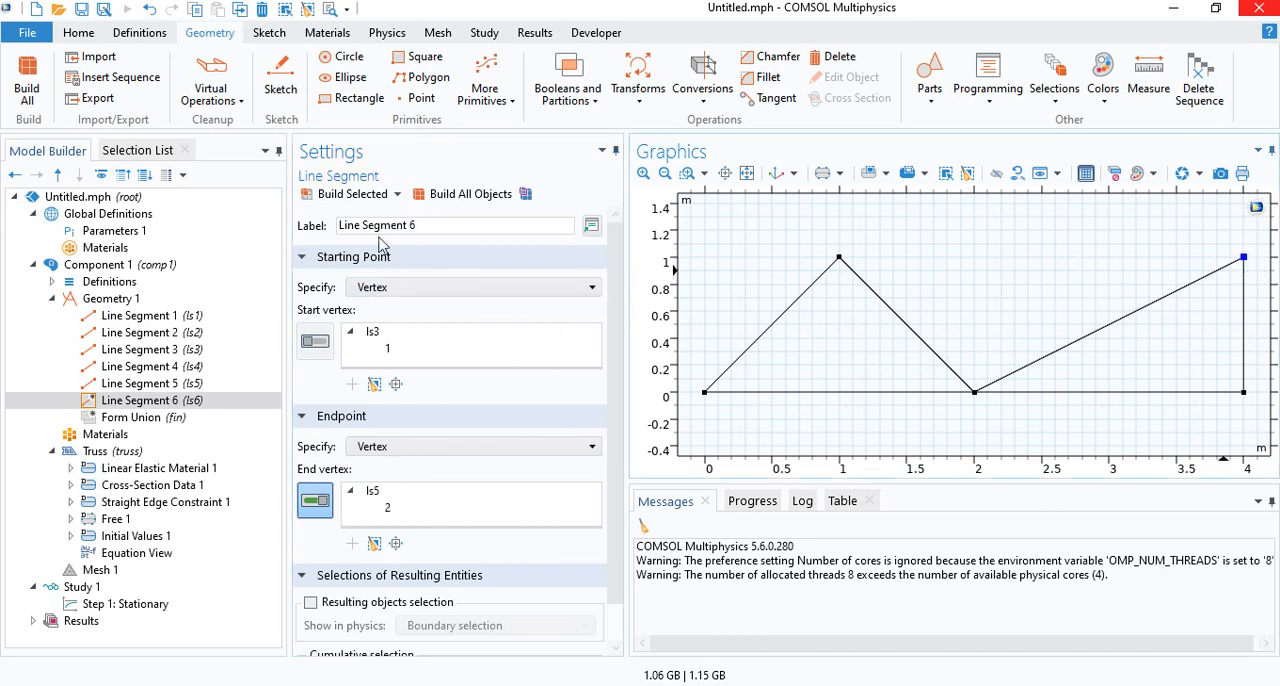
click(468, 192)
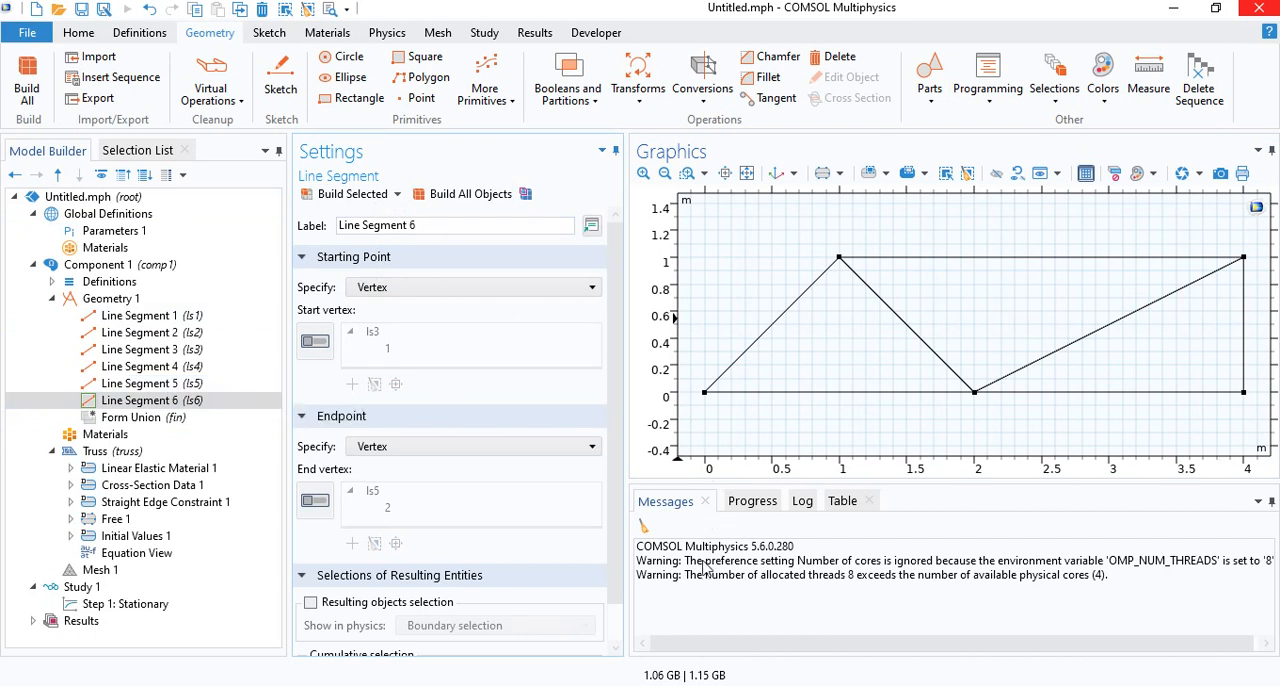
mouse_move(814, 444)
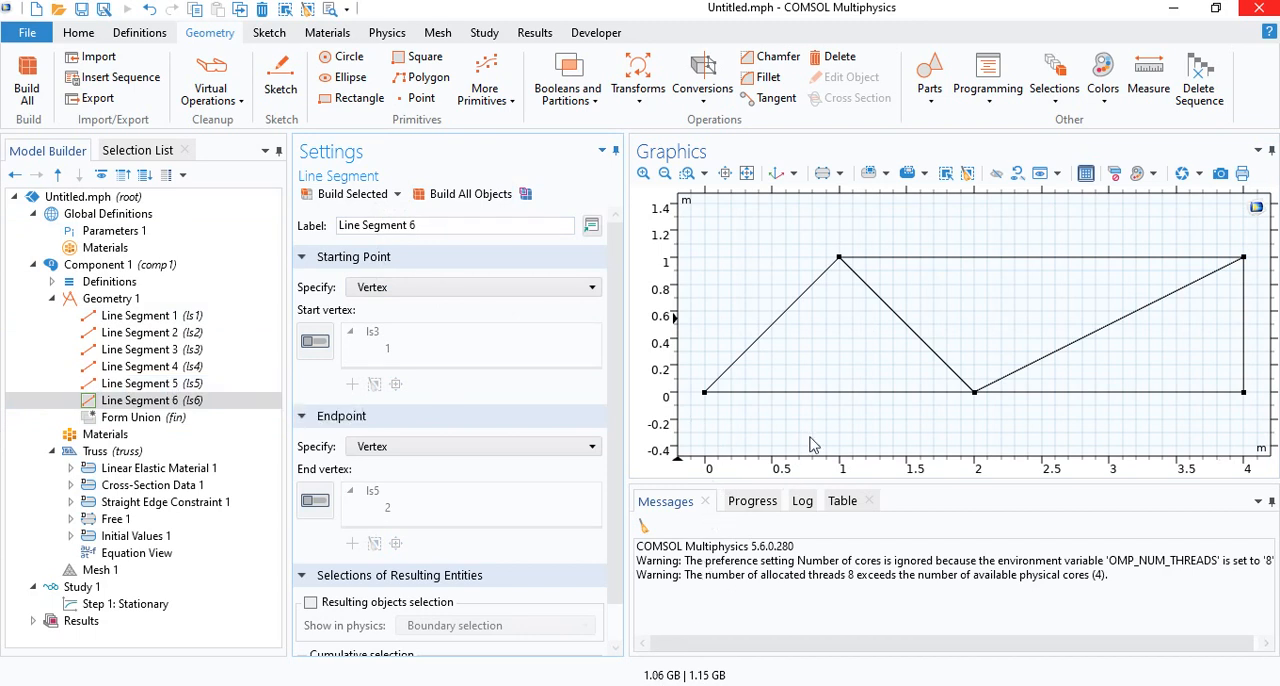
mouse_move(788, 406)
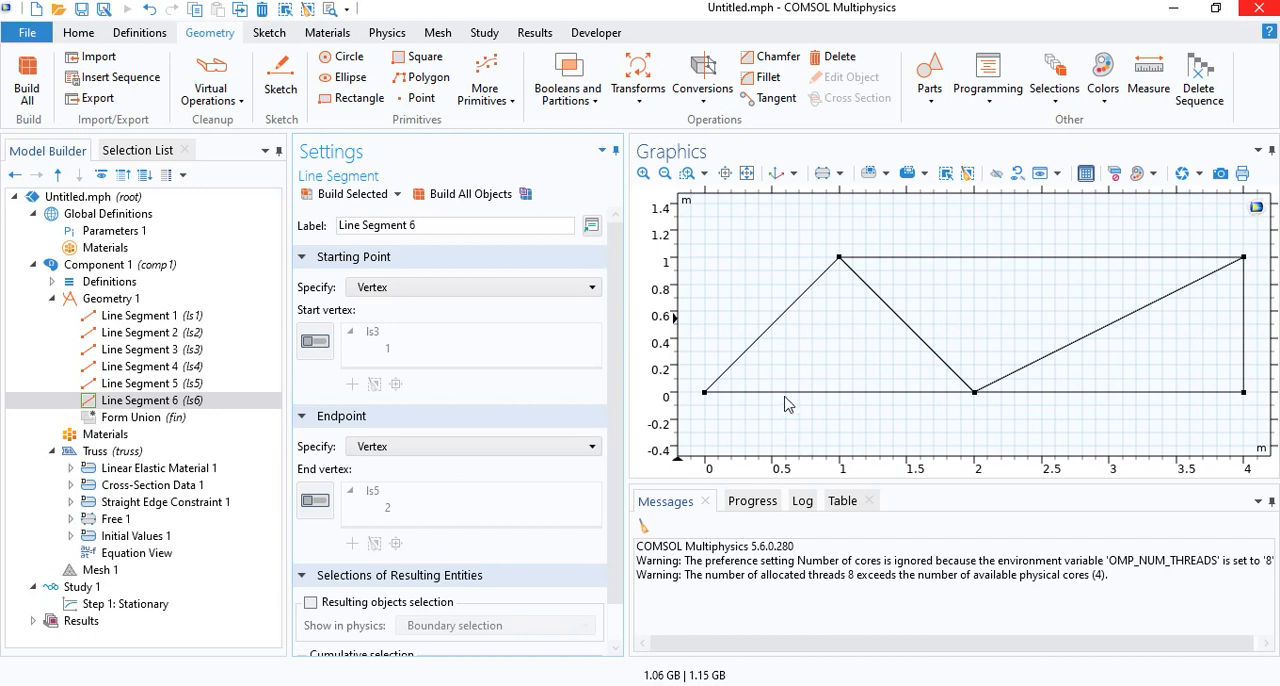
mouse_move(860, 372)
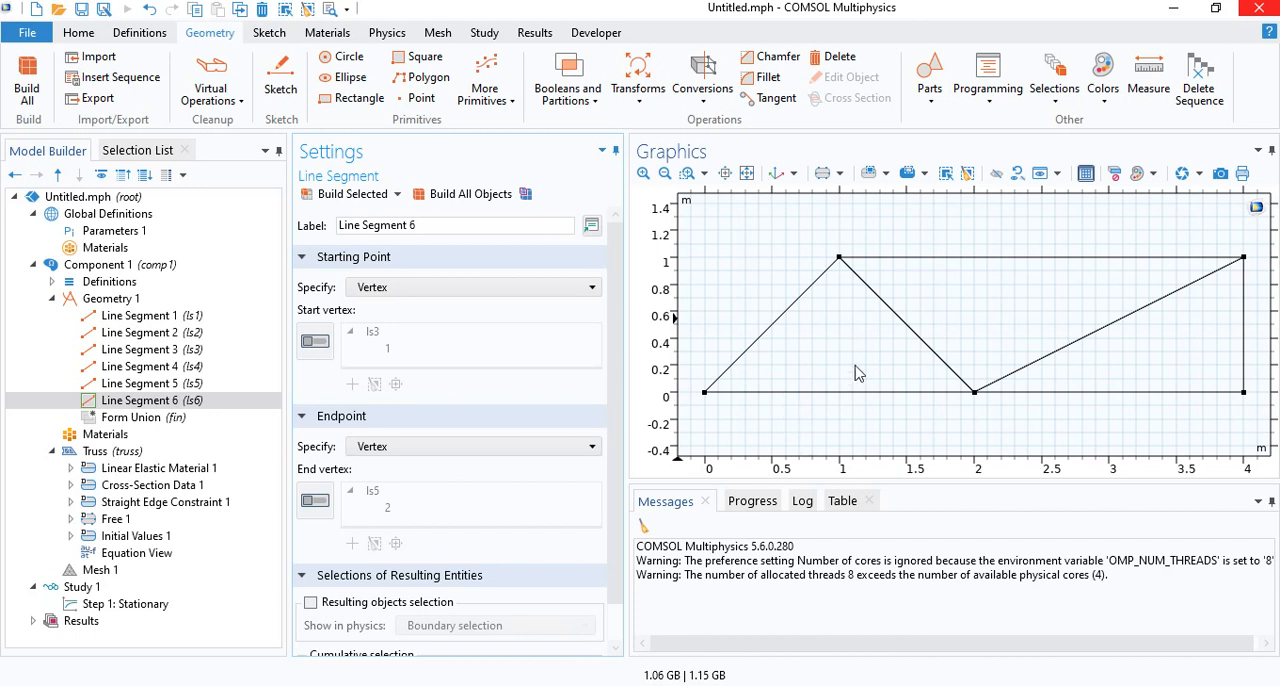
mouse_move(844, 408)
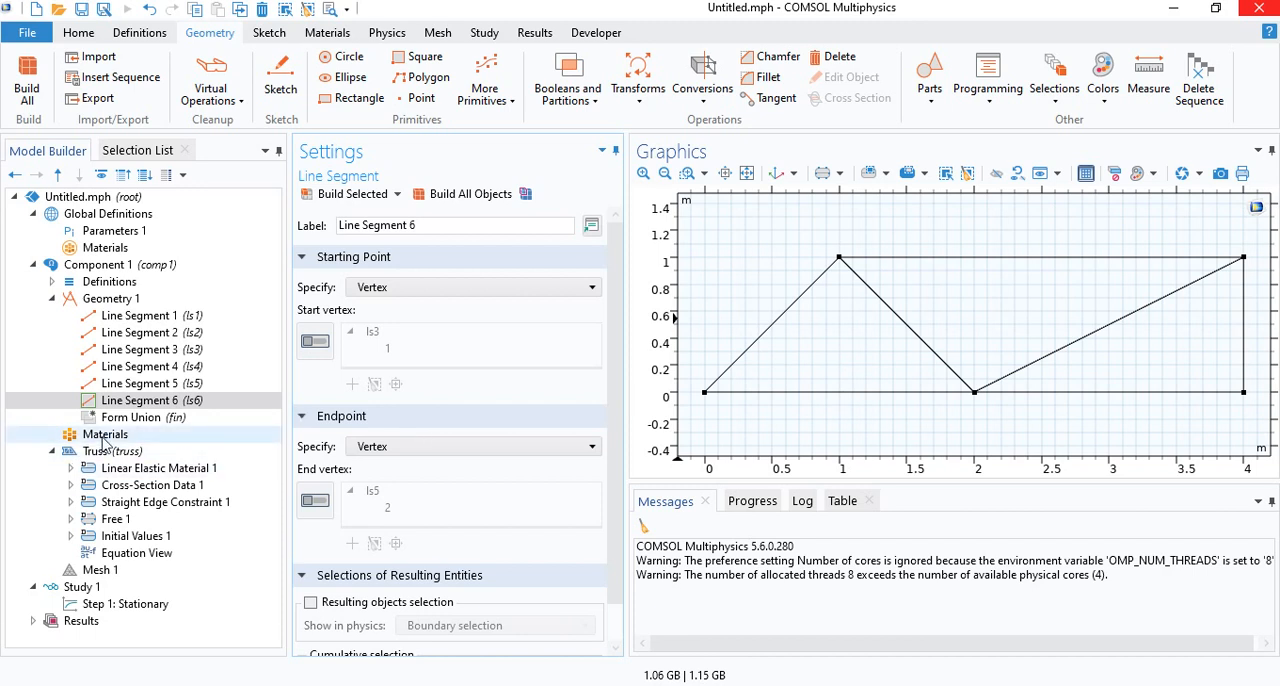
- Add Structural steel from the material library to the truss component
right_click(104, 434)
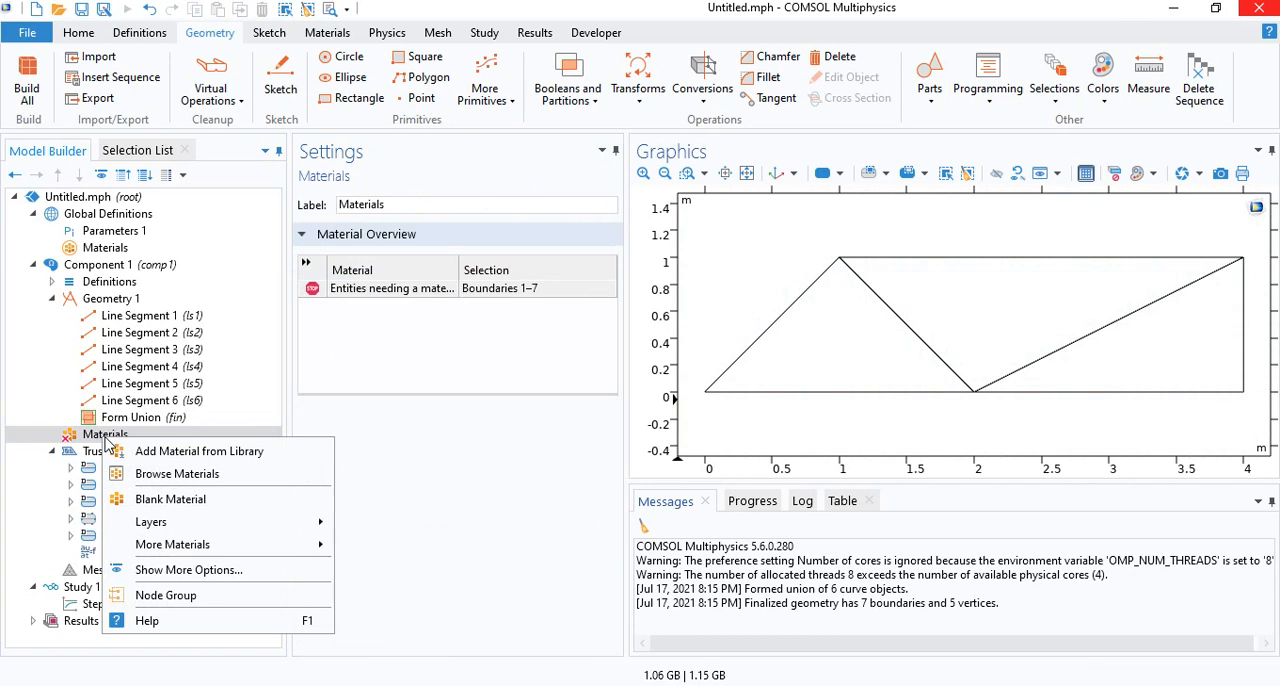
mouse_move(200, 452)
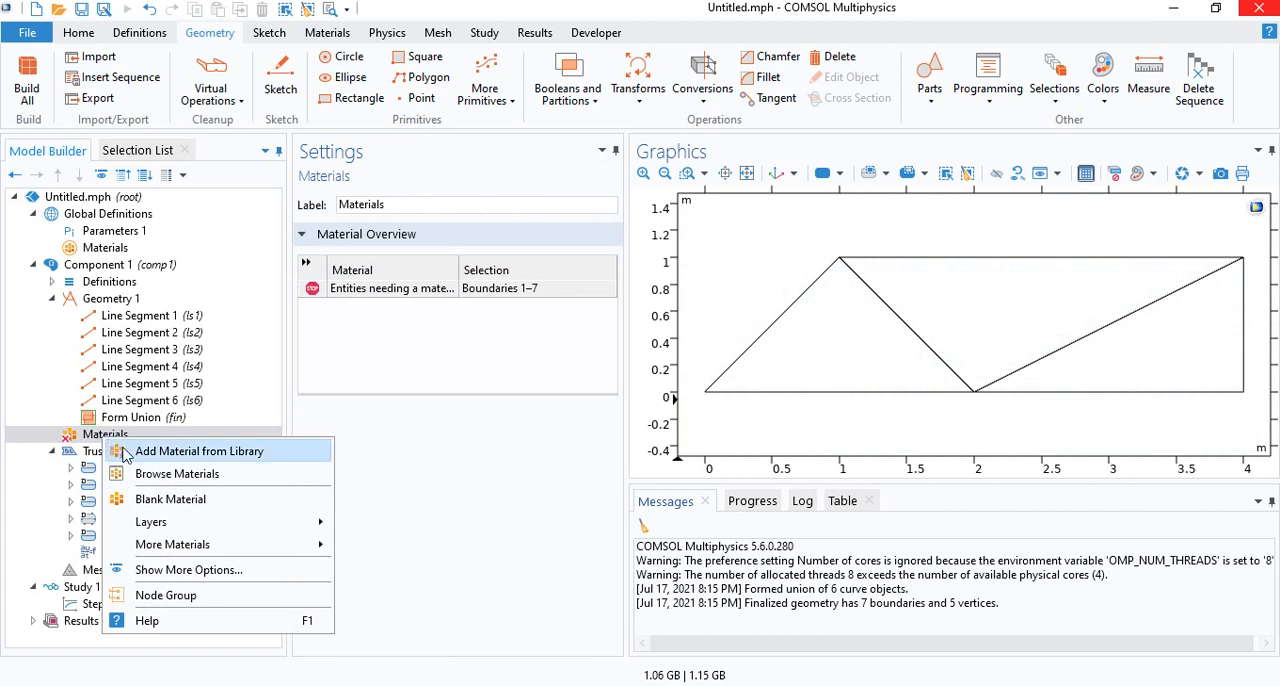
mouse_move(176, 474)
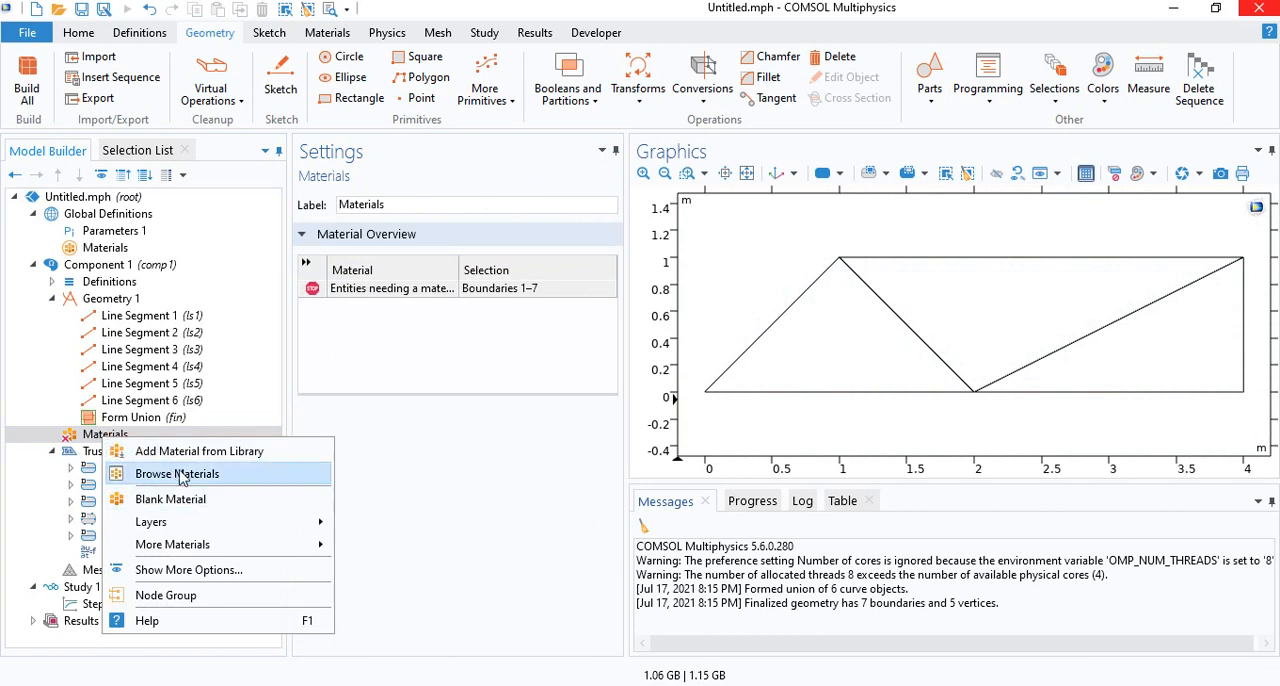
click(176, 474)
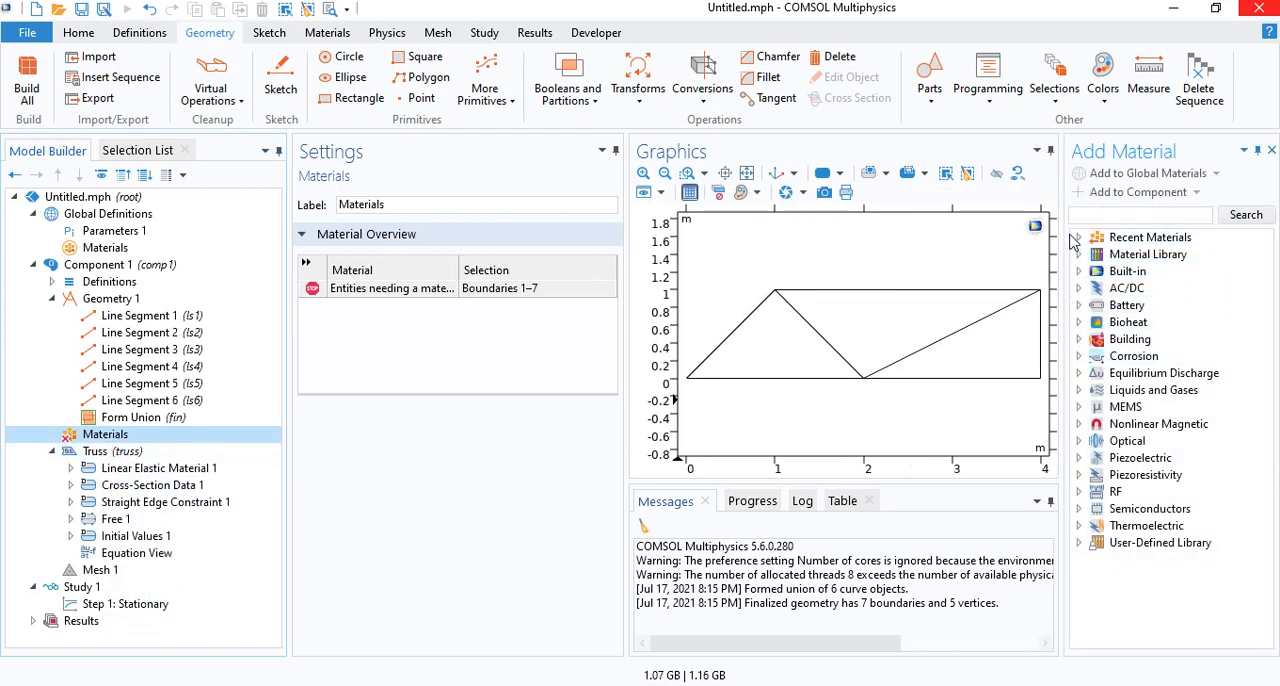
click(1080, 236)
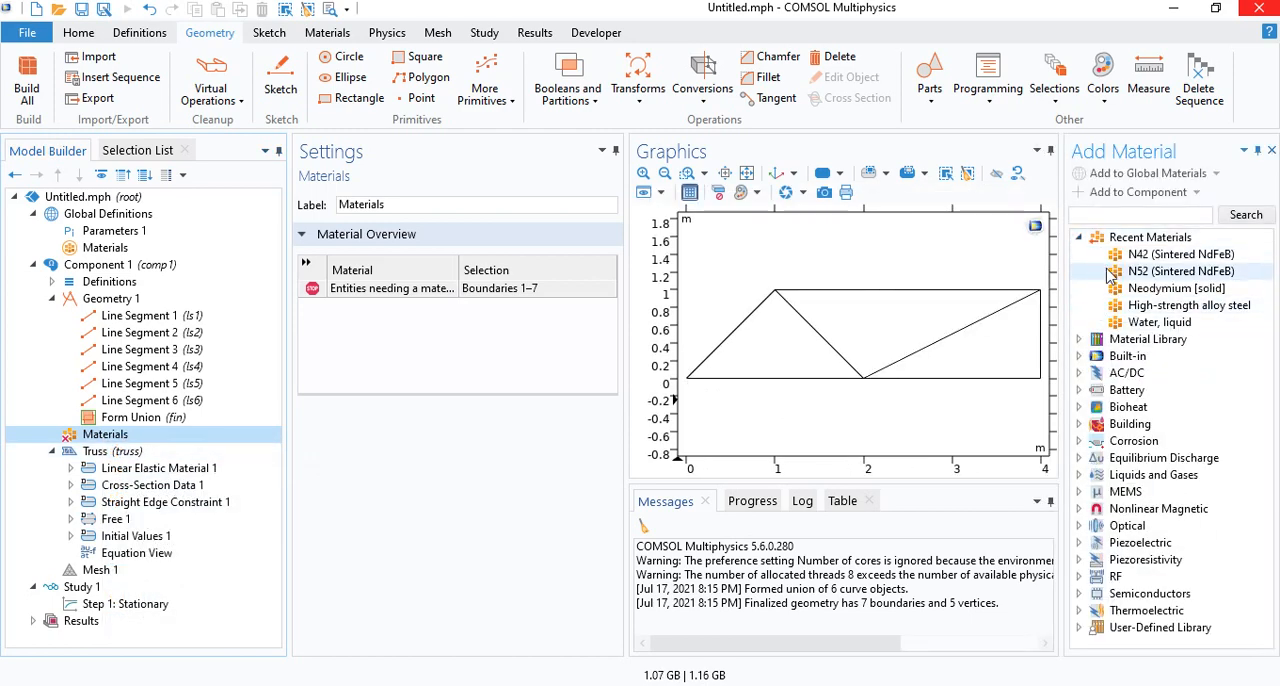
text(structural steel)
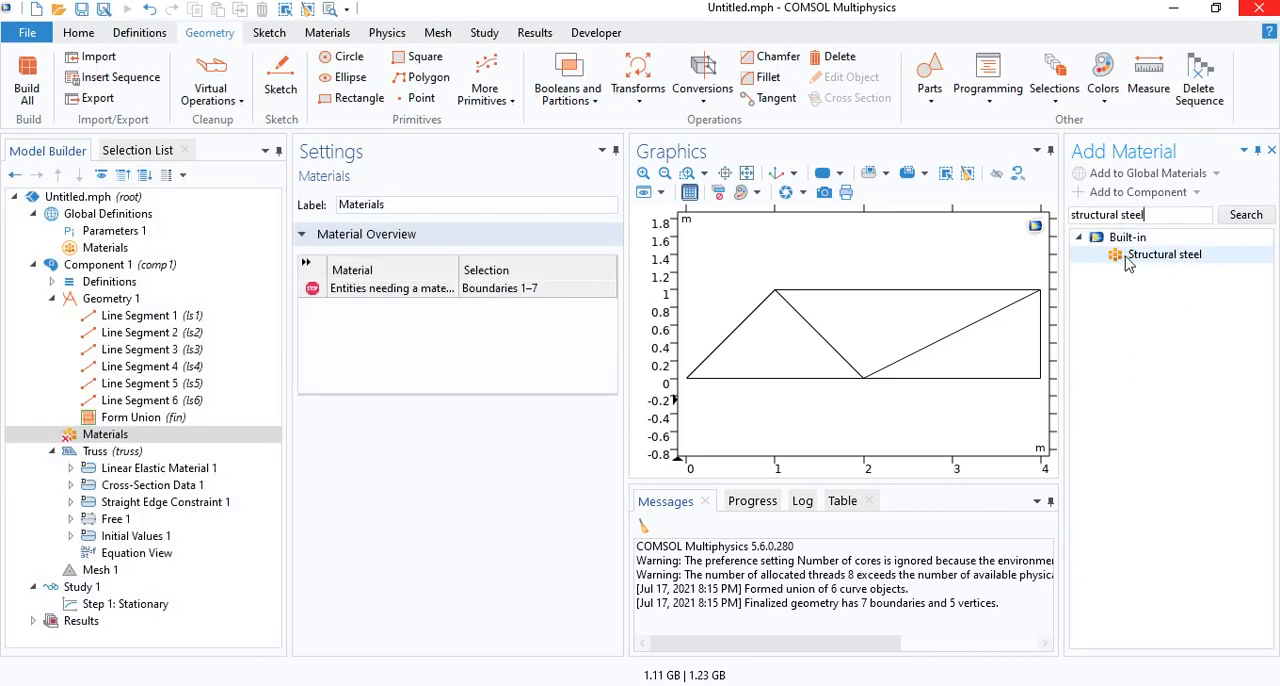
click(1164, 254)
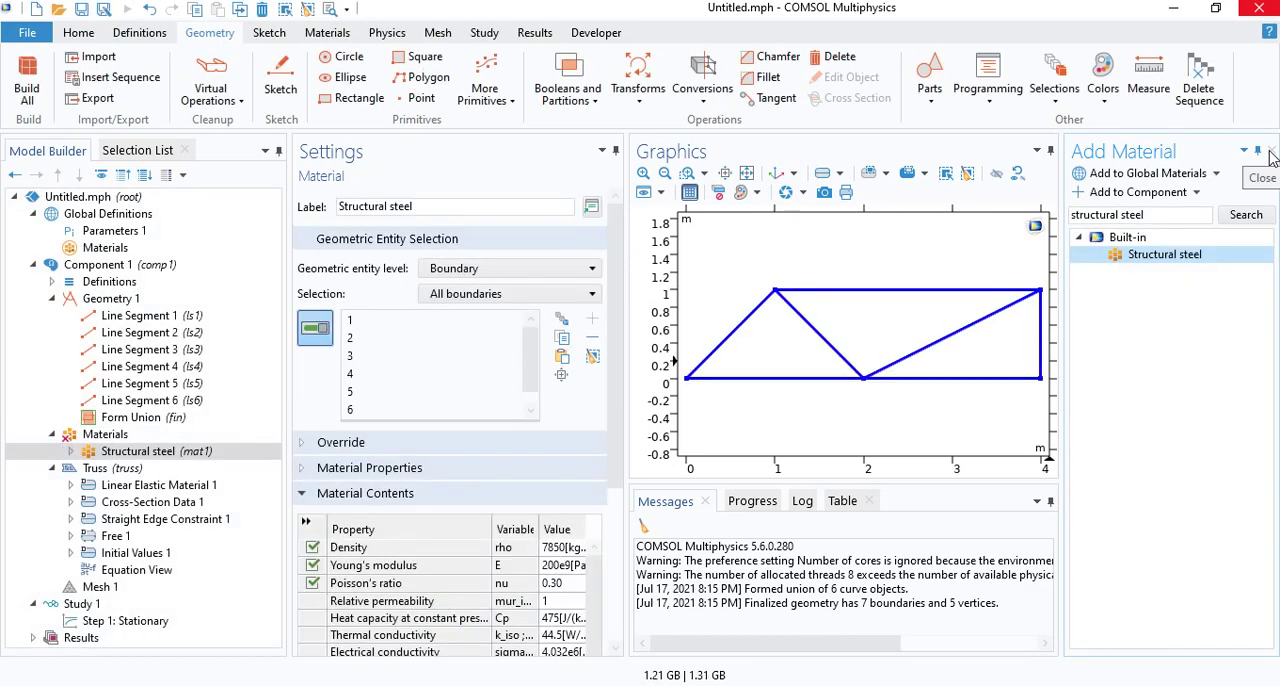
click(104, 434)
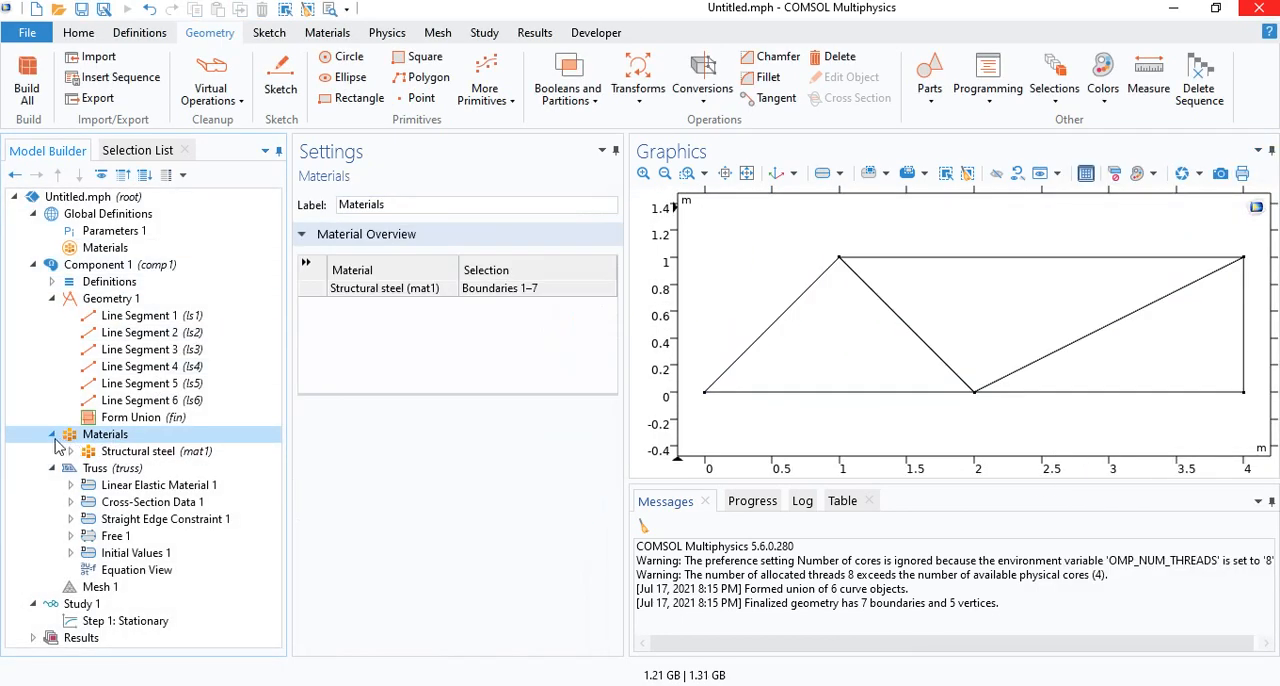
click(96, 468)
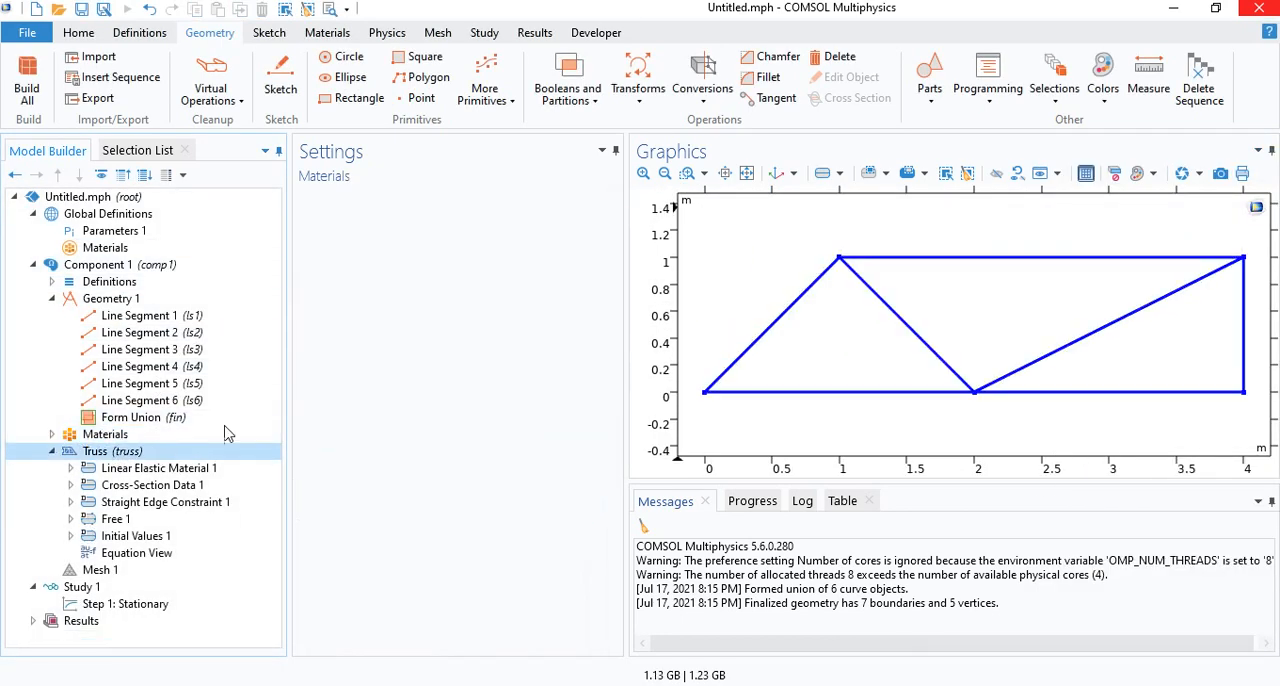
- Review the Truss and Linear Elastic Material nodes and view Cross-Section Data 1 with area 0.01 m²
click(96, 452)
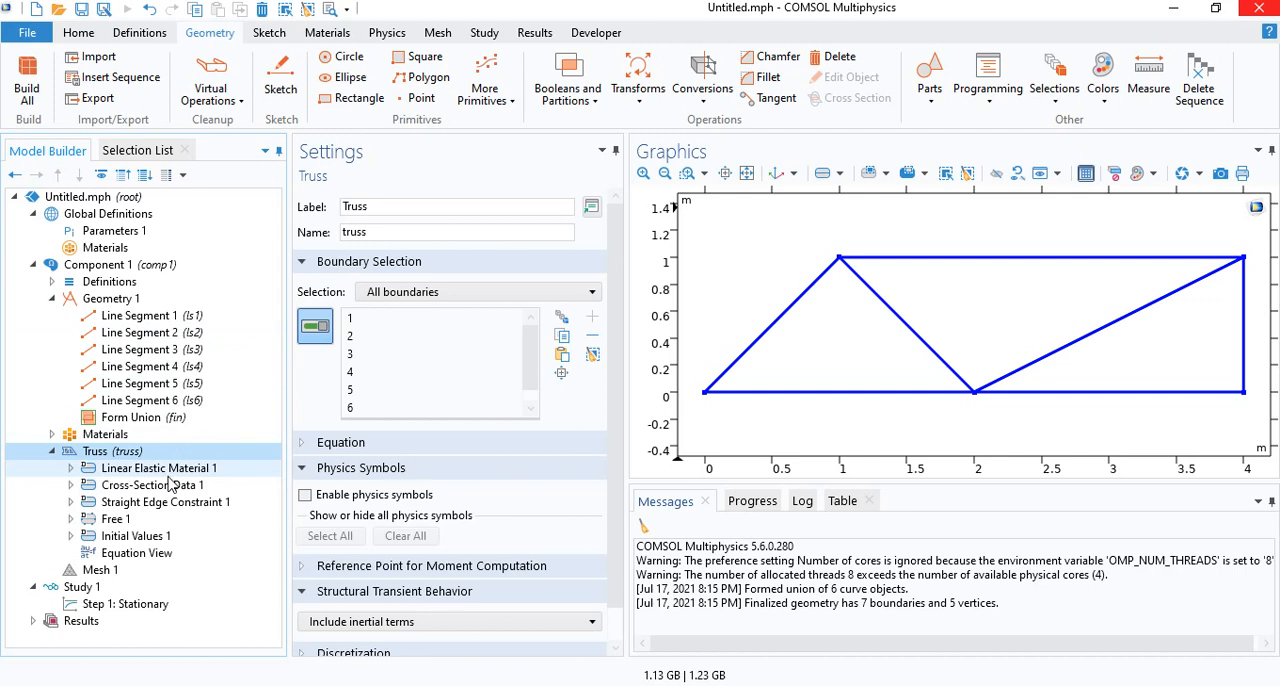
click(160, 468)
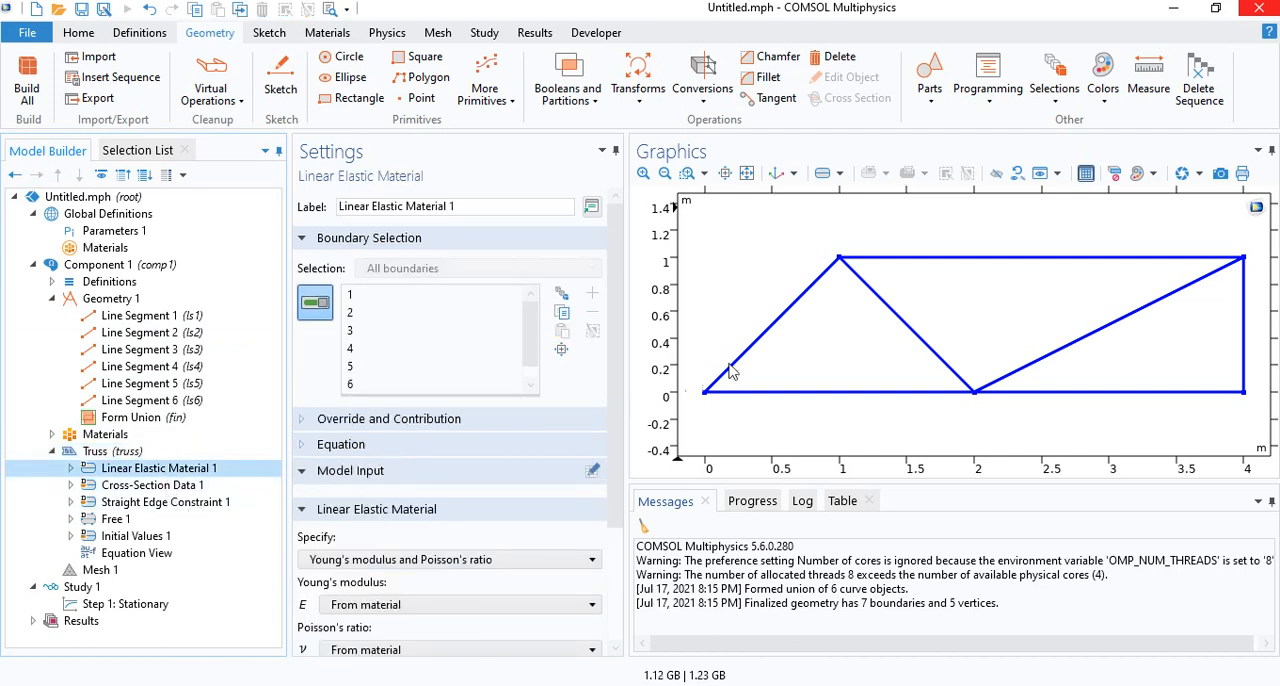
right_click(156, 468)
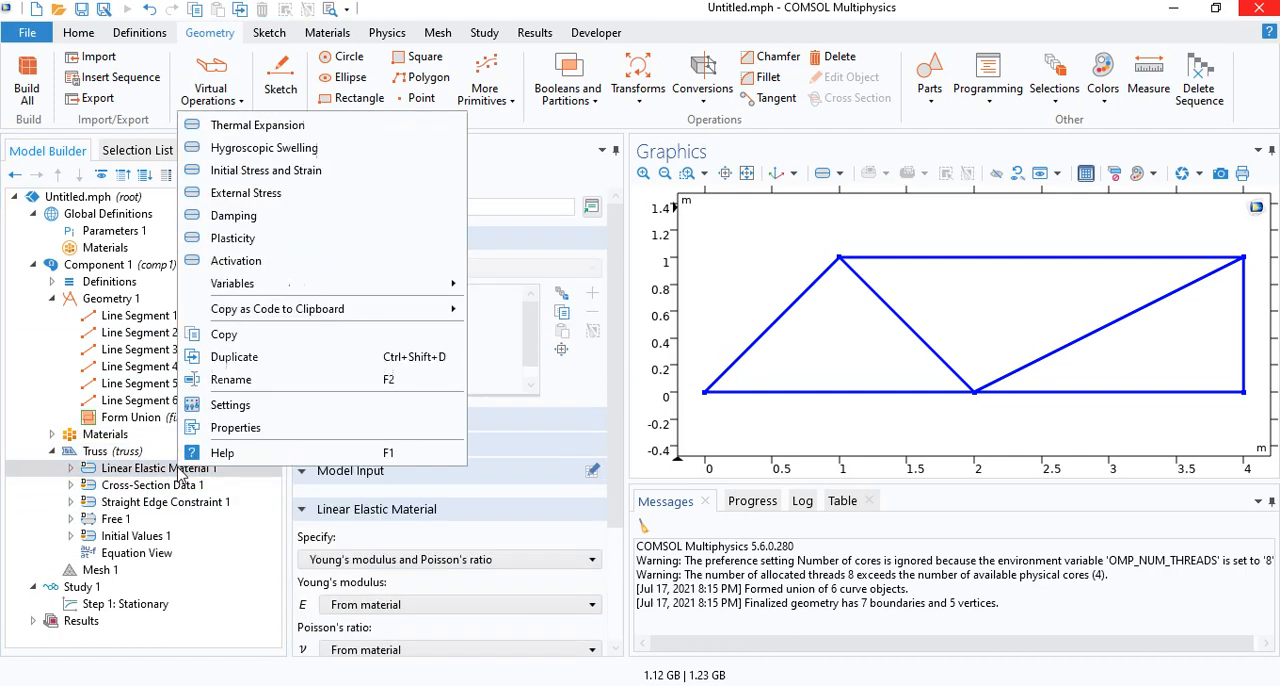
mouse_move(260, 348)
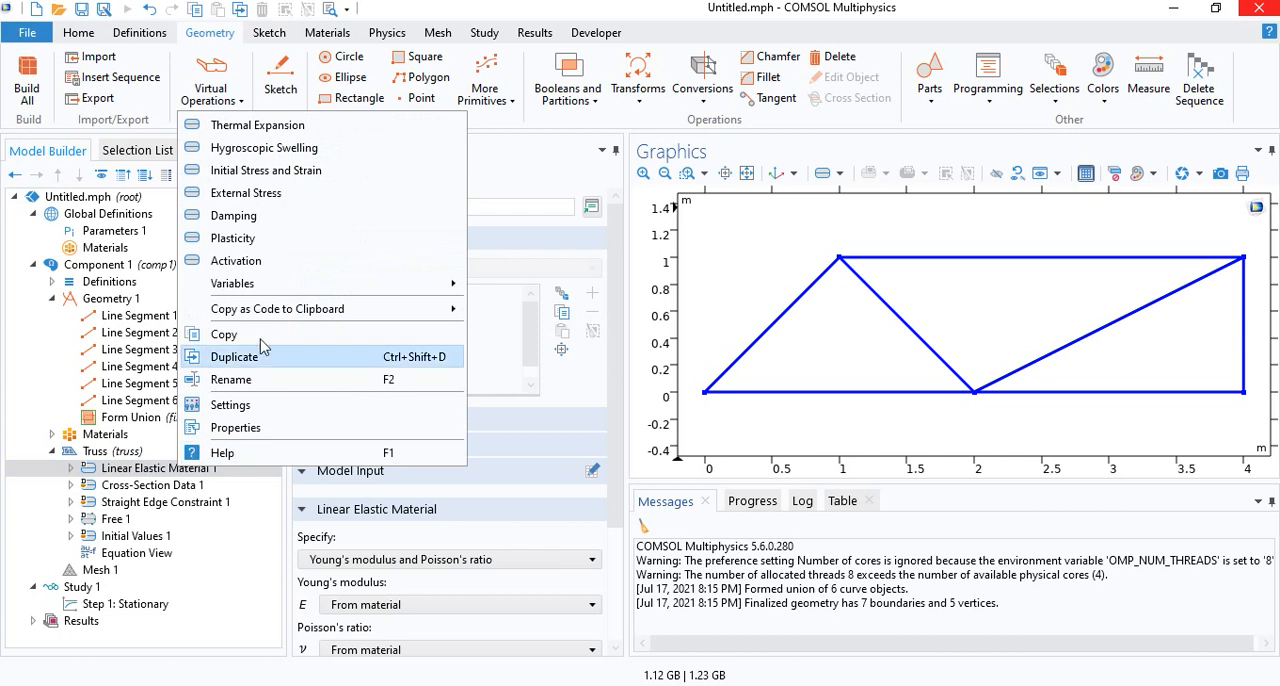
mouse_move(264, 124)
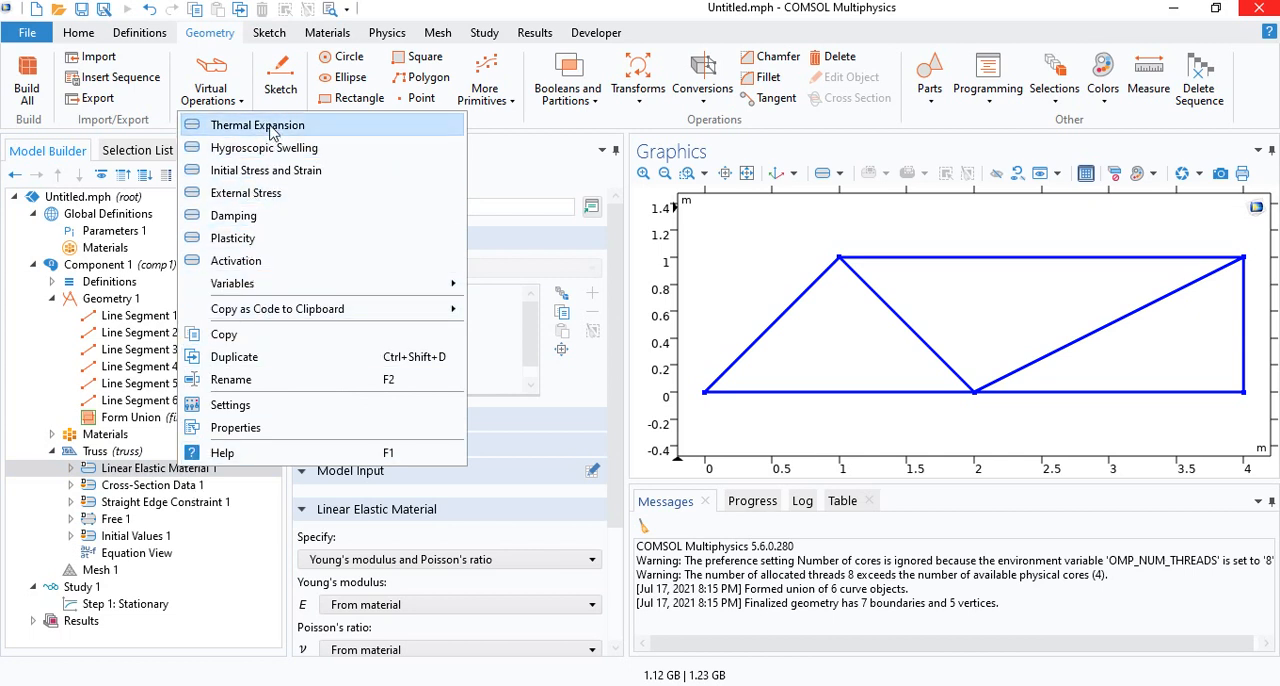
mouse_move(272, 140)
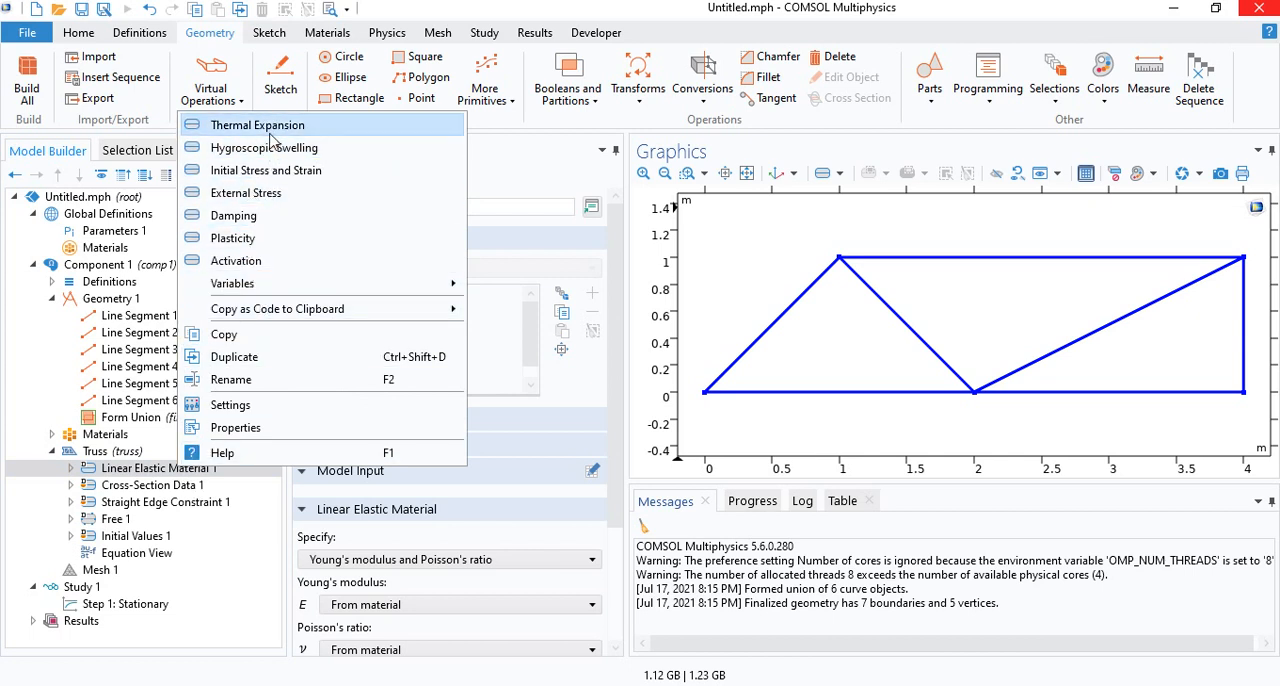
mouse_move(130, 460)
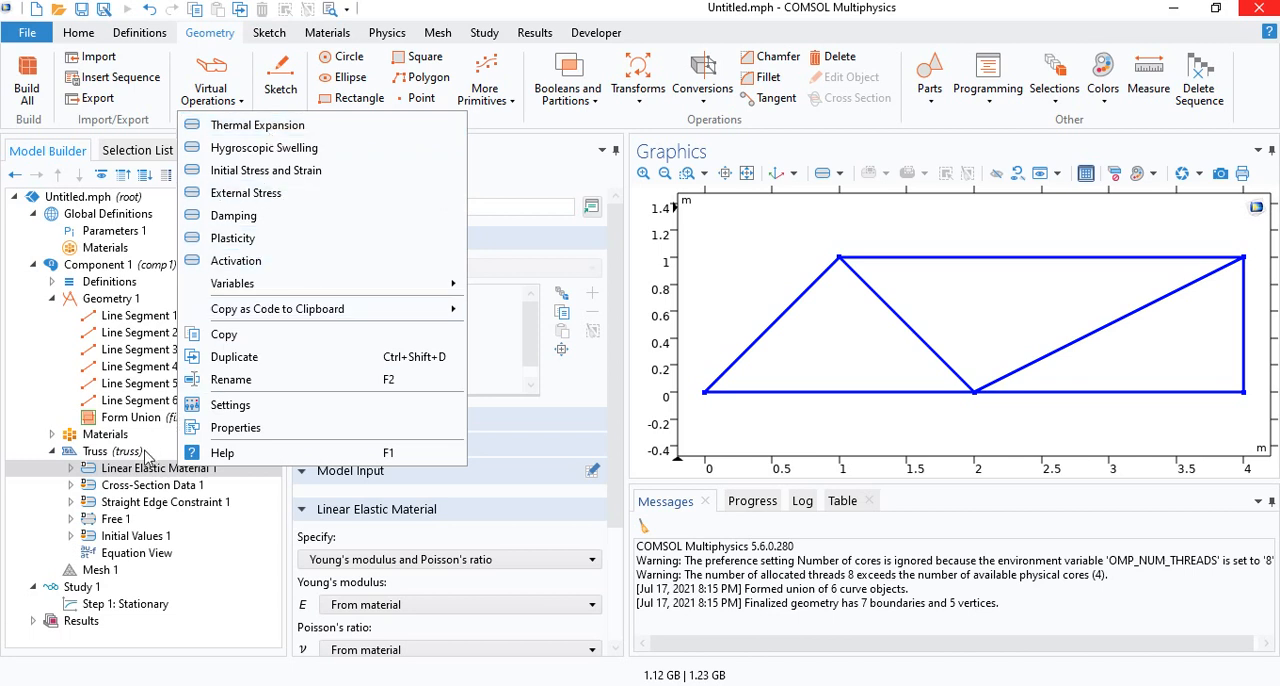
mouse_move(156, 498)
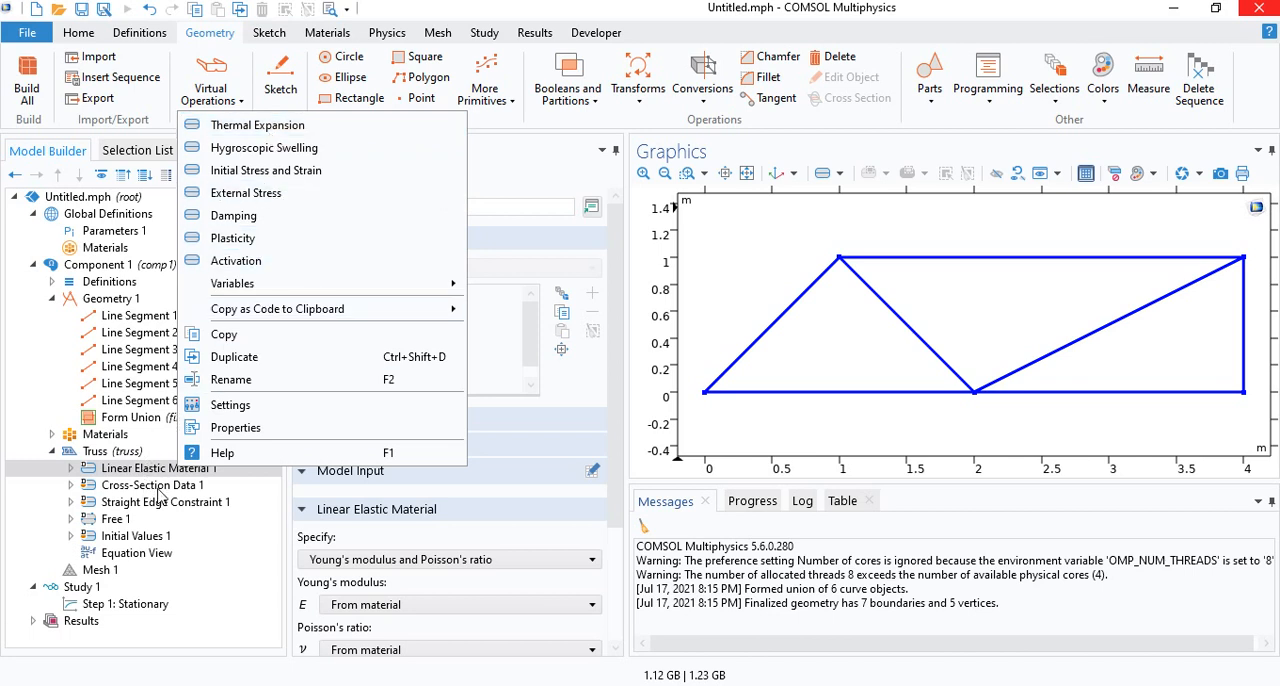
mouse_move(184, 500)
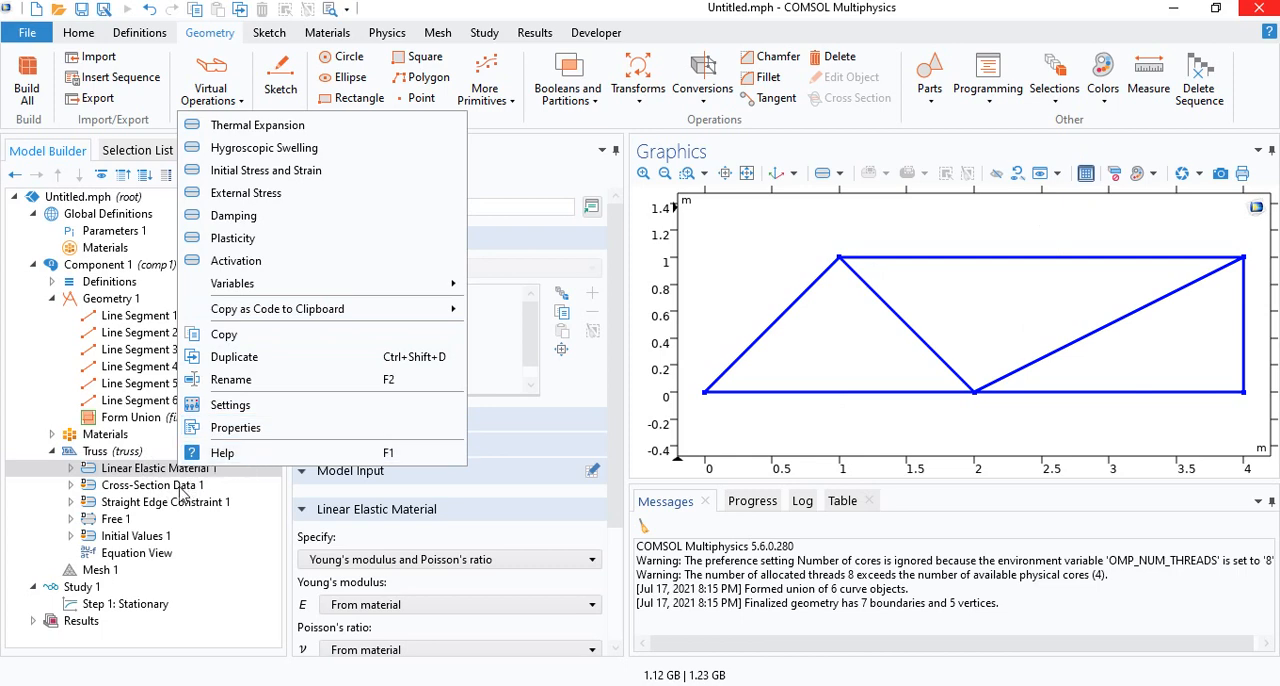
click(148, 484)
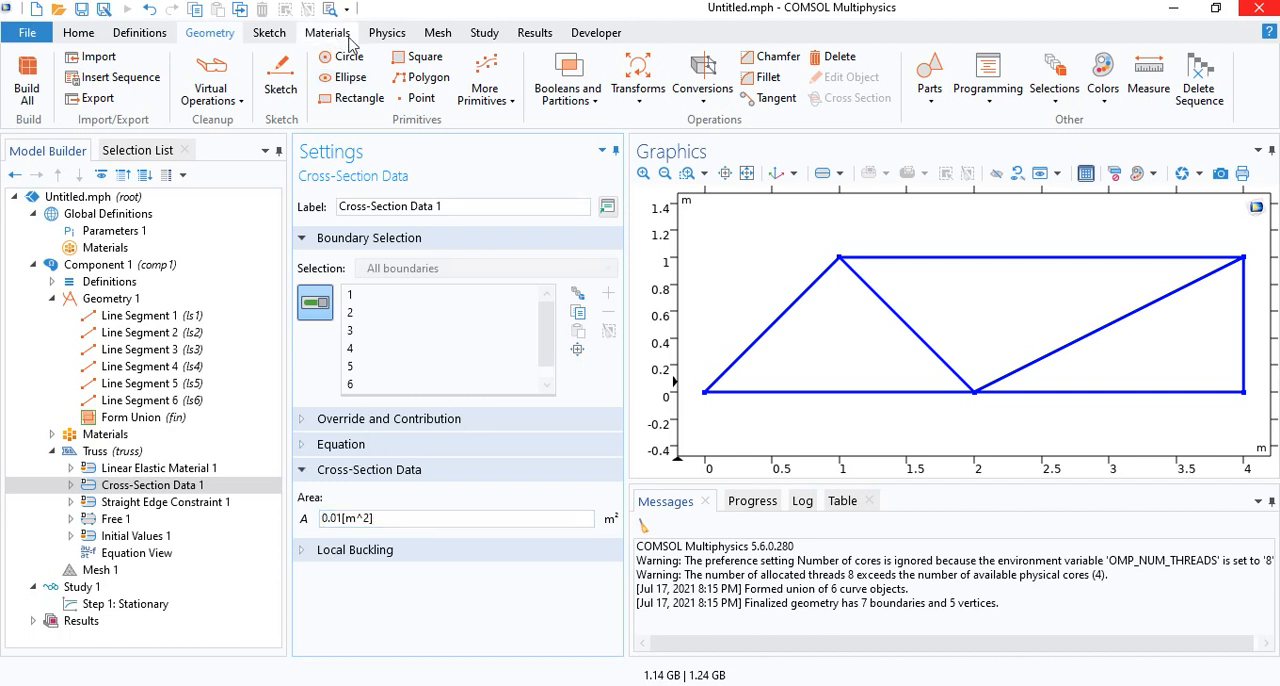
- Add a second Cross-Section Data with area 0.02 m² on boundary 3, the (1,1)–(2,0) diagonal
click(328, 32)
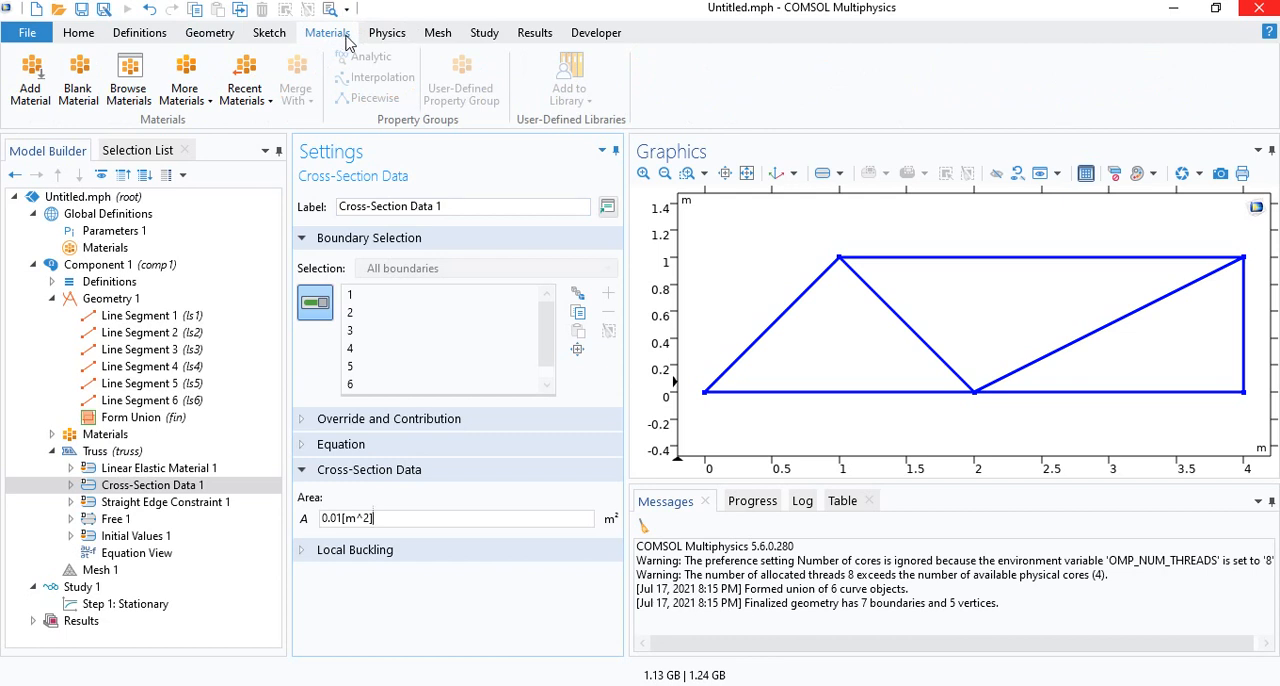
click(388, 32)
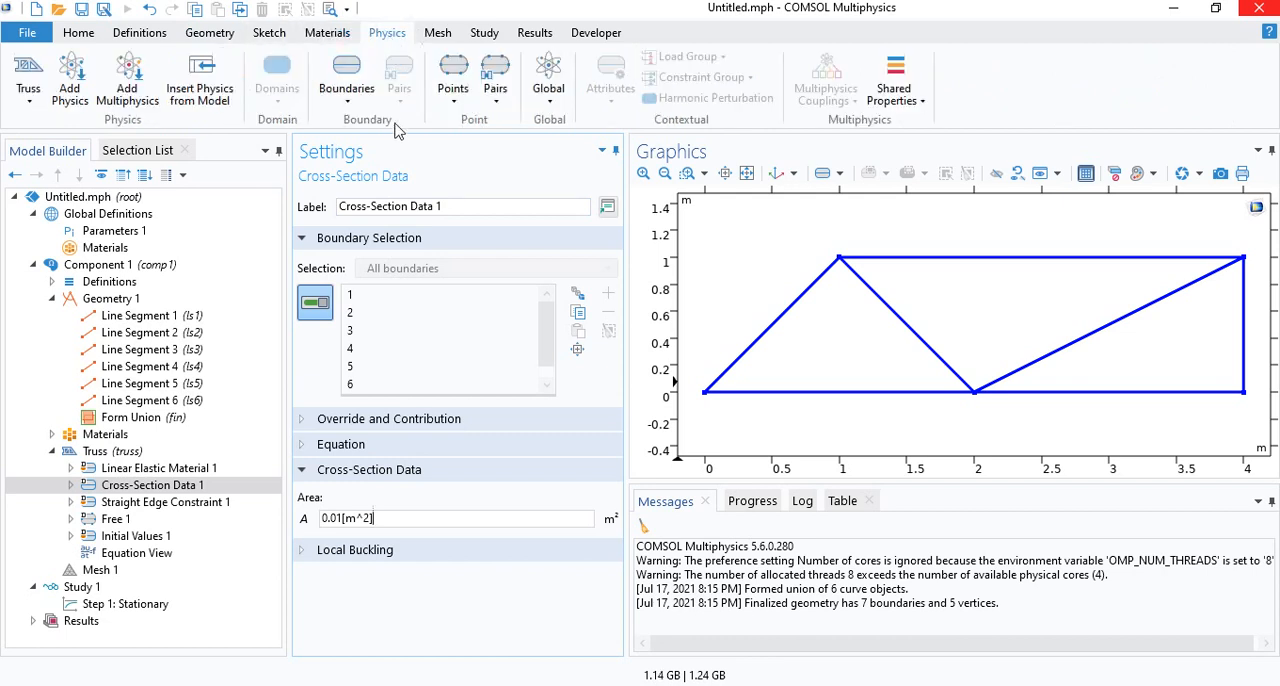
click(346, 76)
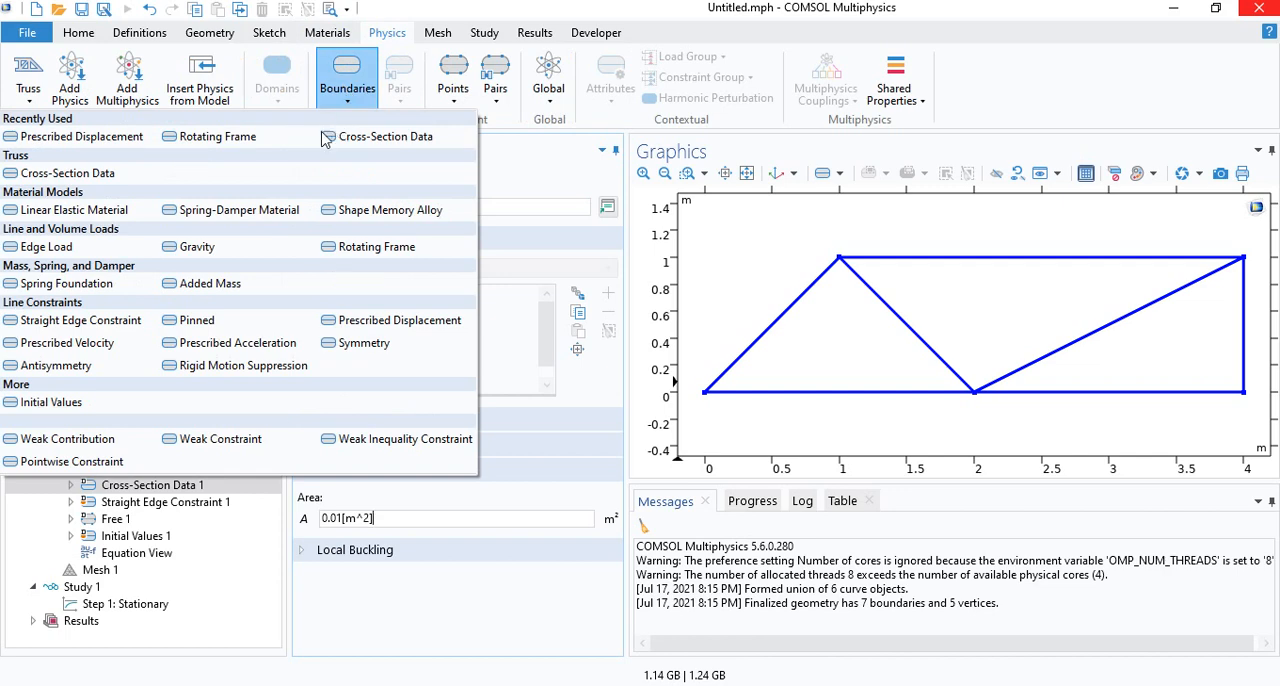
mouse_move(378, 148)
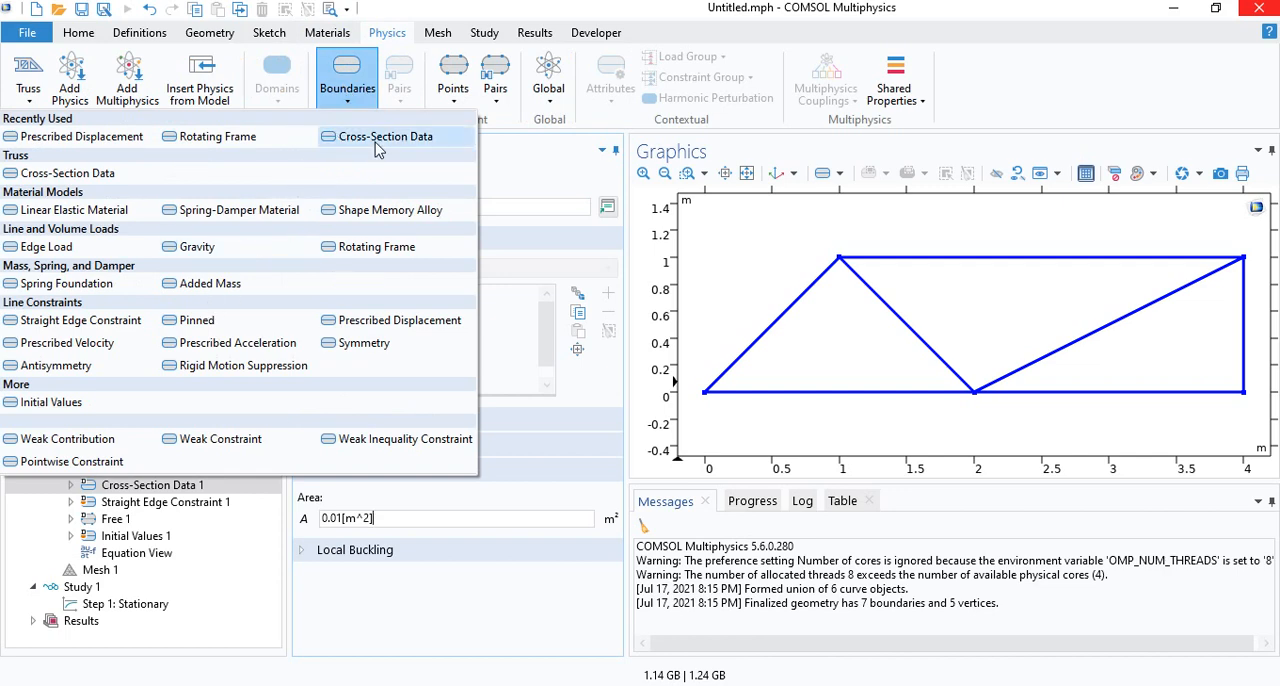
click(384, 136)
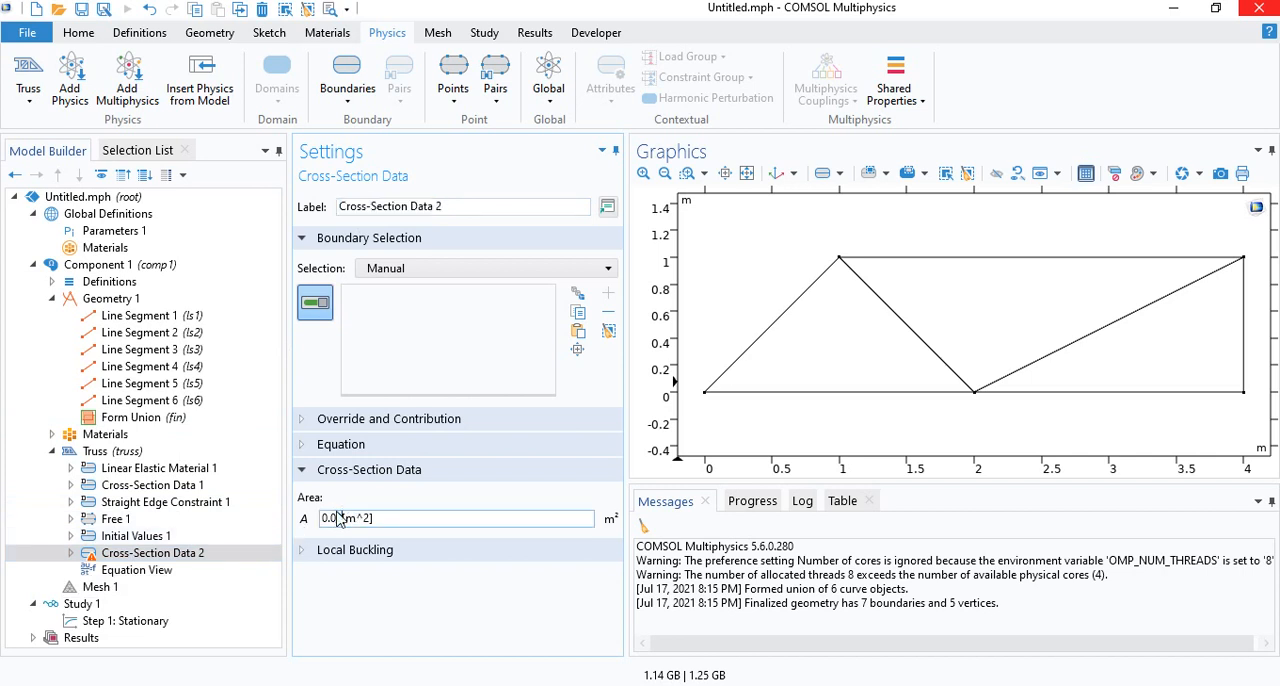
text(0.02)
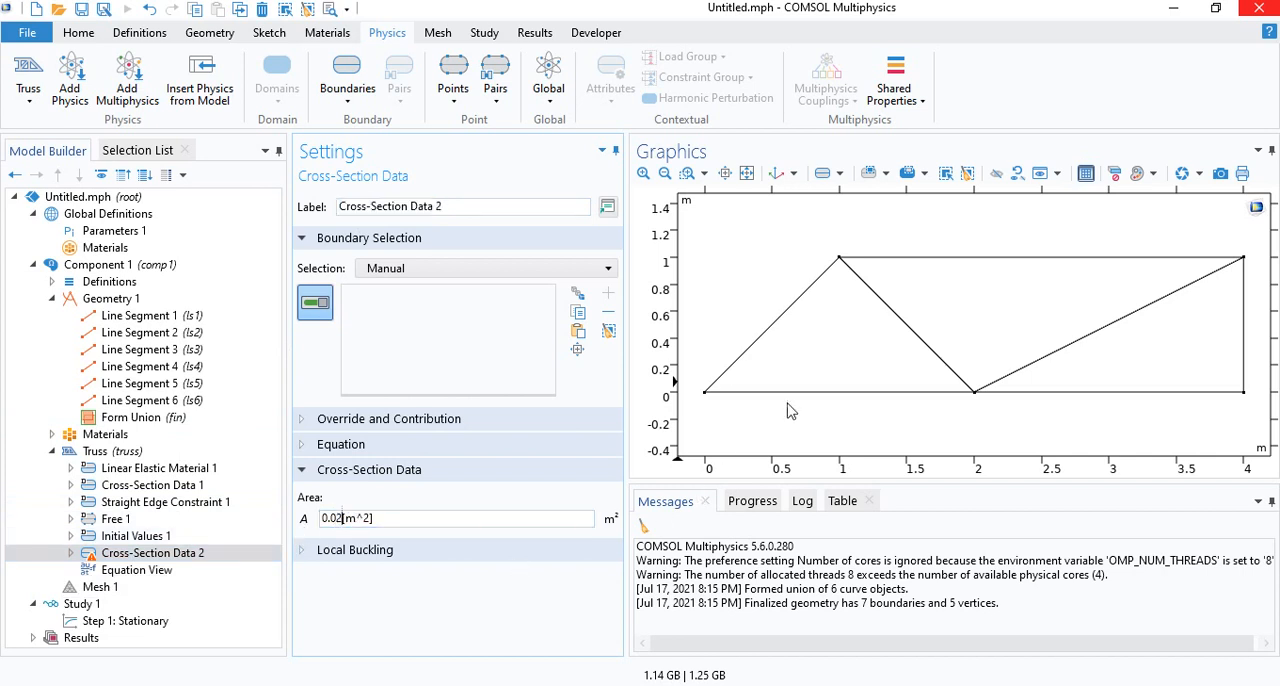
click(908, 324)
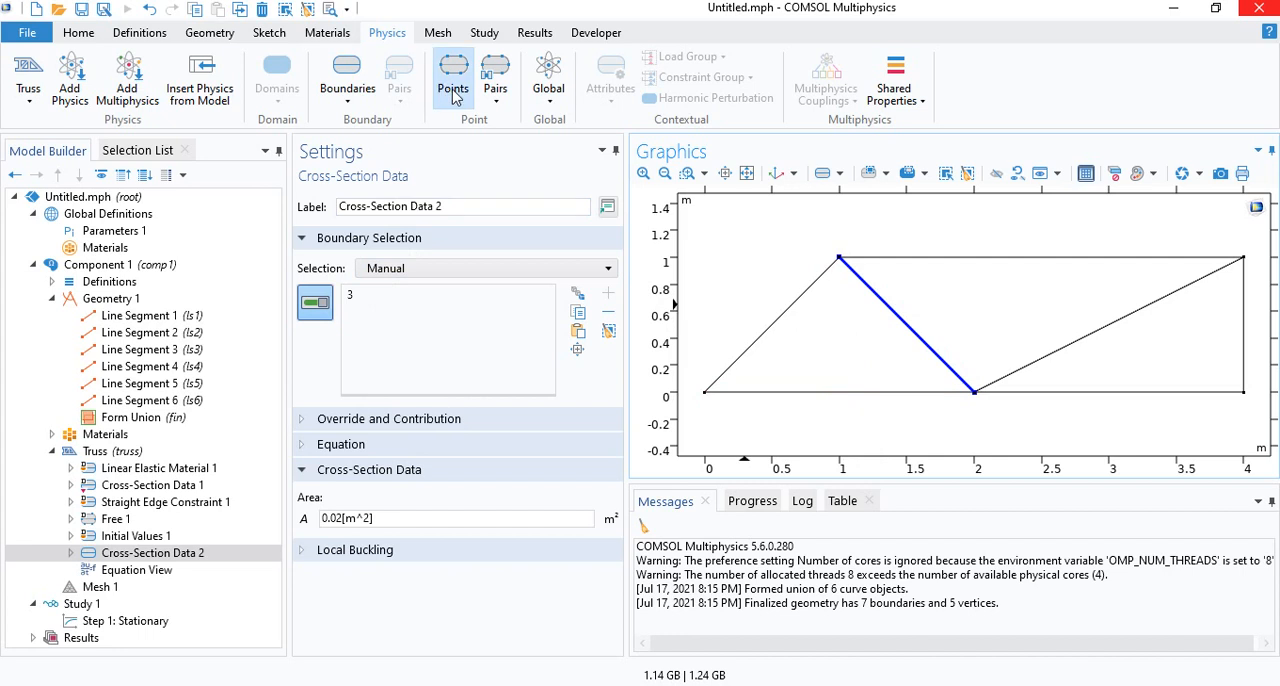
- Add a Pinned constraint on the node at the origin (0,0)
click(452, 78)
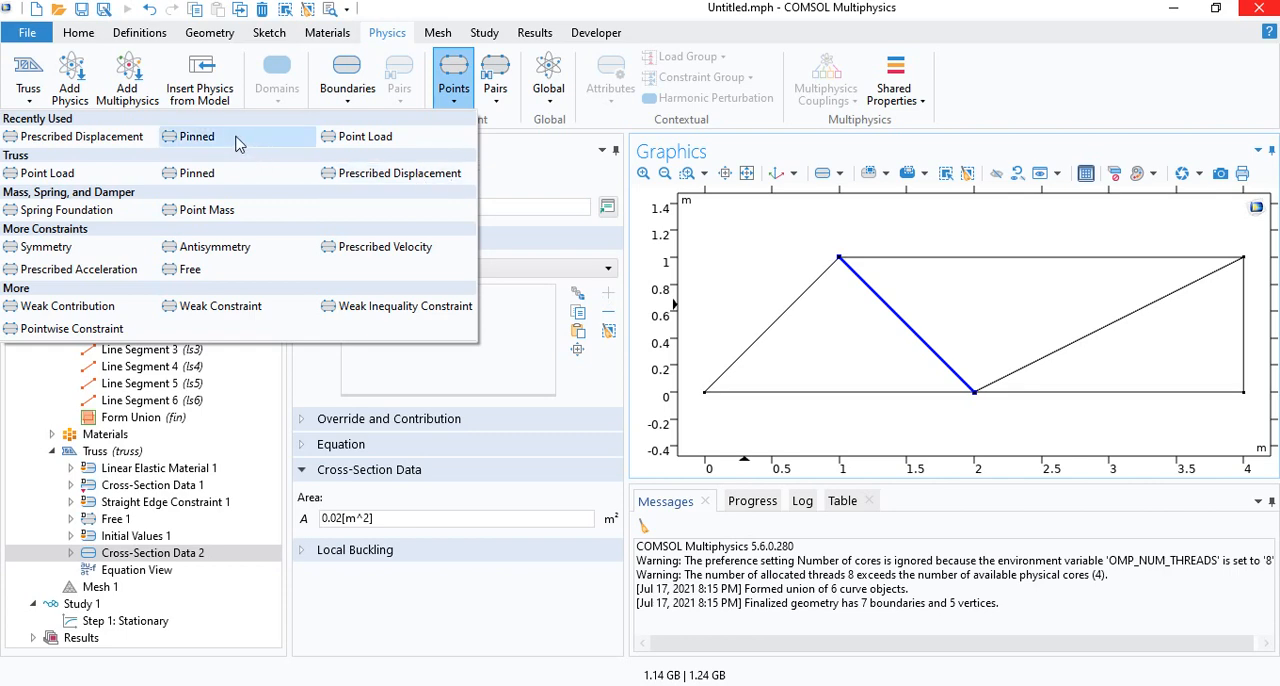
click(196, 136)
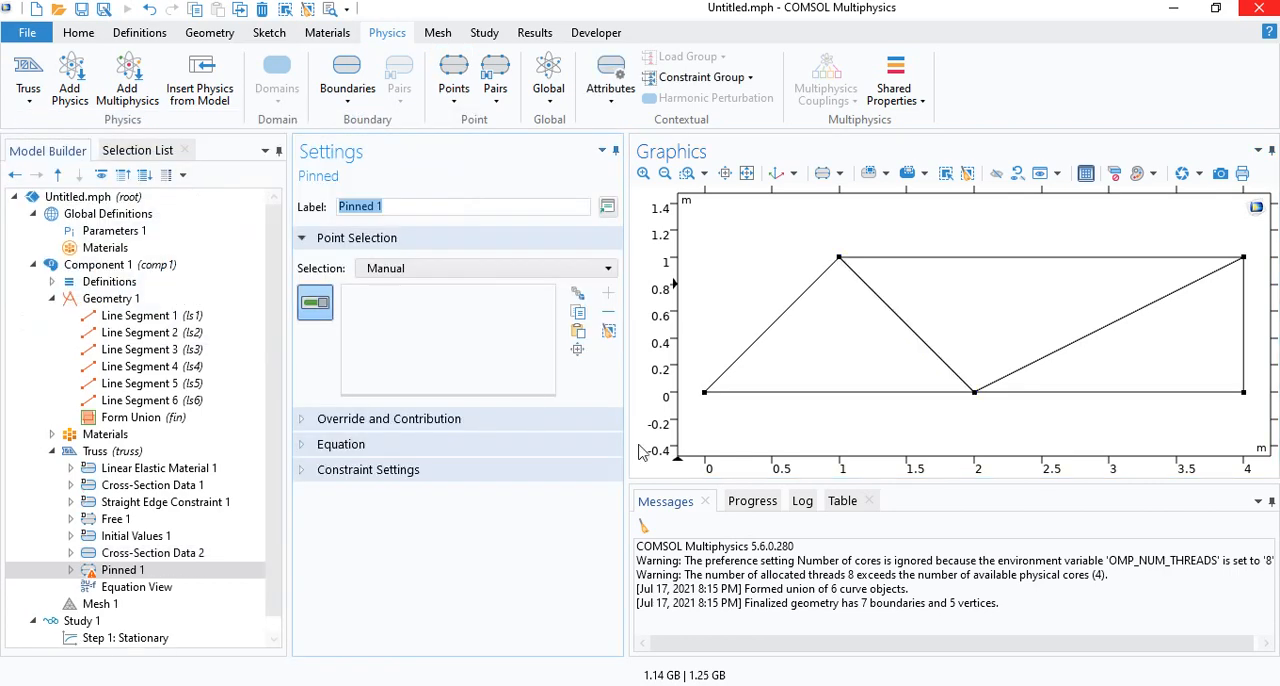
click(704, 392)
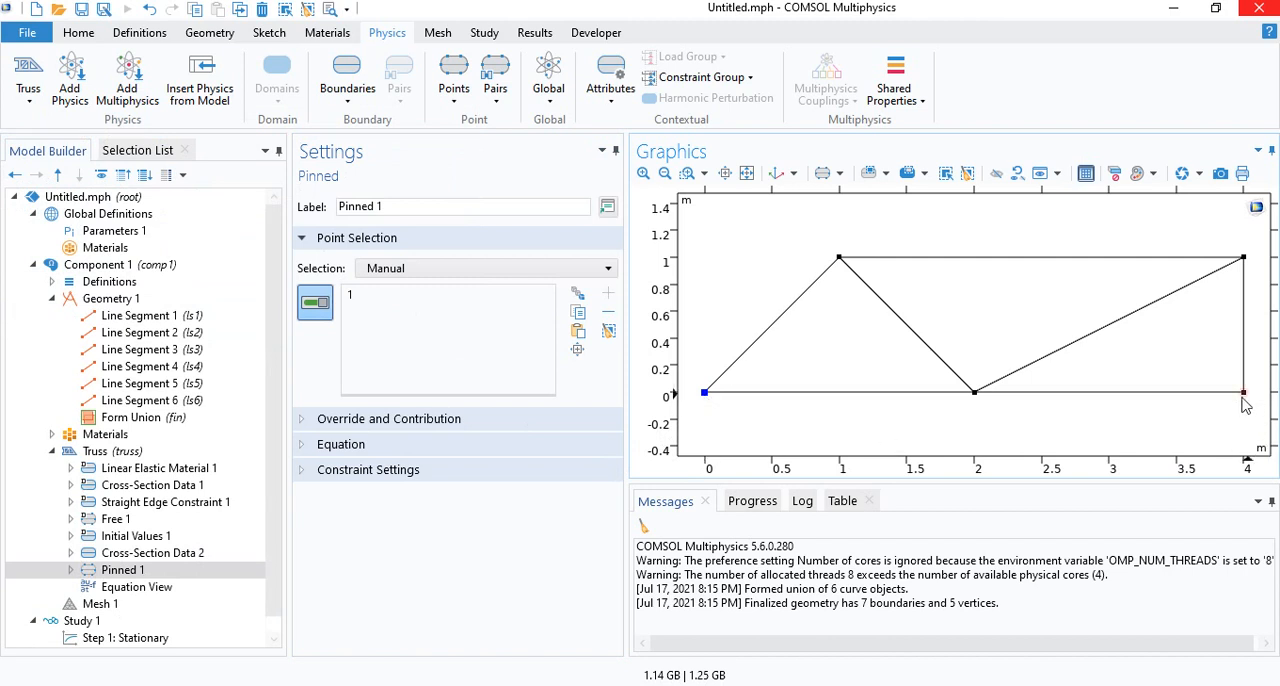
mouse_move(1248, 402)
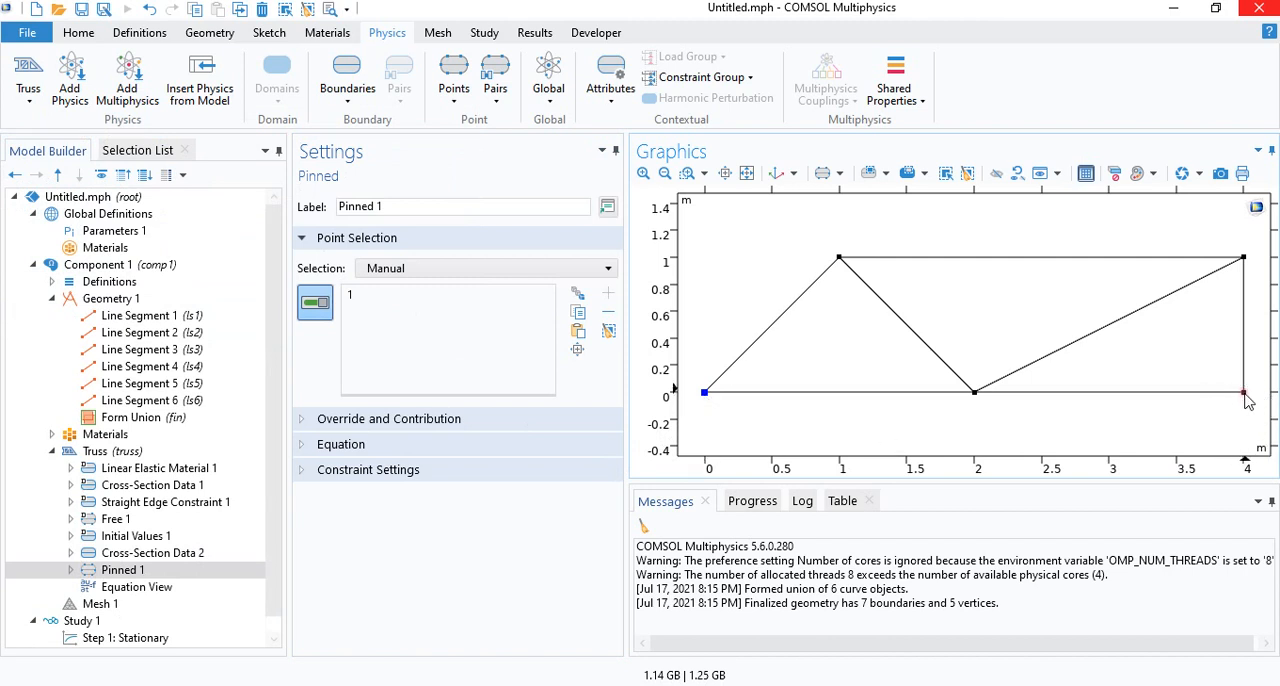
mouse_move(1248, 412)
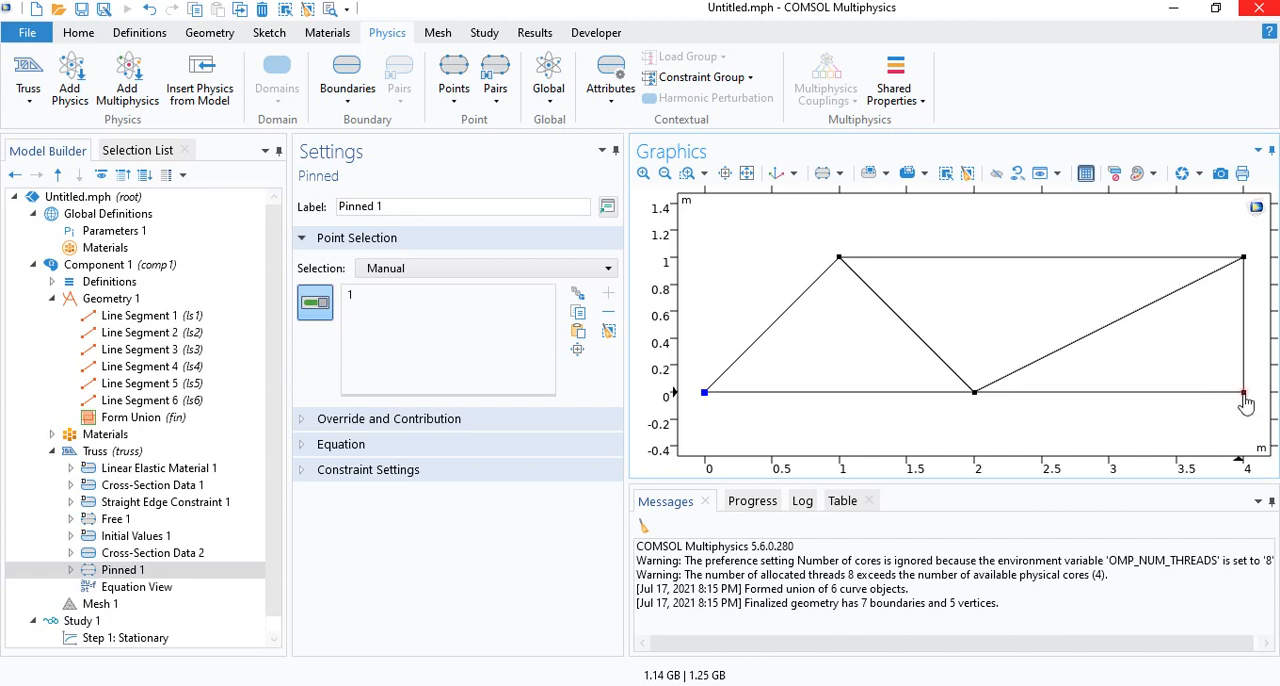
mouse_move(1260, 408)
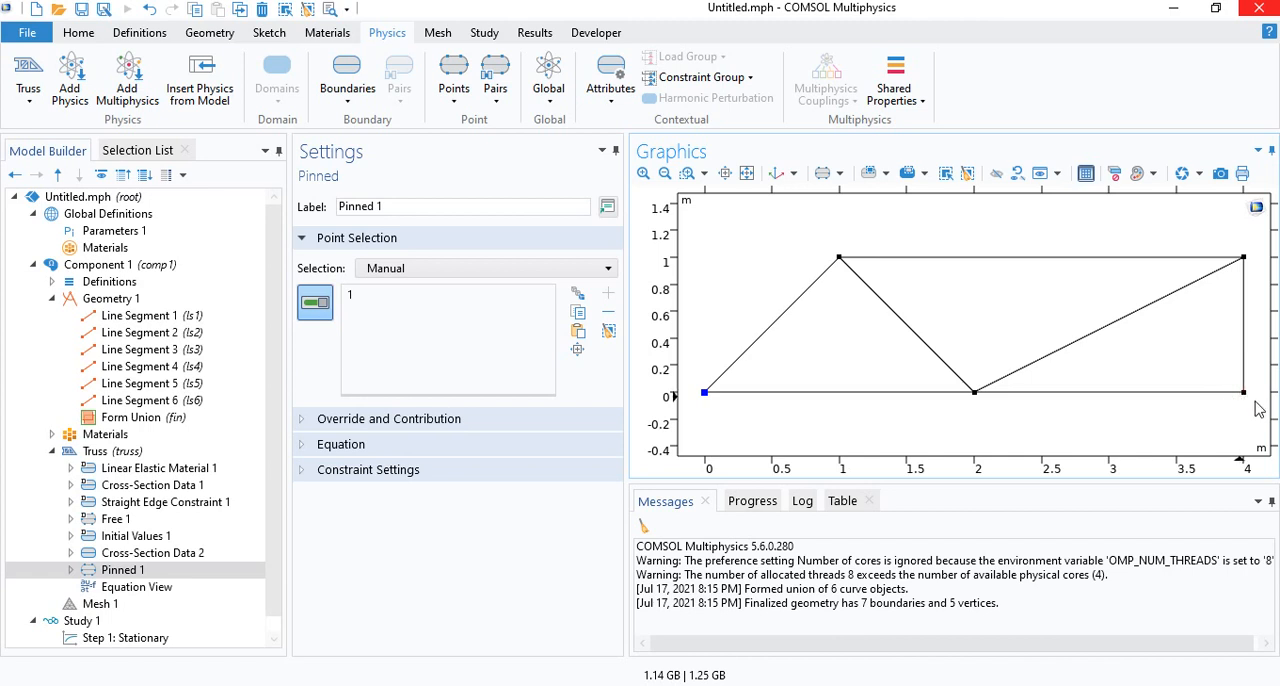
mouse_move(1146, 420)
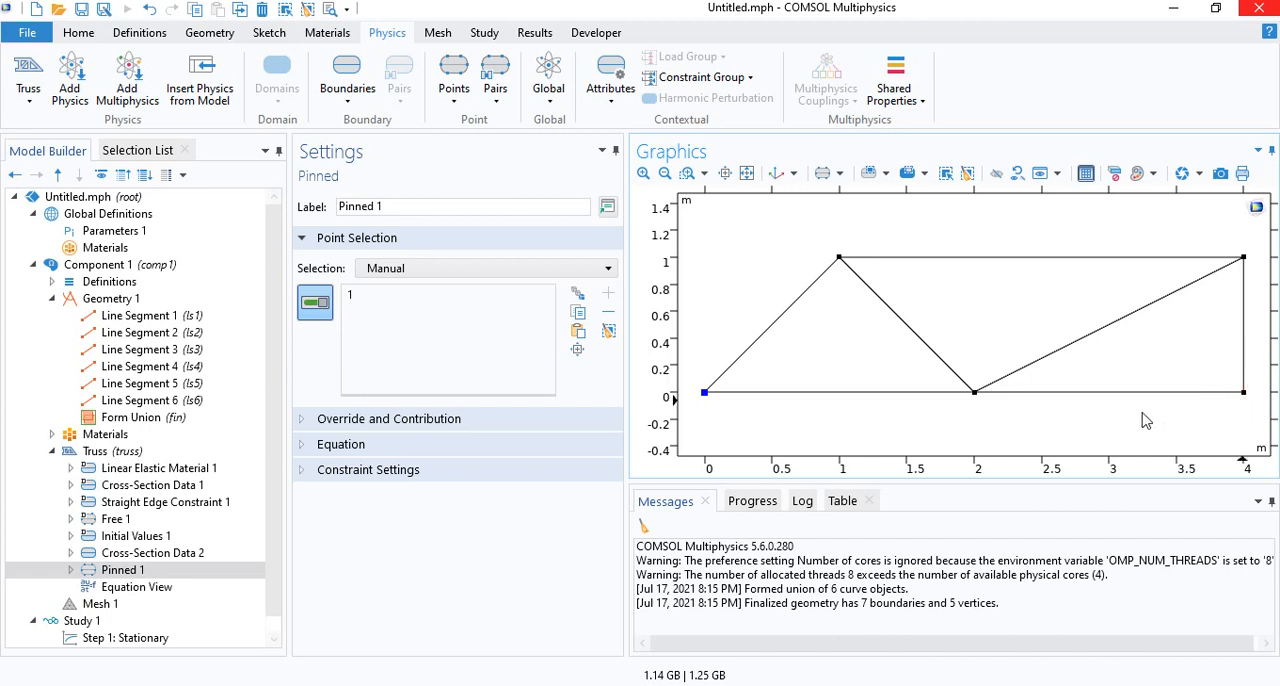
- Add a Prescribed Displacement on point 4 fixing only the y displacement to 0, leaving x free
click(452, 80)
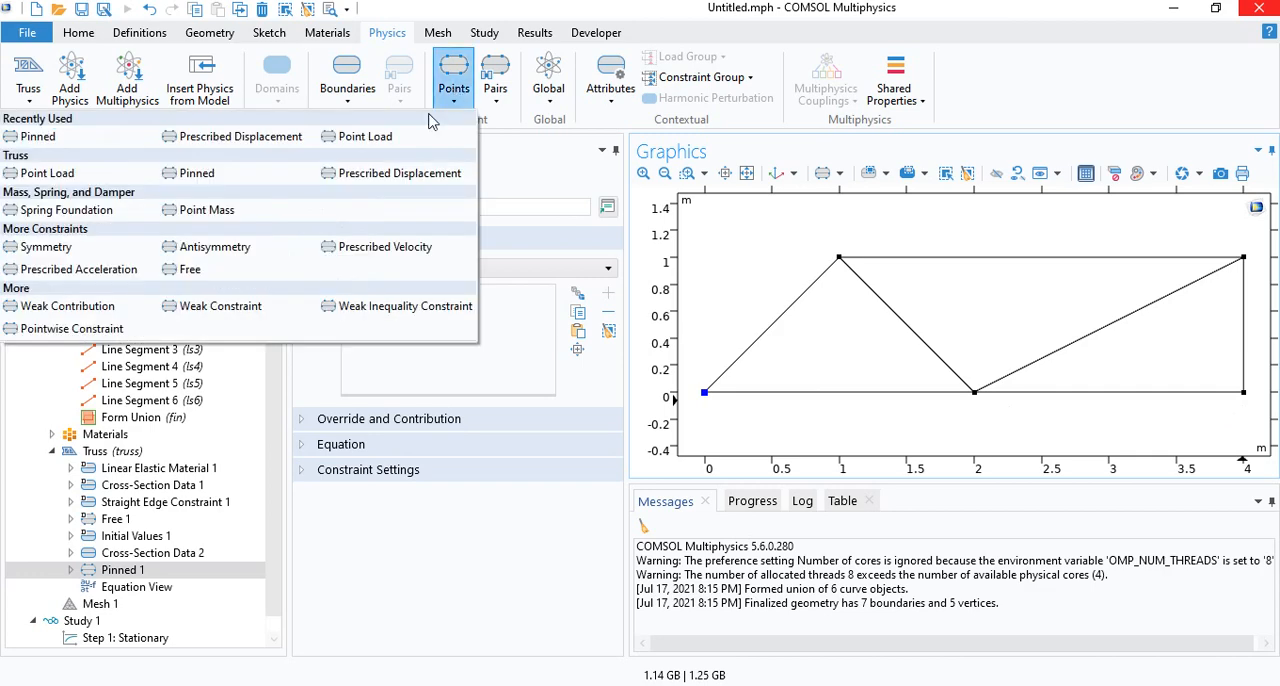
mouse_move(404, 172)
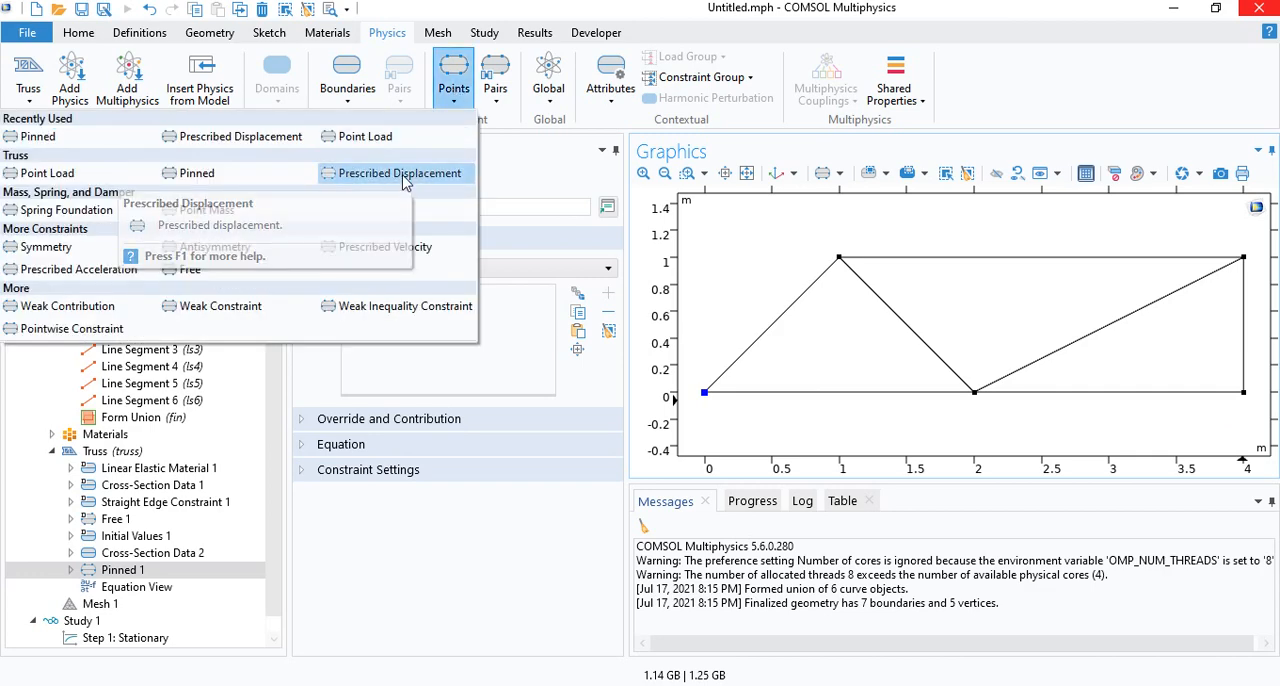
click(396, 172)
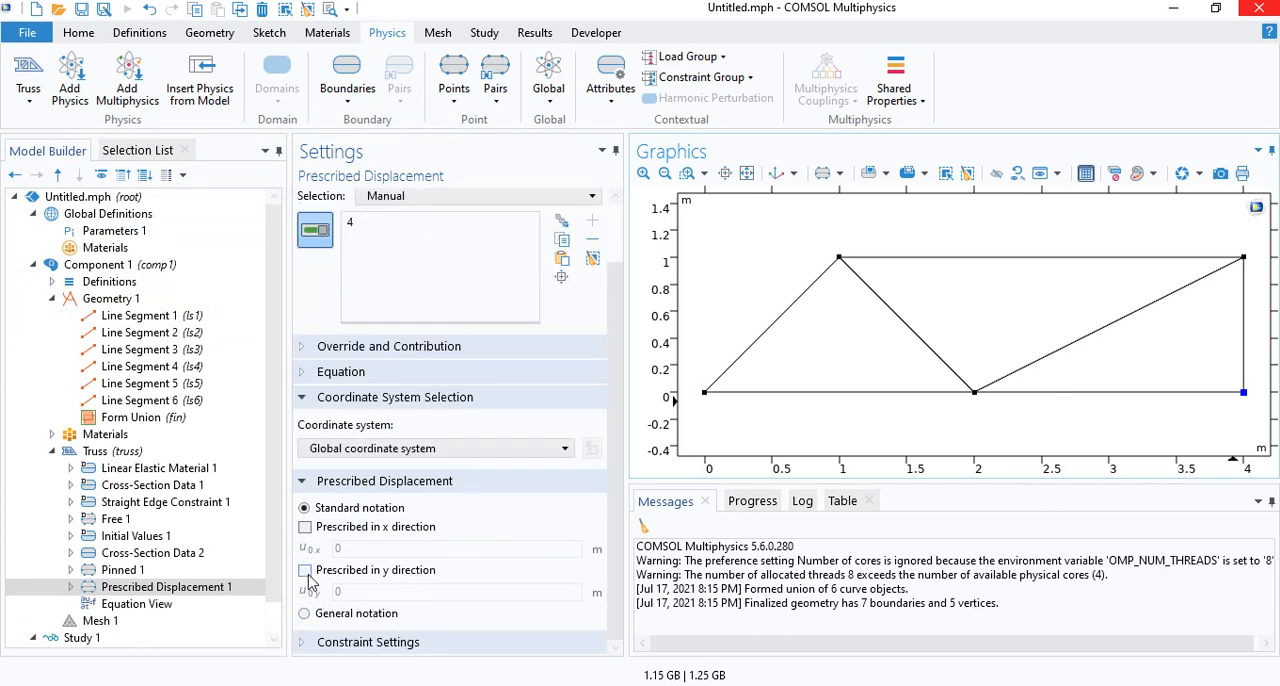
click(304, 570)
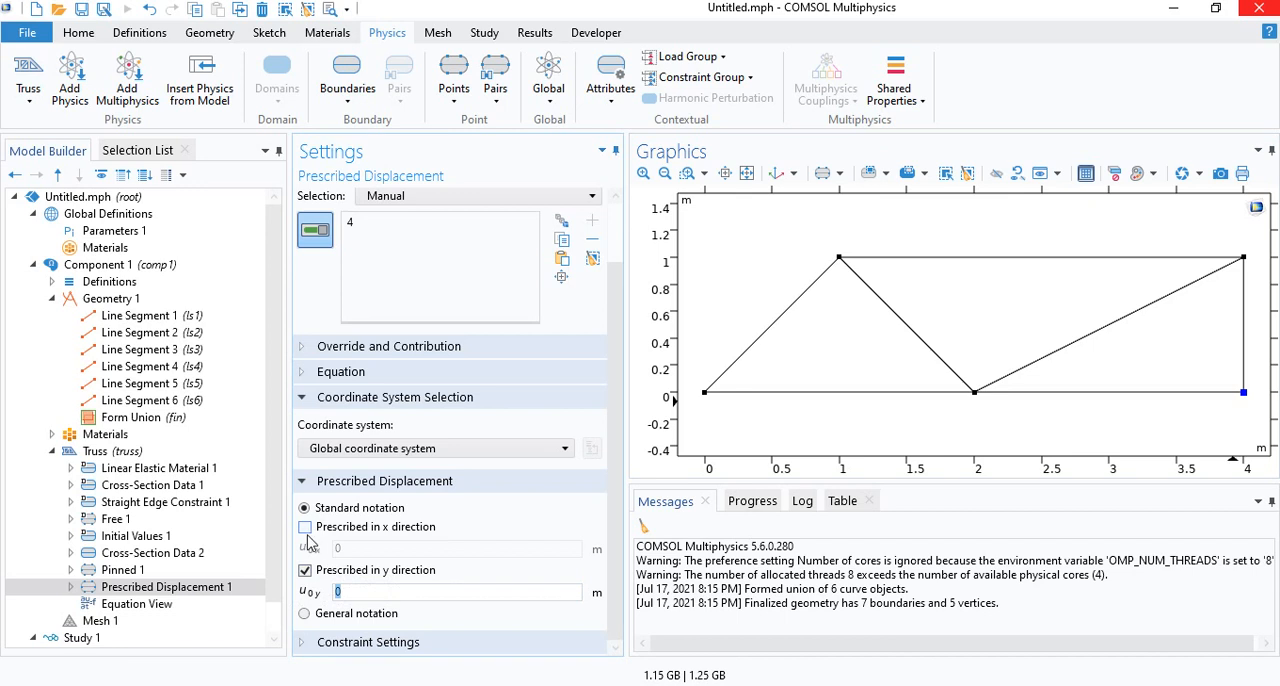
mouse_move(340, 536)
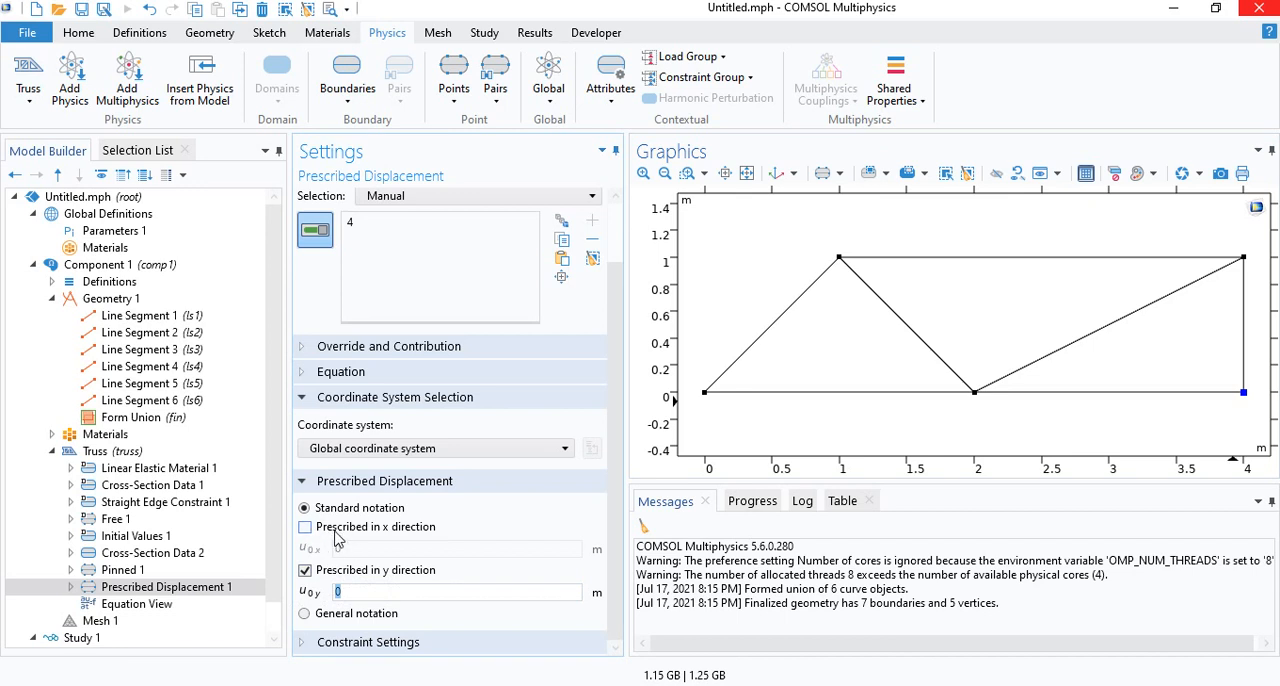
mouse_move(380, 534)
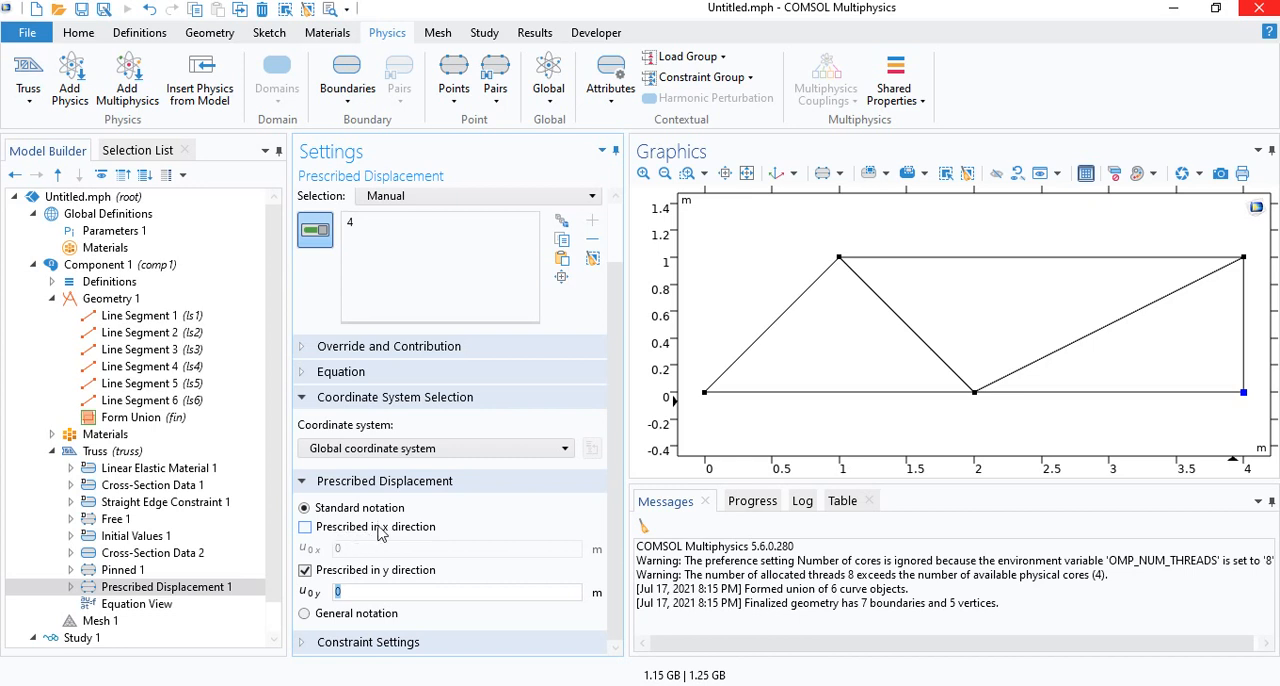
mouse_move(362, 532)
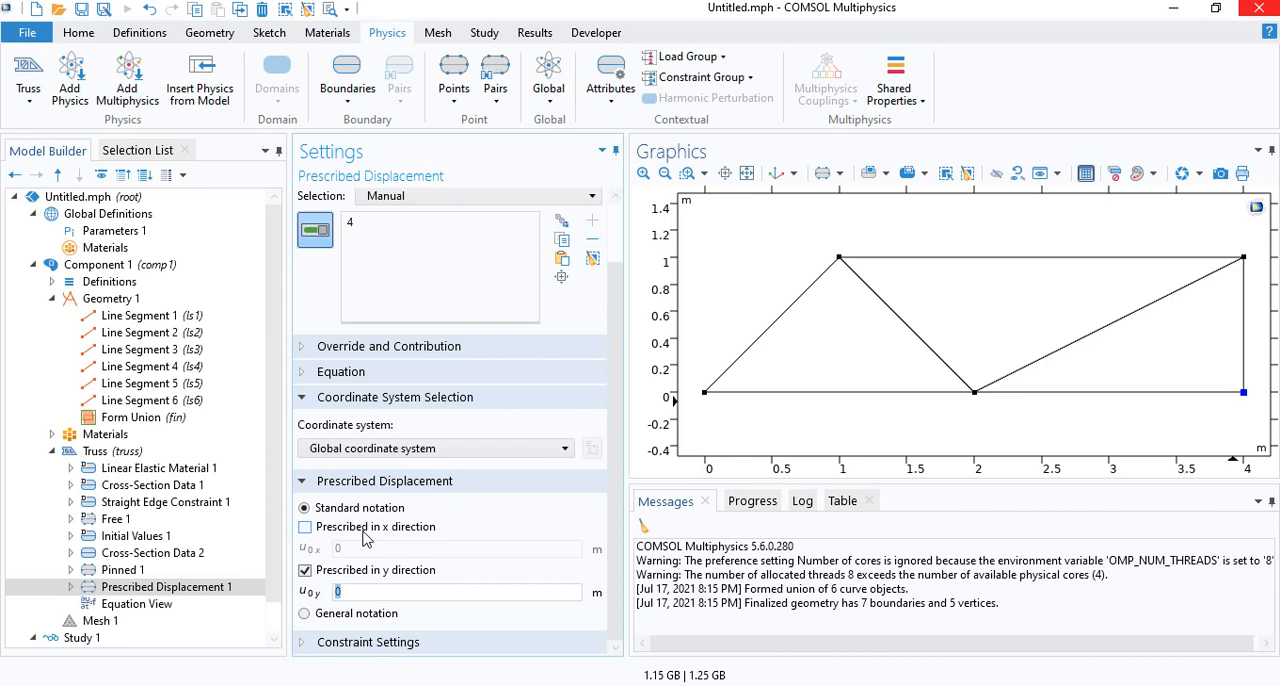
click(304, 528)
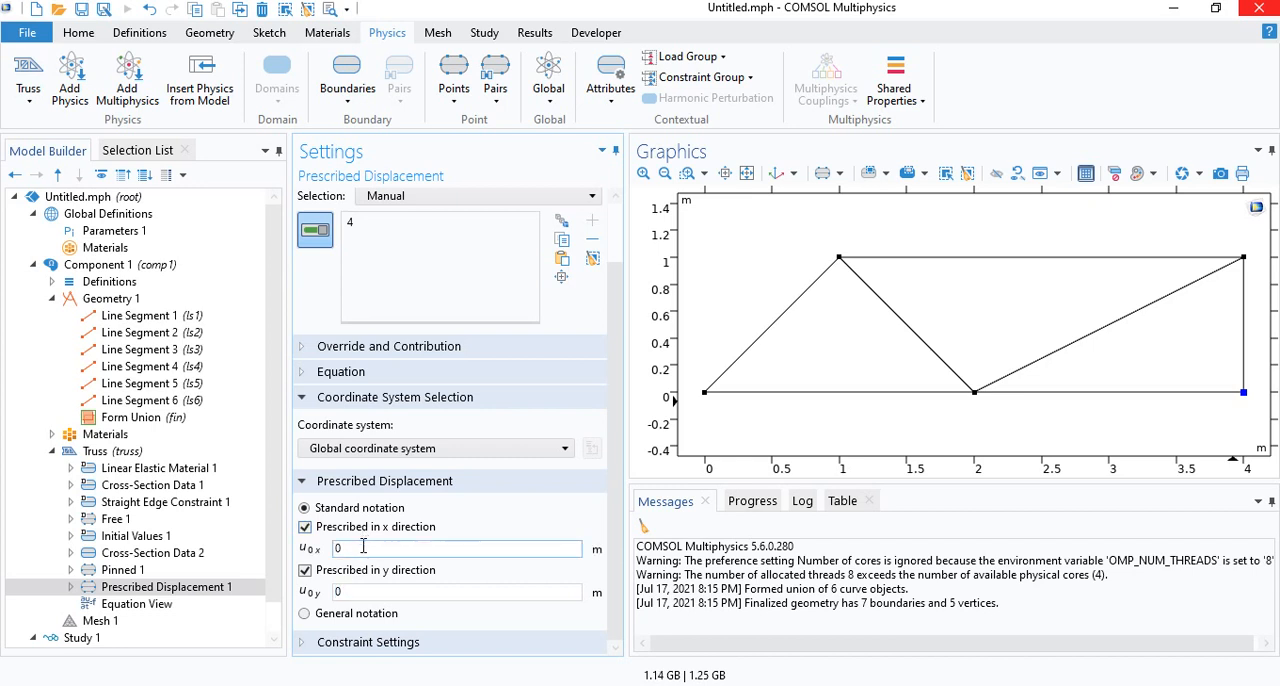
text(1)
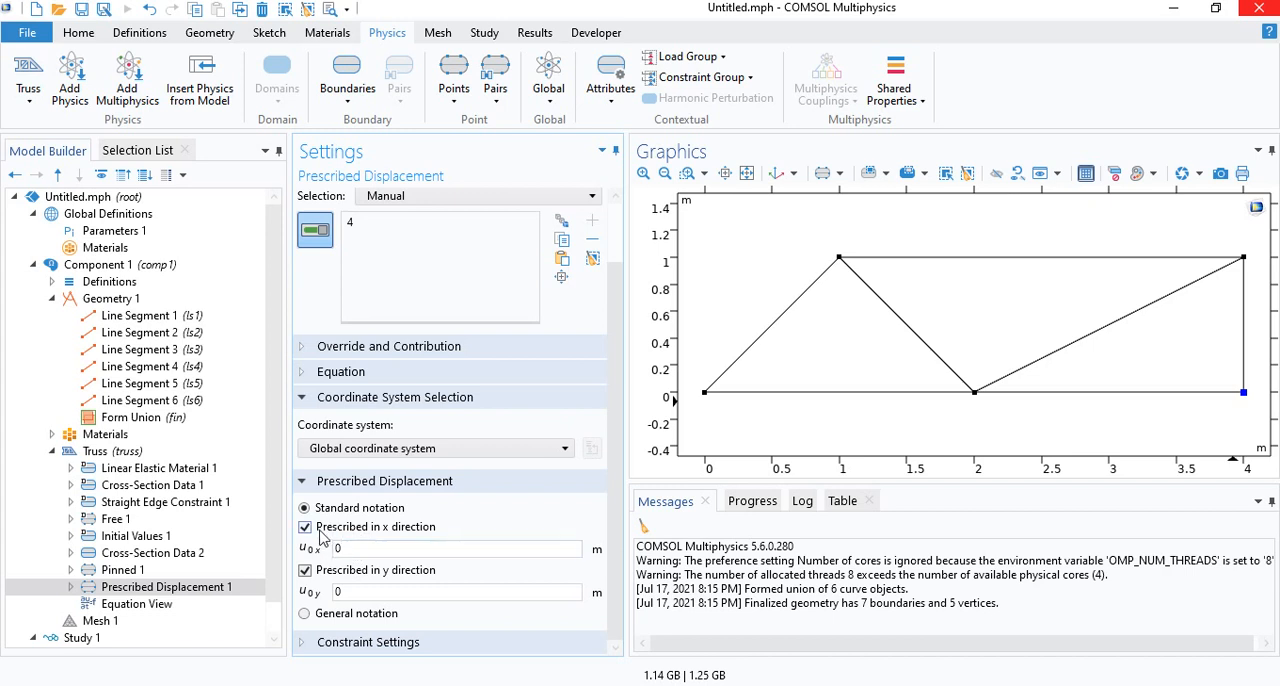
click(304, 528)
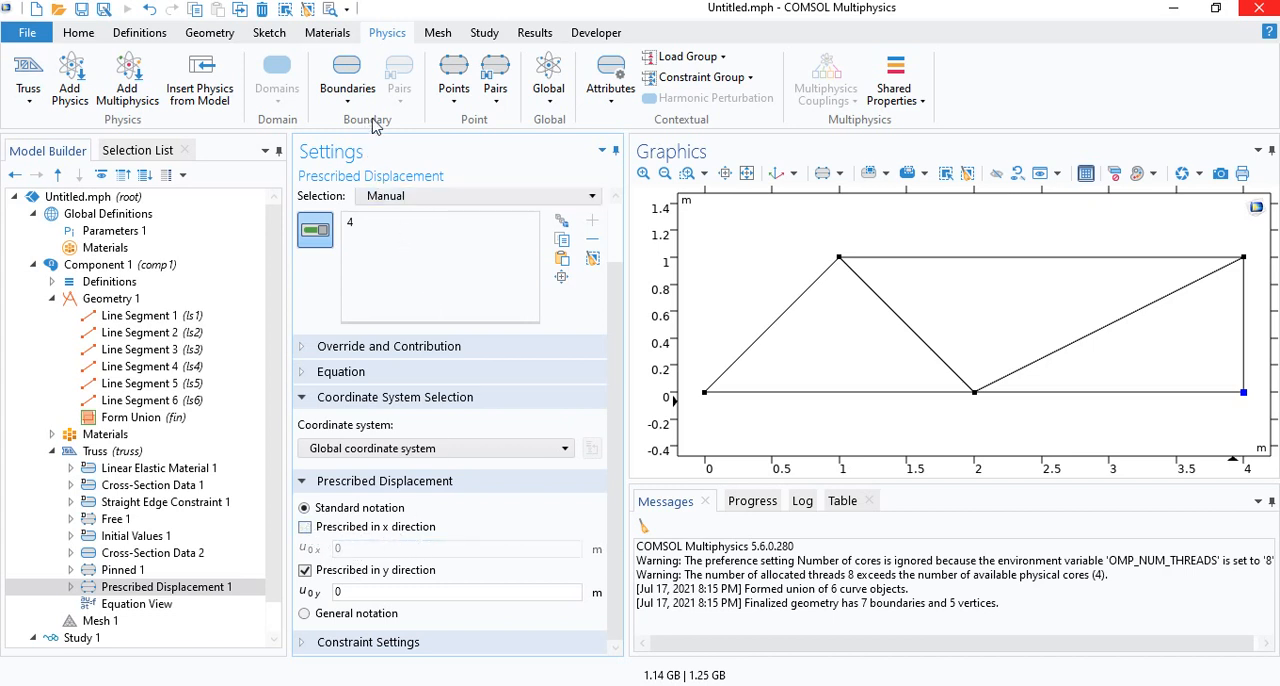
- Add a point load at the node at (2,0) with a vertical force of 2000
click(452, 76)
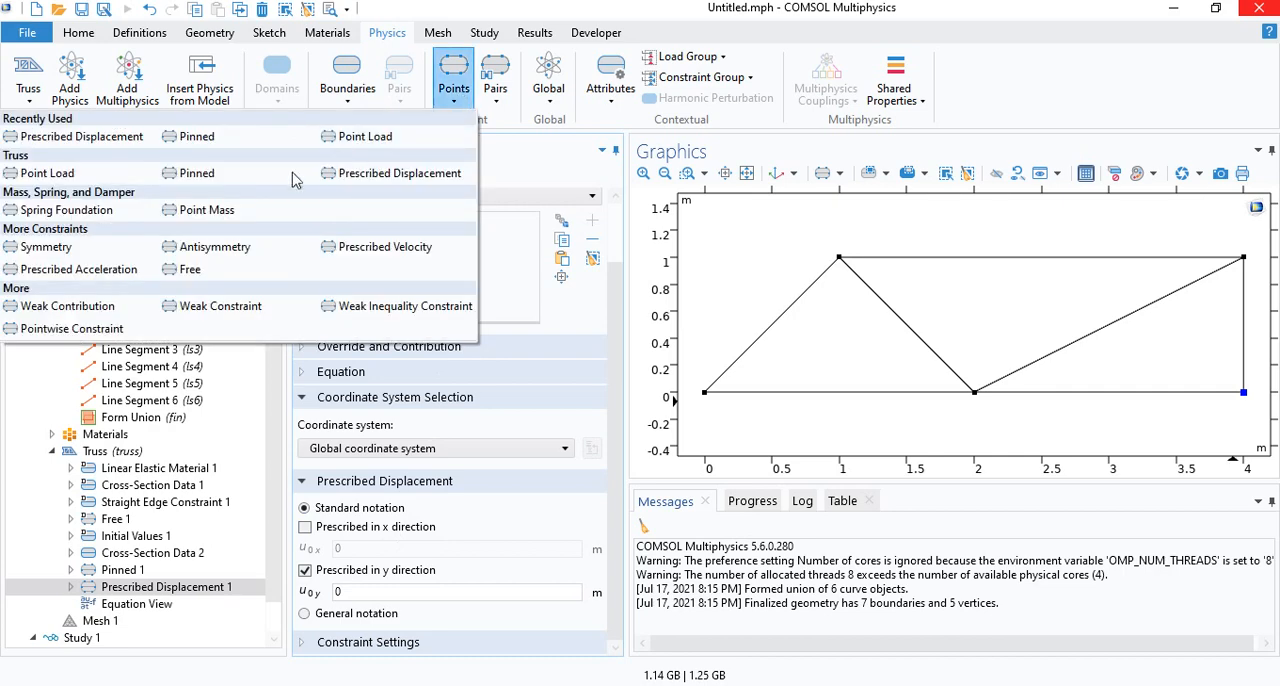
click(364, 136)
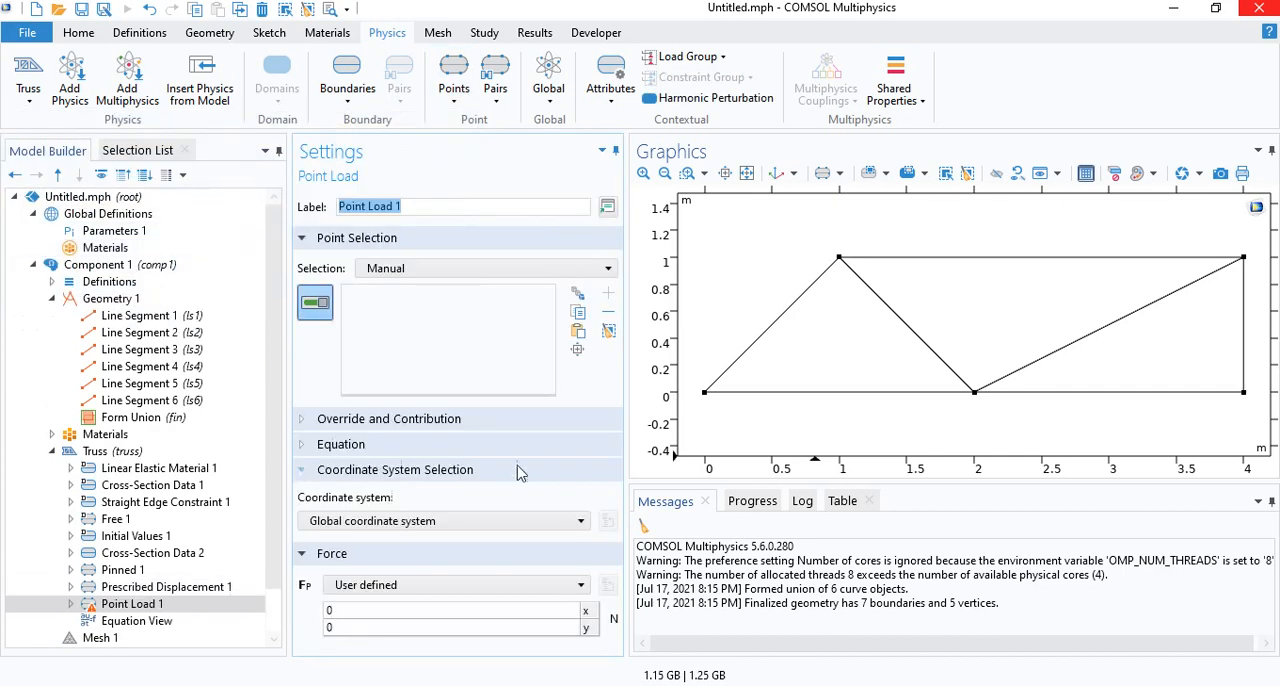
click(972, 392)
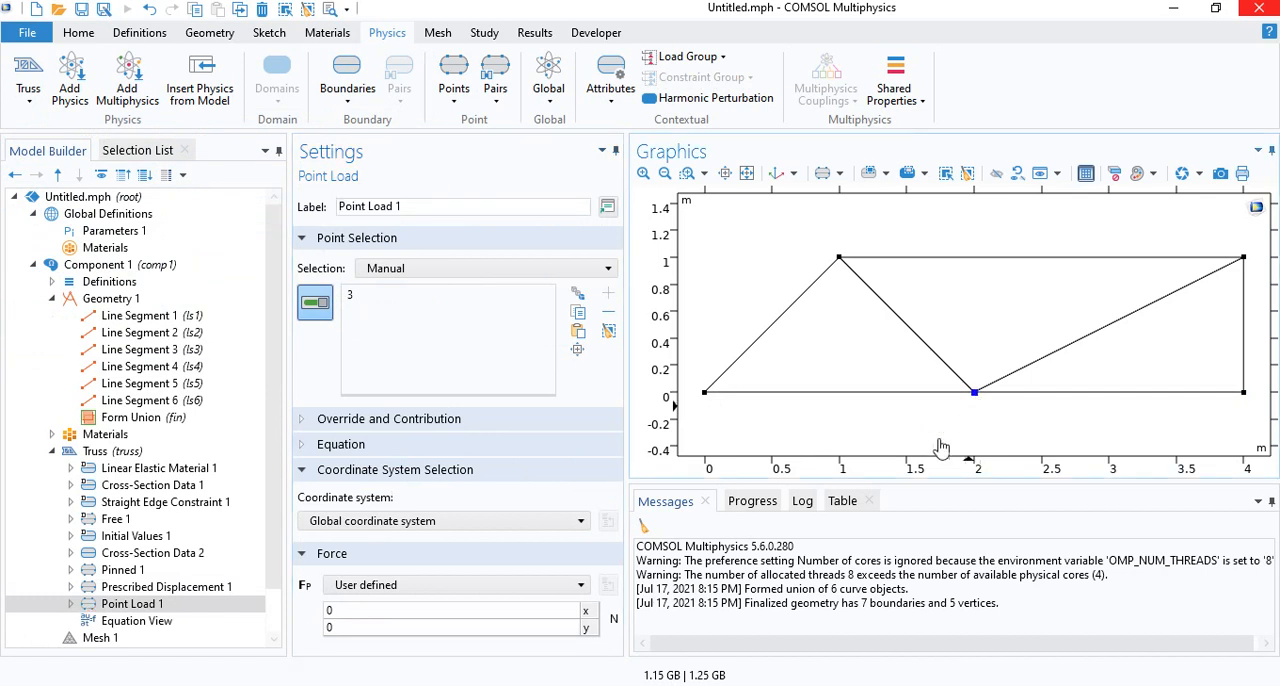
click(450, 628)
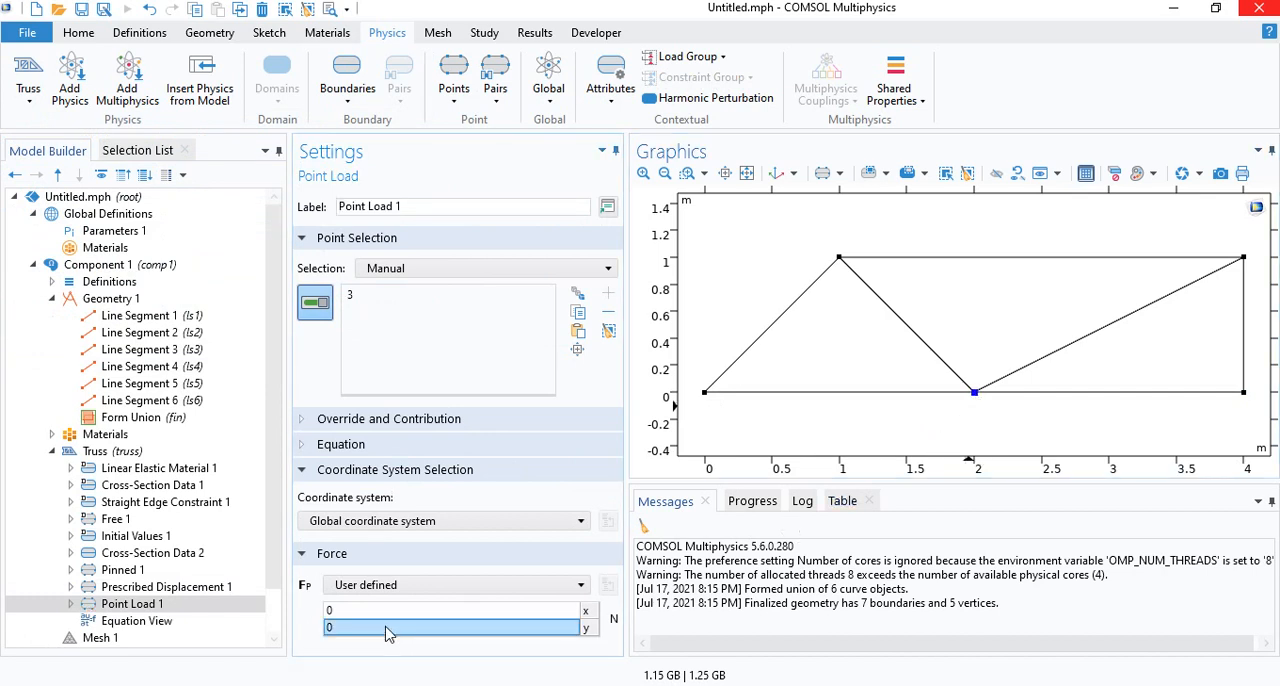
text(2000)
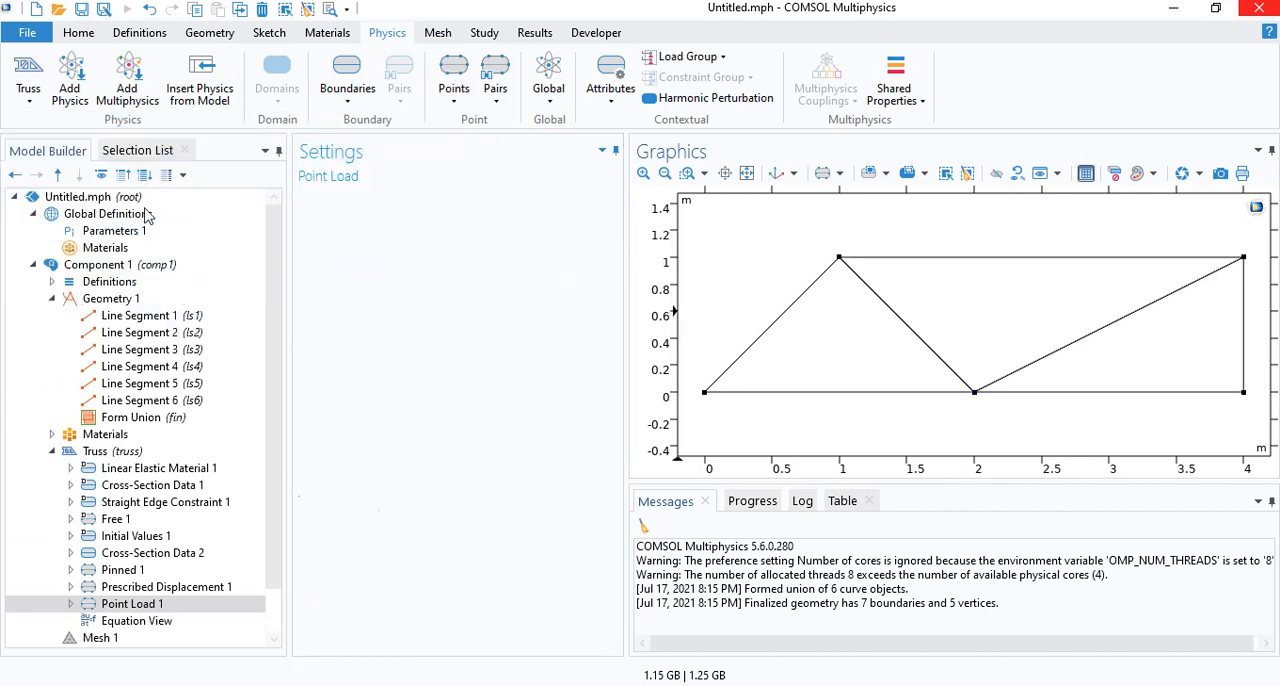
- Give the second point load at point 5 force components of 1000 in x and 1000 in y
click(132, 620)
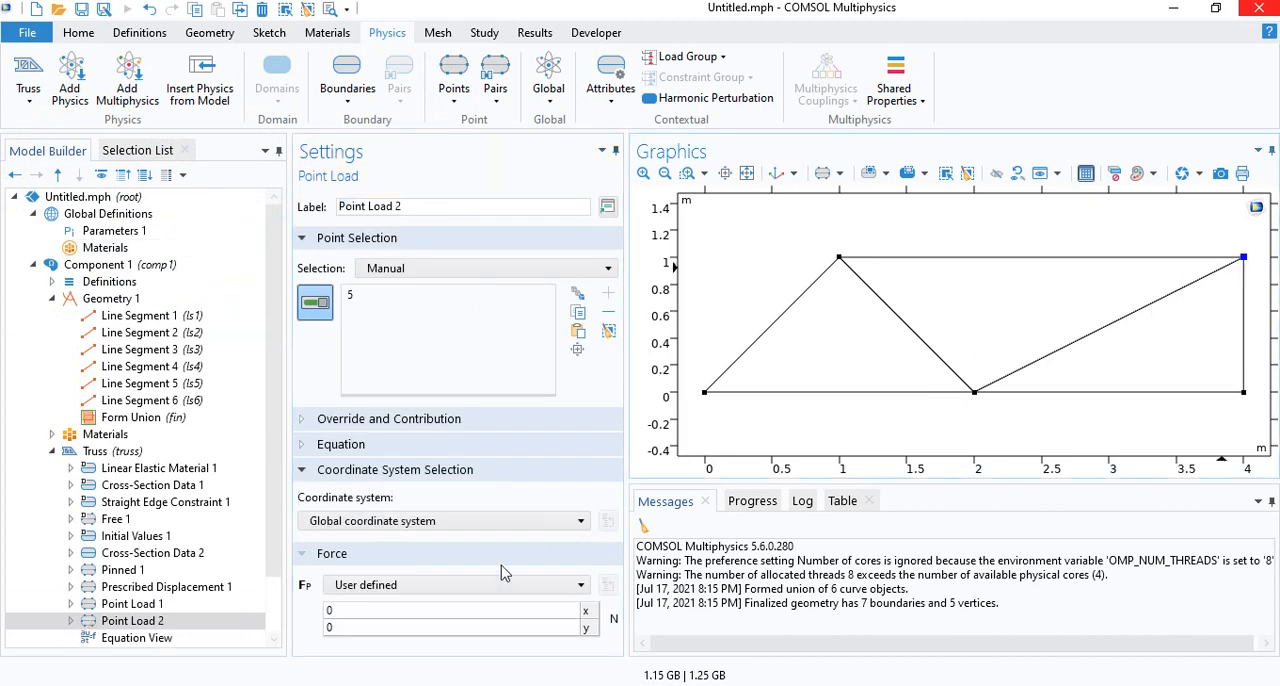
click(450, 610)
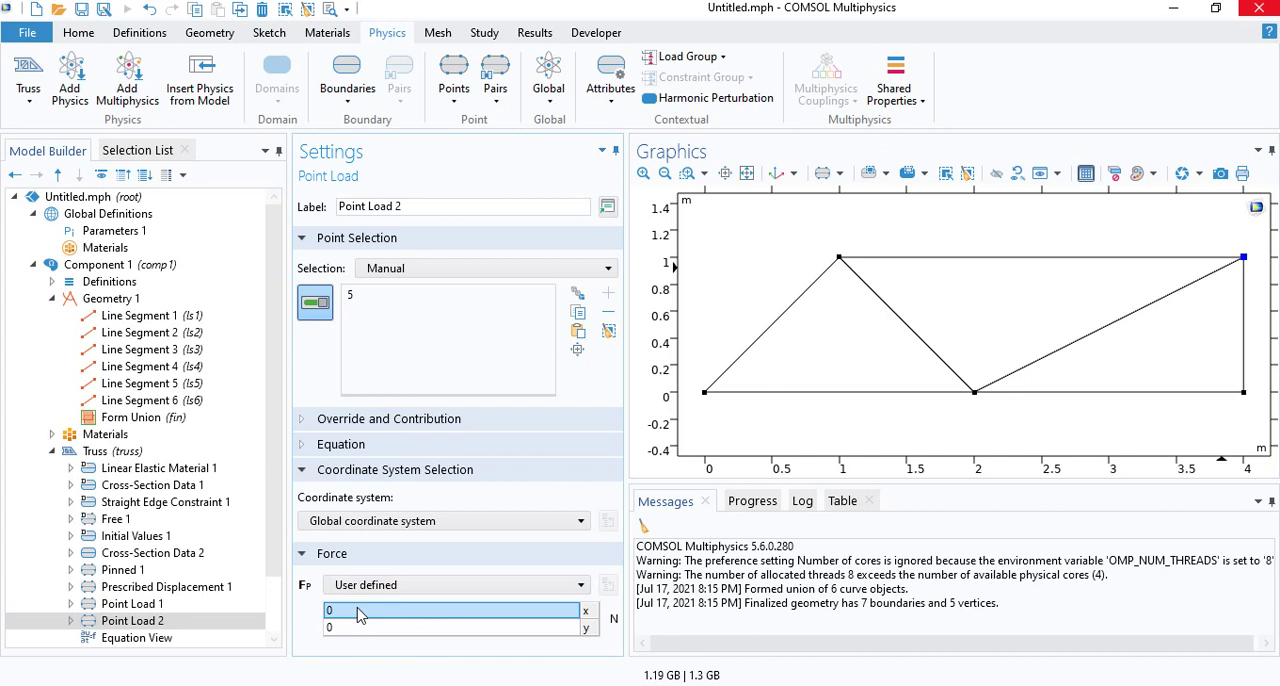
text(1000)
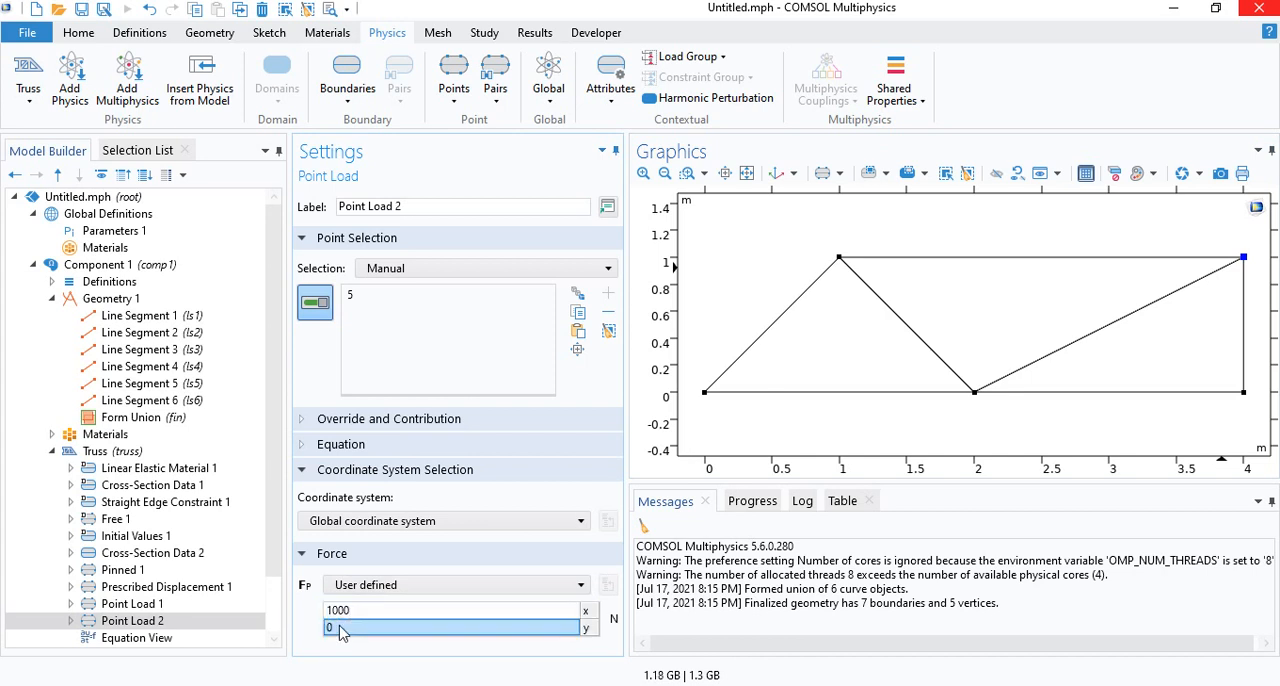
text(1000)
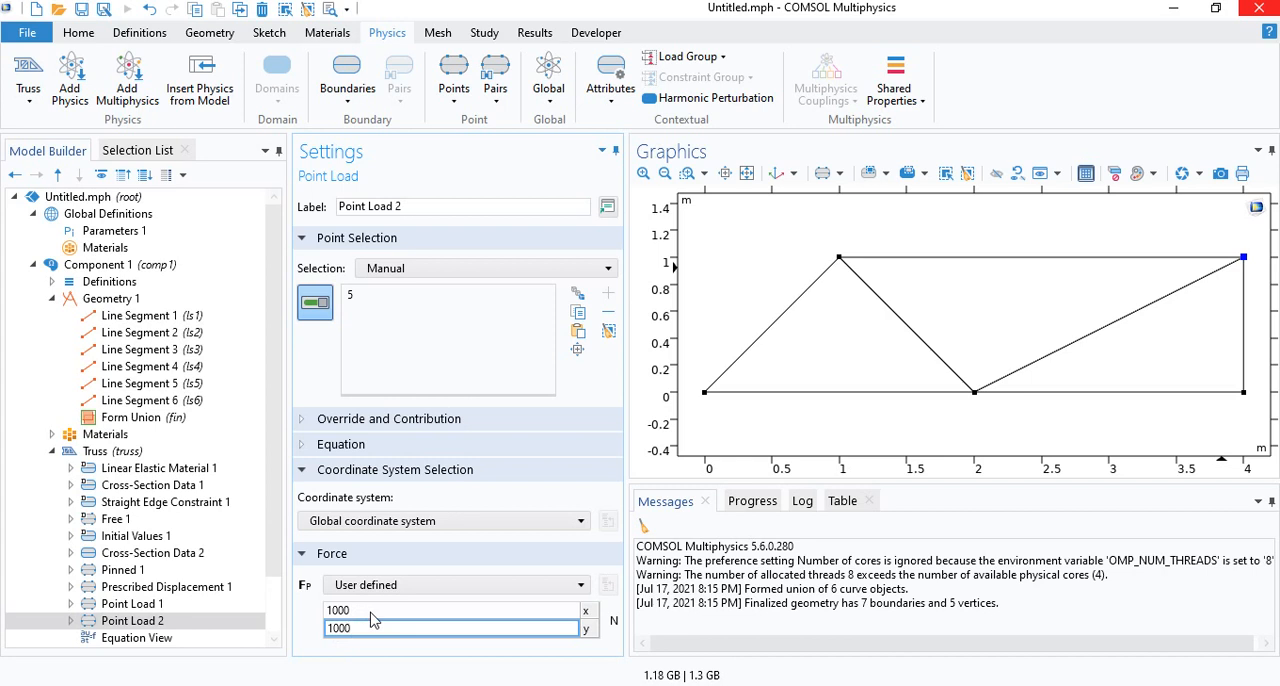
scroll(down, 3)
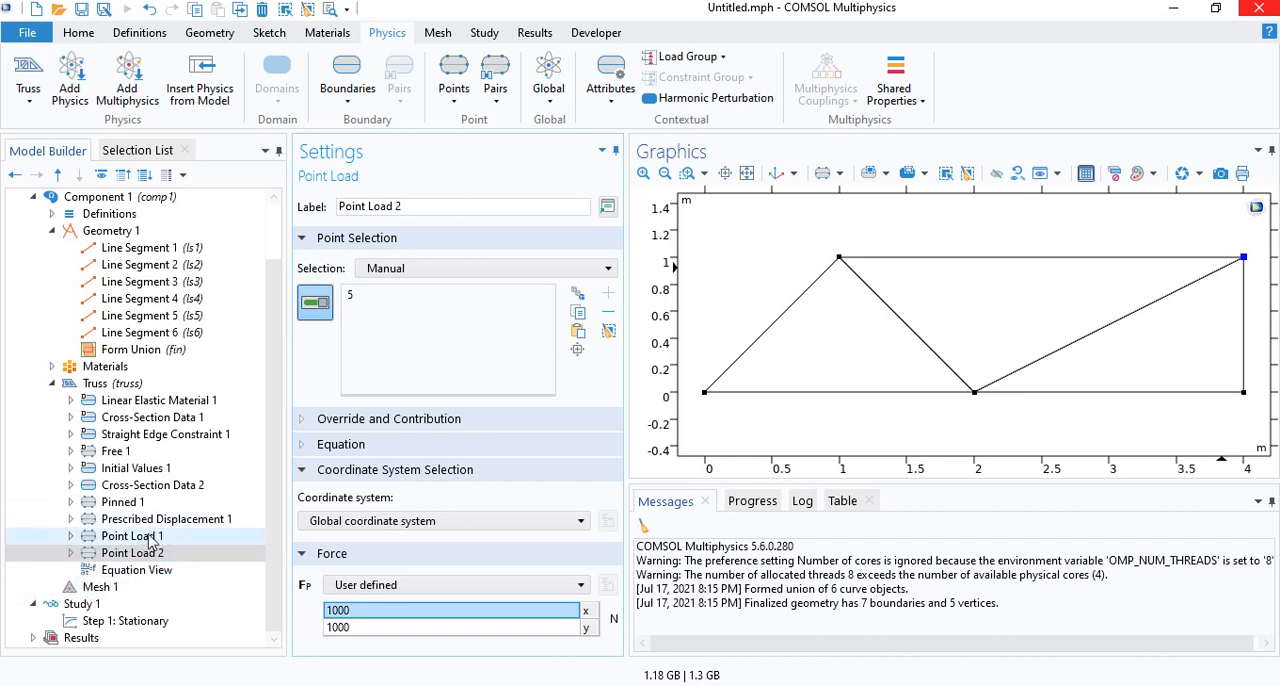
- Review Point Load 1 and Cross-Section Data 2, then build the physics-controlled mesh from Mesh 1
click(122, 536)
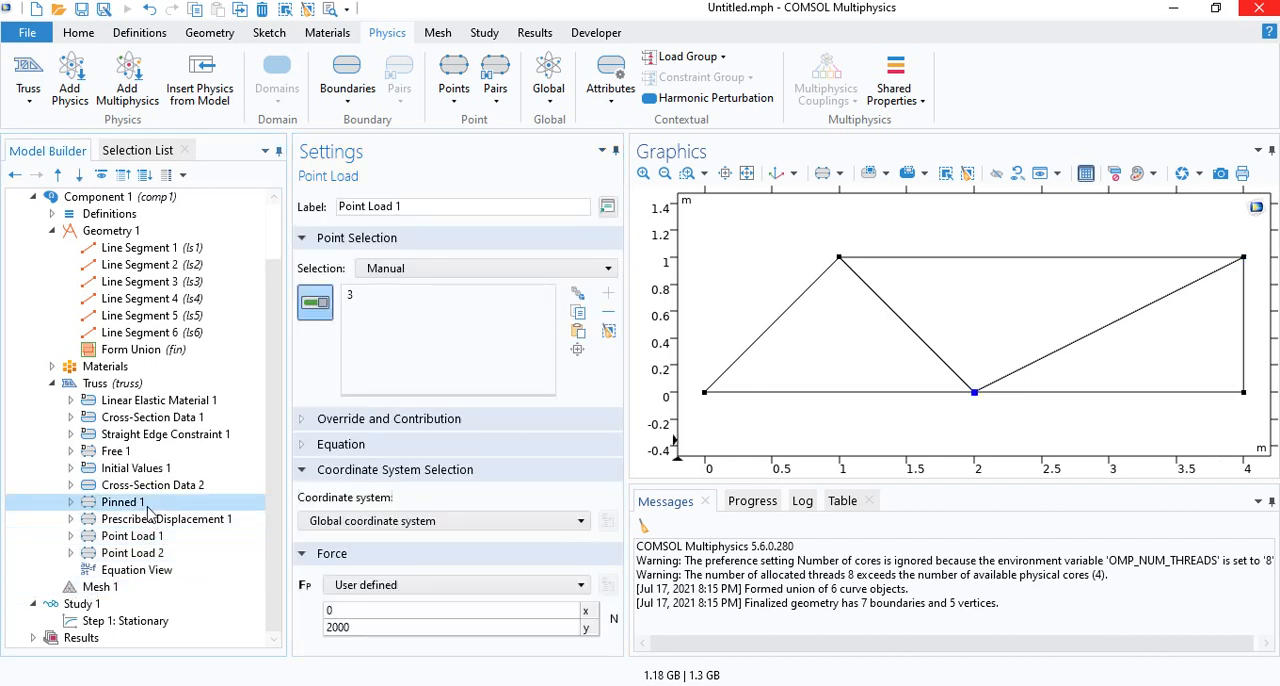
click(152, 484)
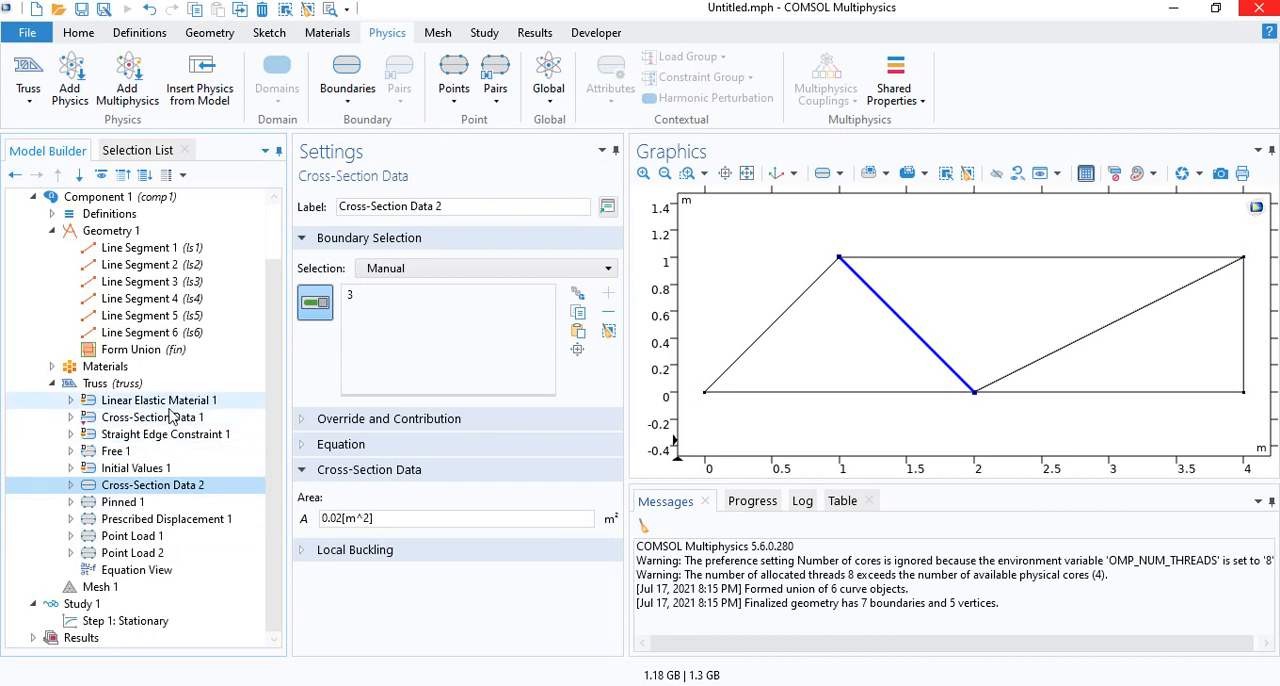
click(106, 584)
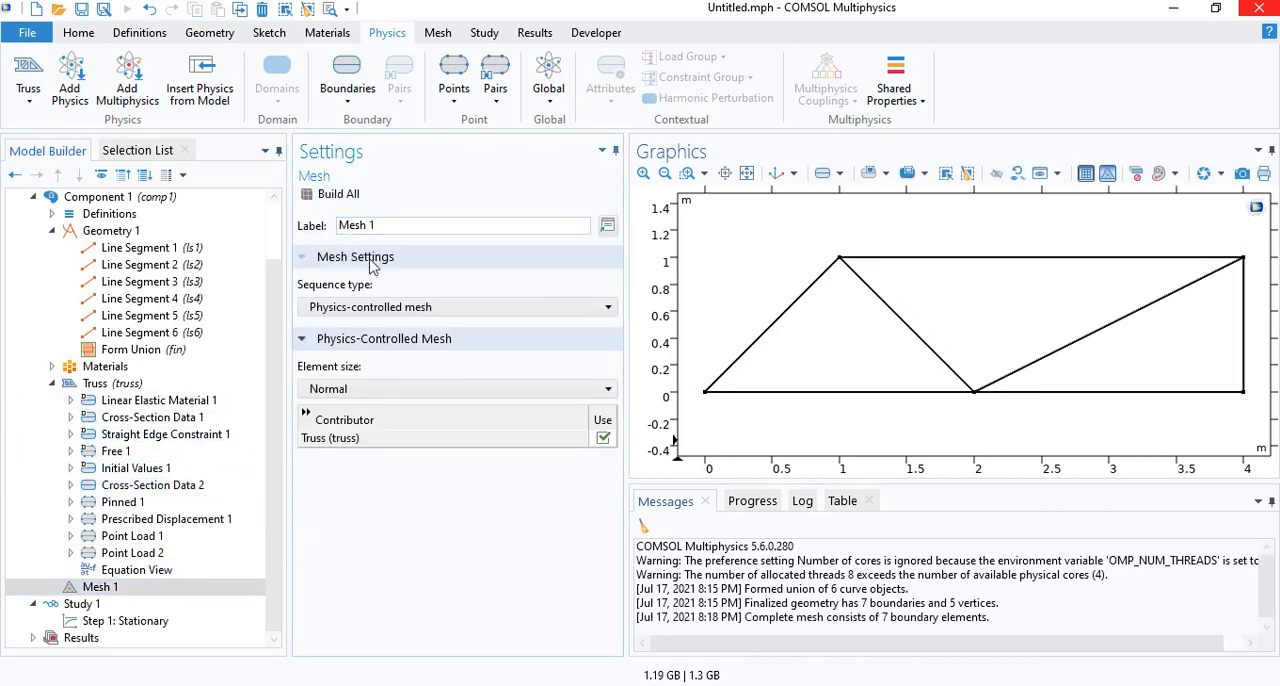
mouse_move(784, 364)
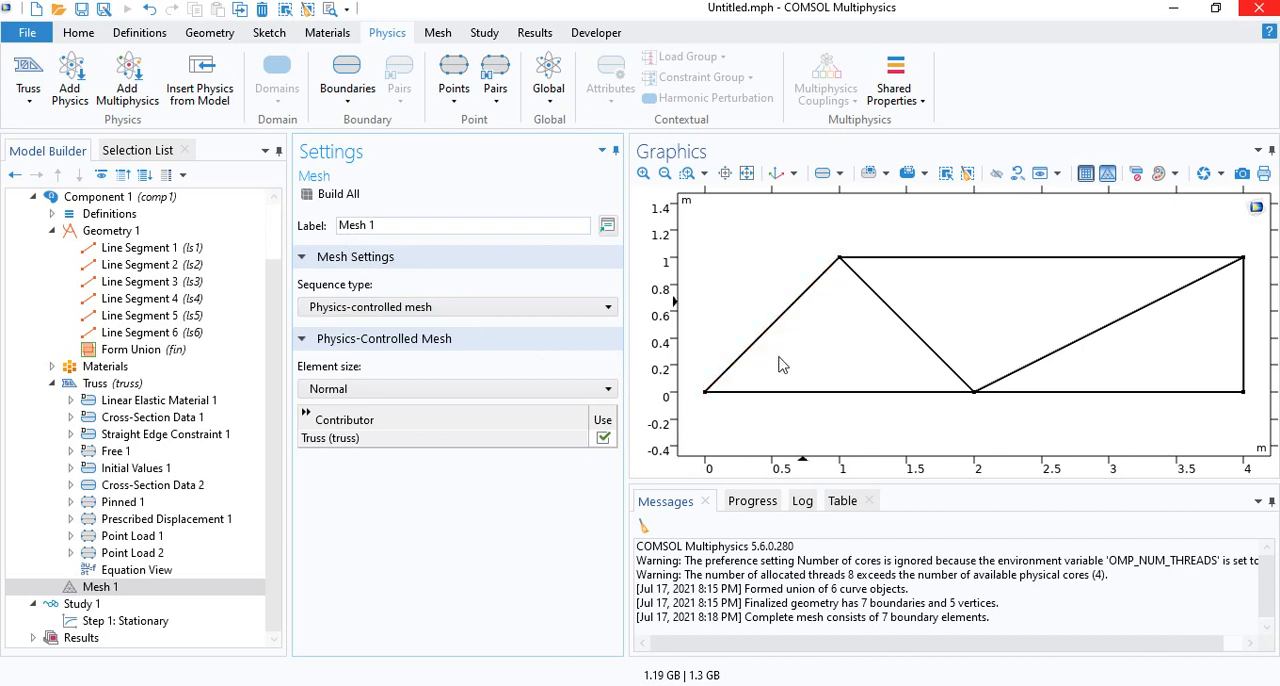
mouse_move(728, 336)
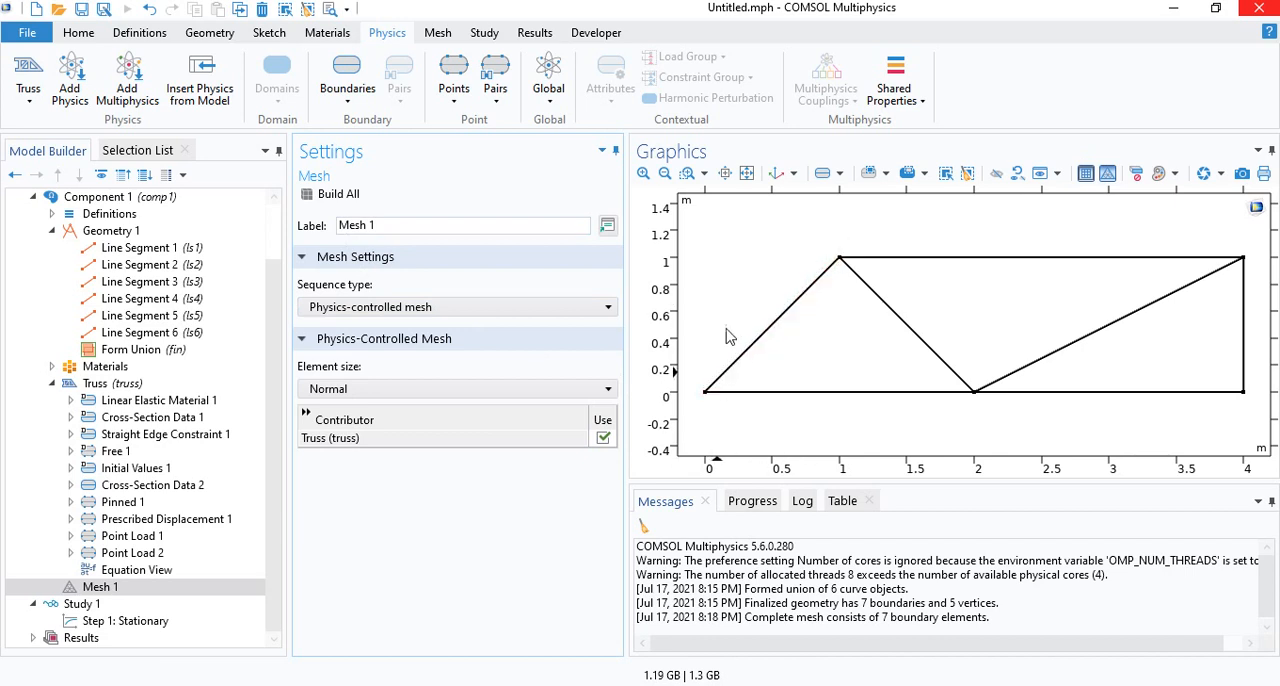
mouse_move(588, 428)
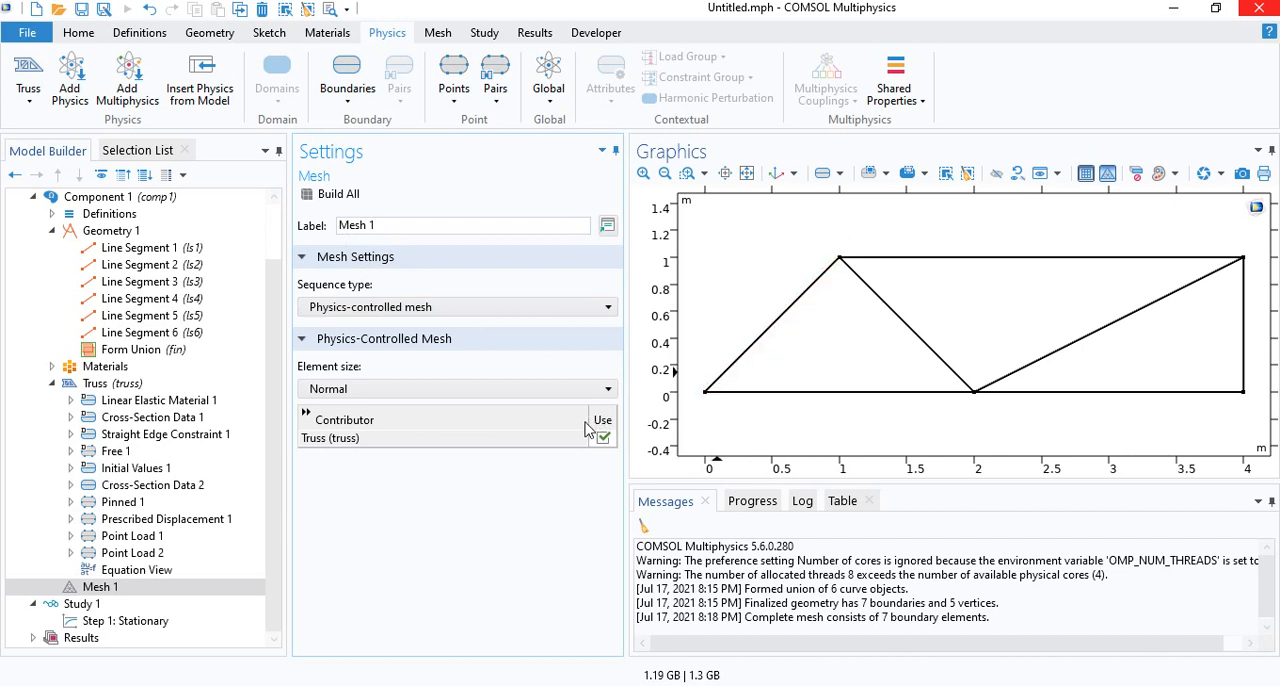
mouse_move(408, 522)
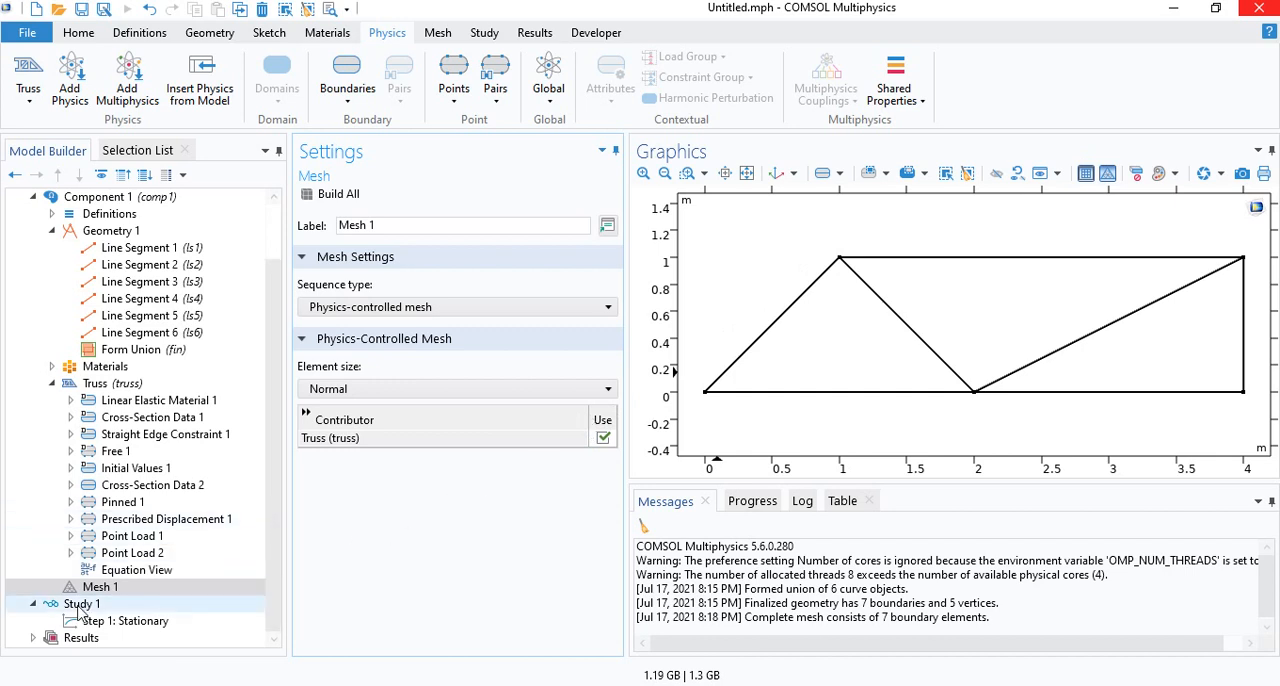
- Compute Study 1 to run the stationary solve and generate the axial force plot
click(82, 604)
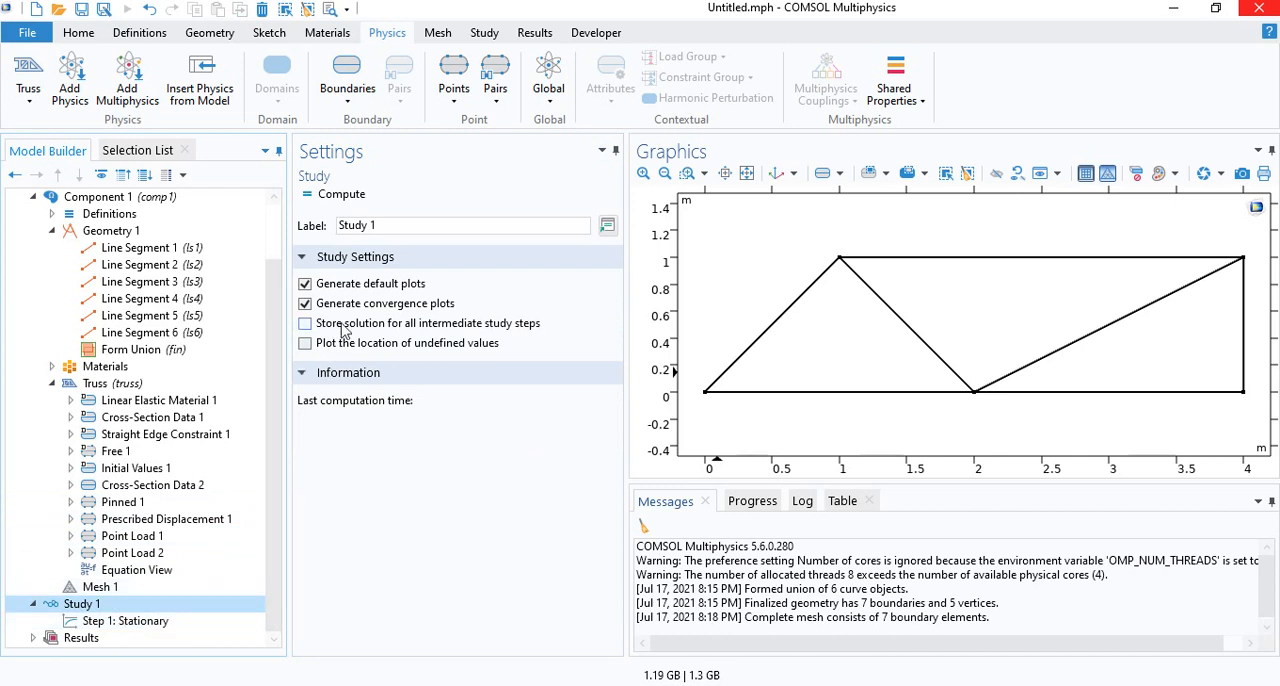
mouse_move(338, 194)
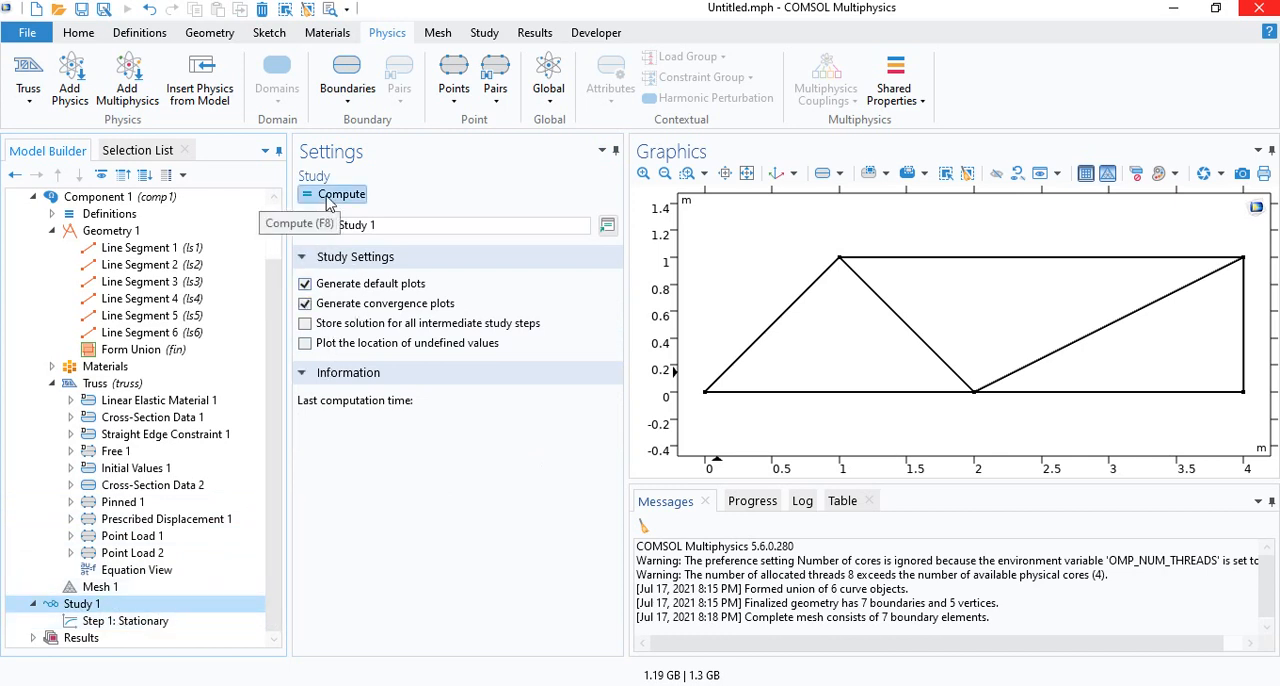
mouse_move(440, 178)
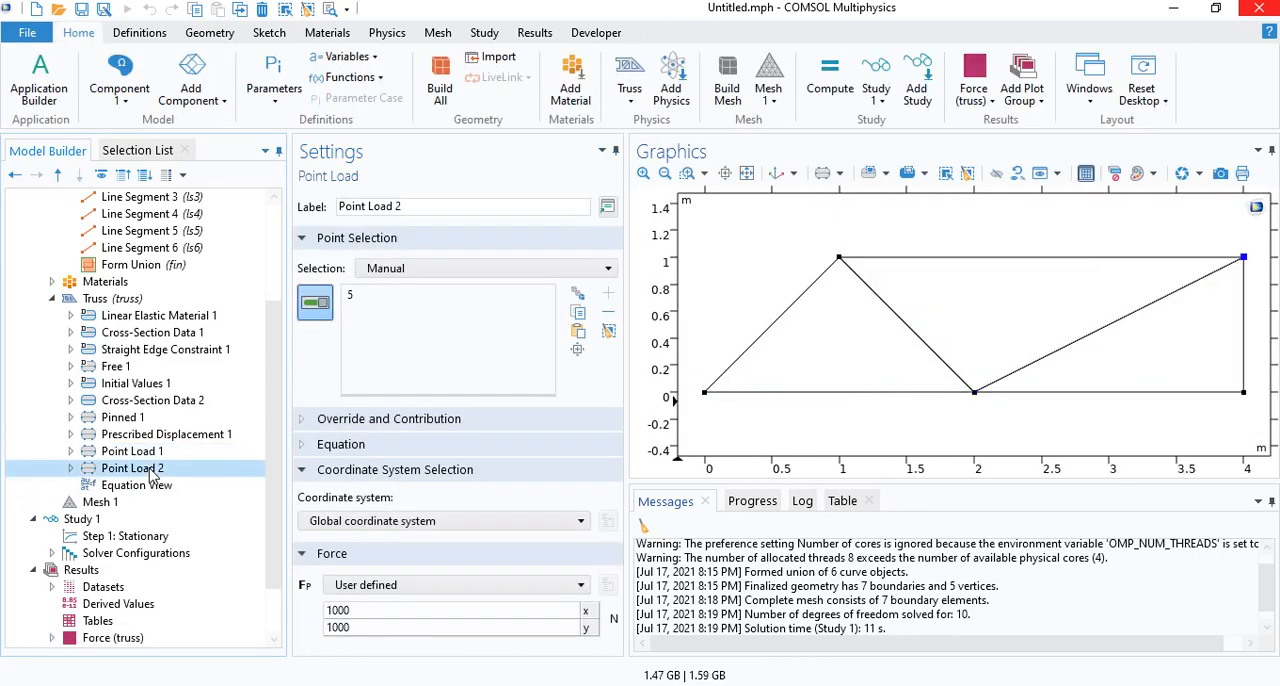
- Set Point Load 1's y force to -2000 N and re-solve for the axial force plot
click(132, 452)
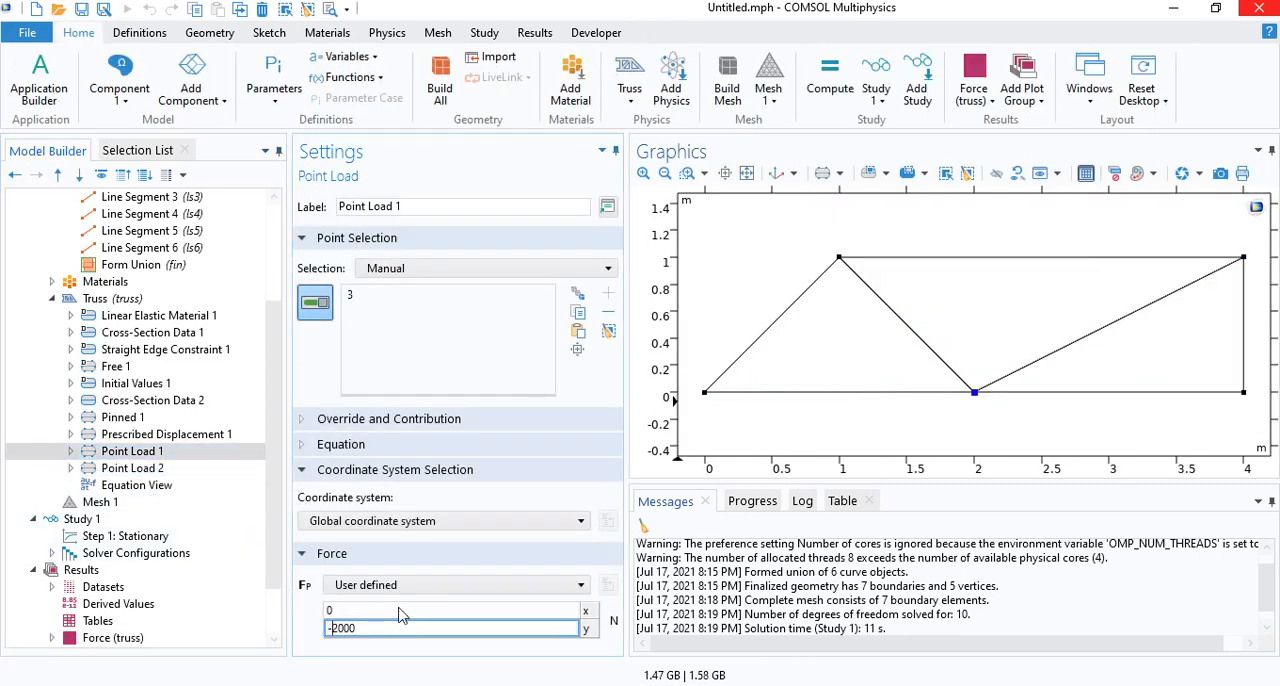
click(80, 518)
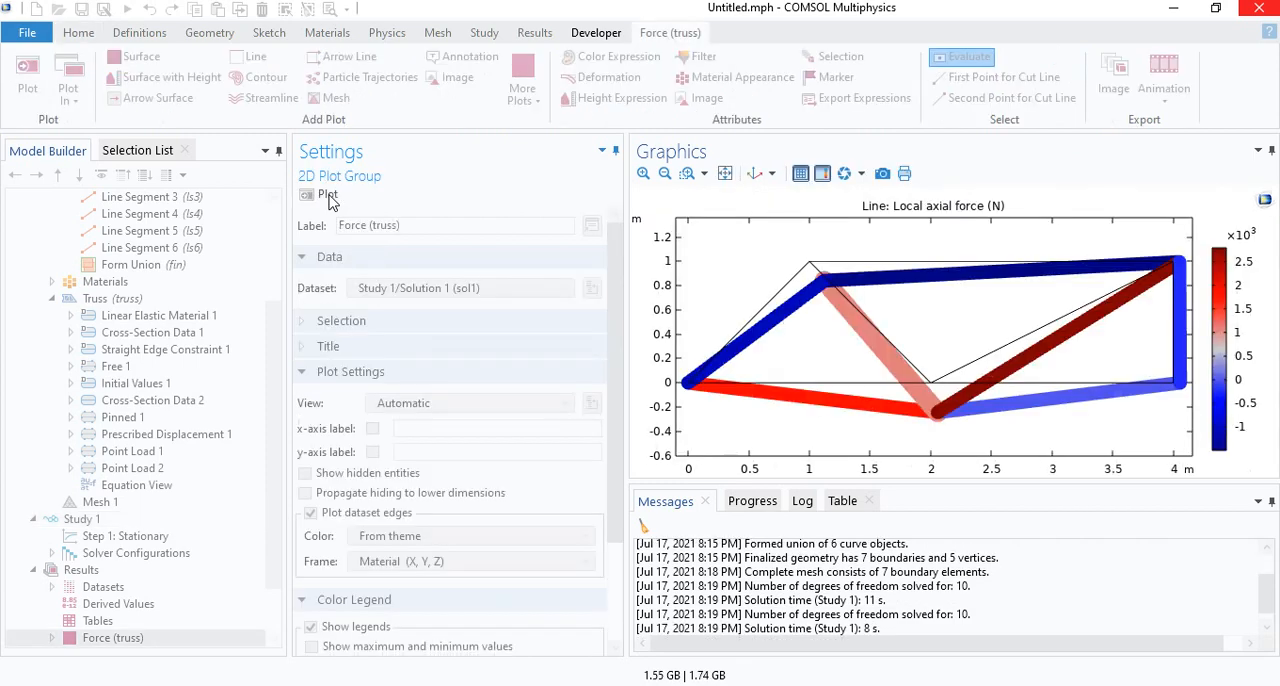
mouse_move(328, 196)
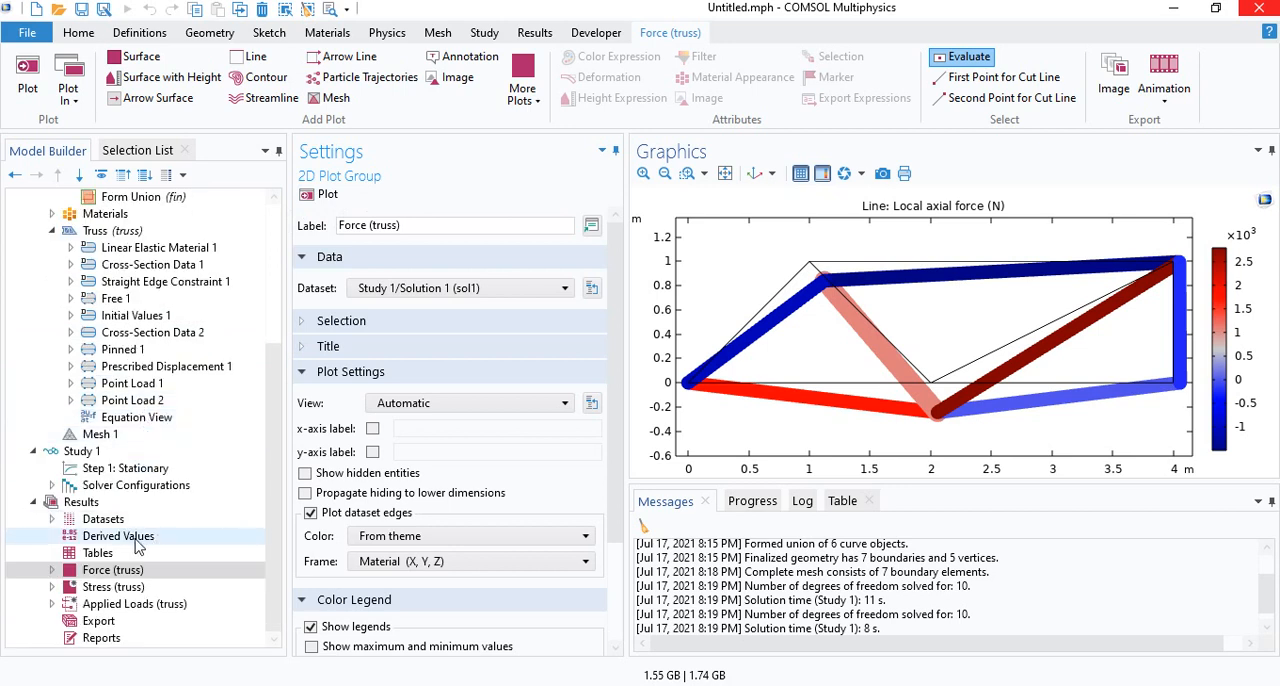
click(112, 568)
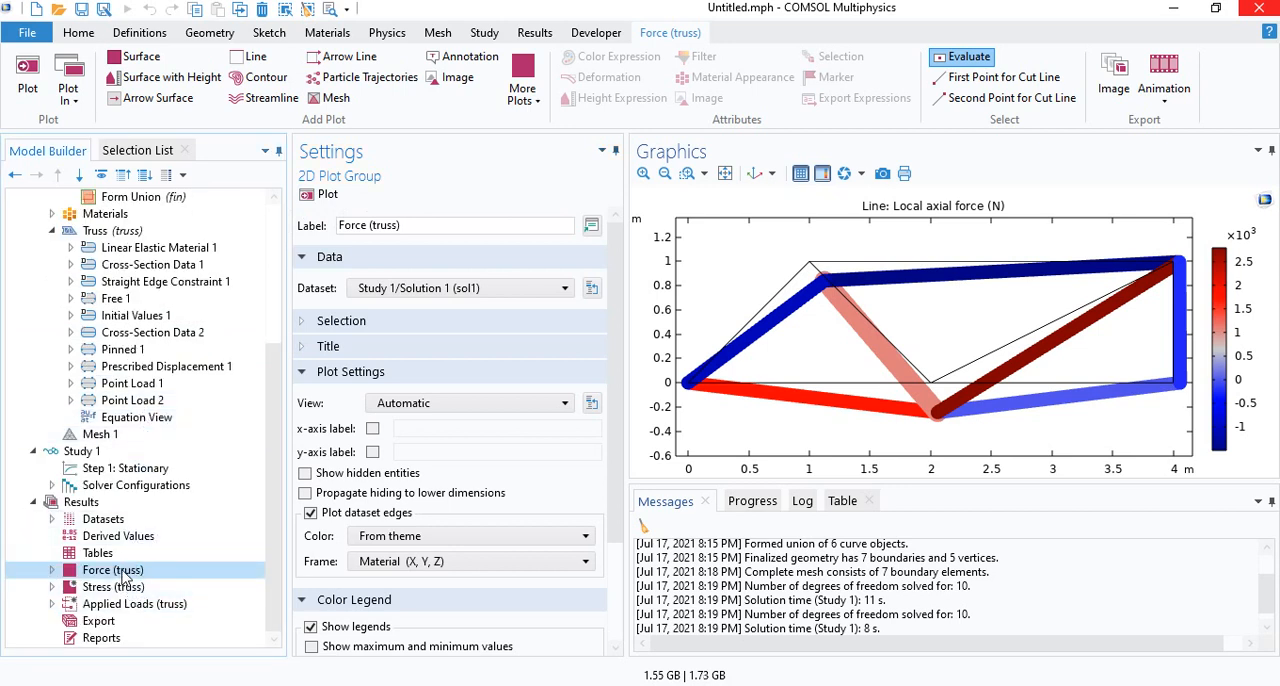
mouse_move(1132, 326)
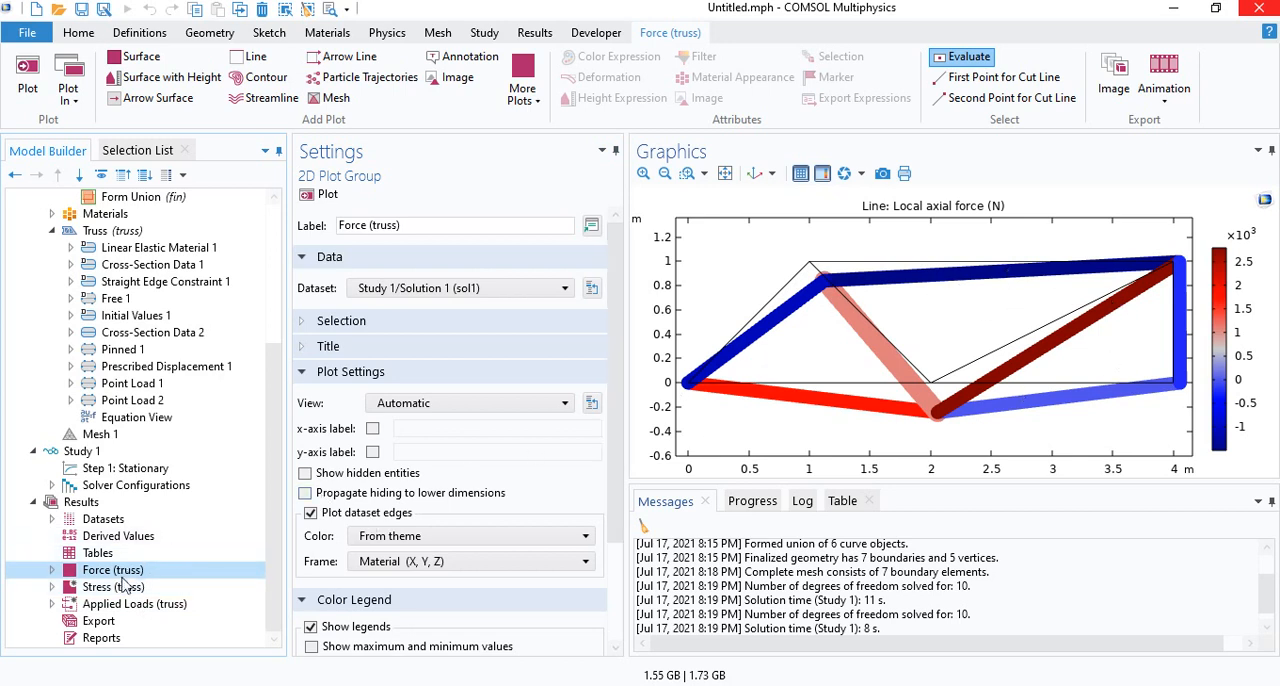
- Display the Stress (truss) plot, compare with Force (truss), and expand it to its Line 1 feature
click(104, 588)
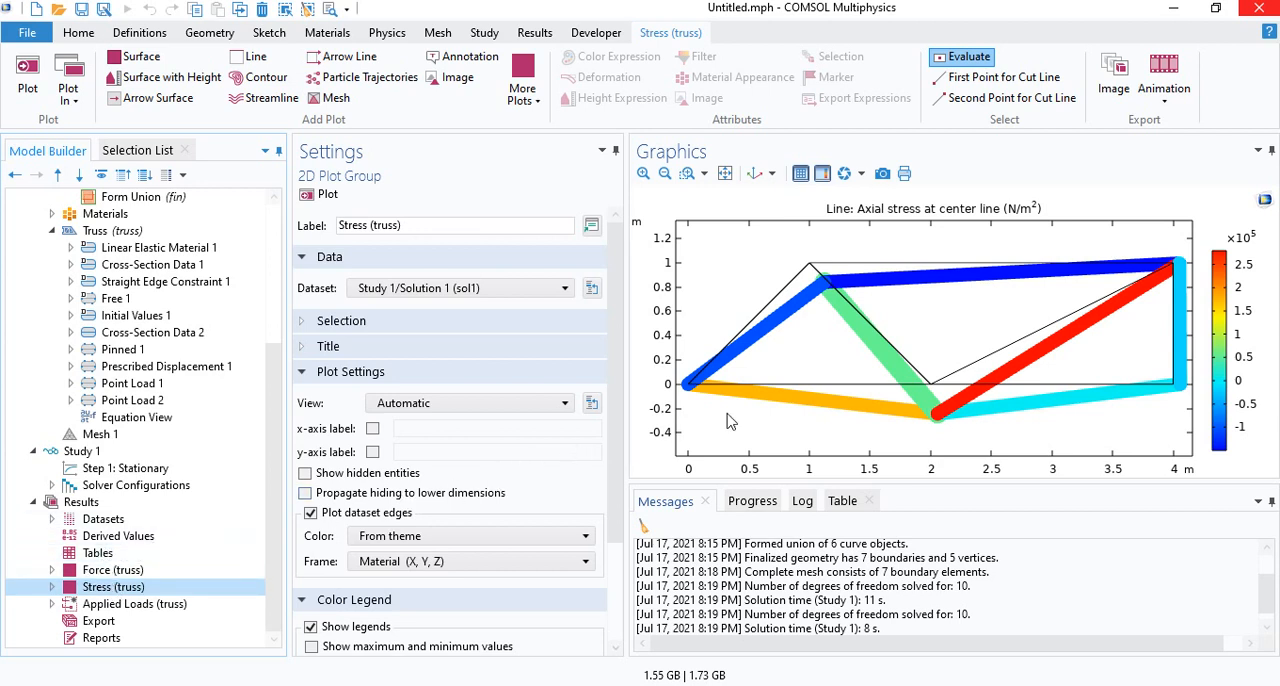
mouse_move(1040, 420)
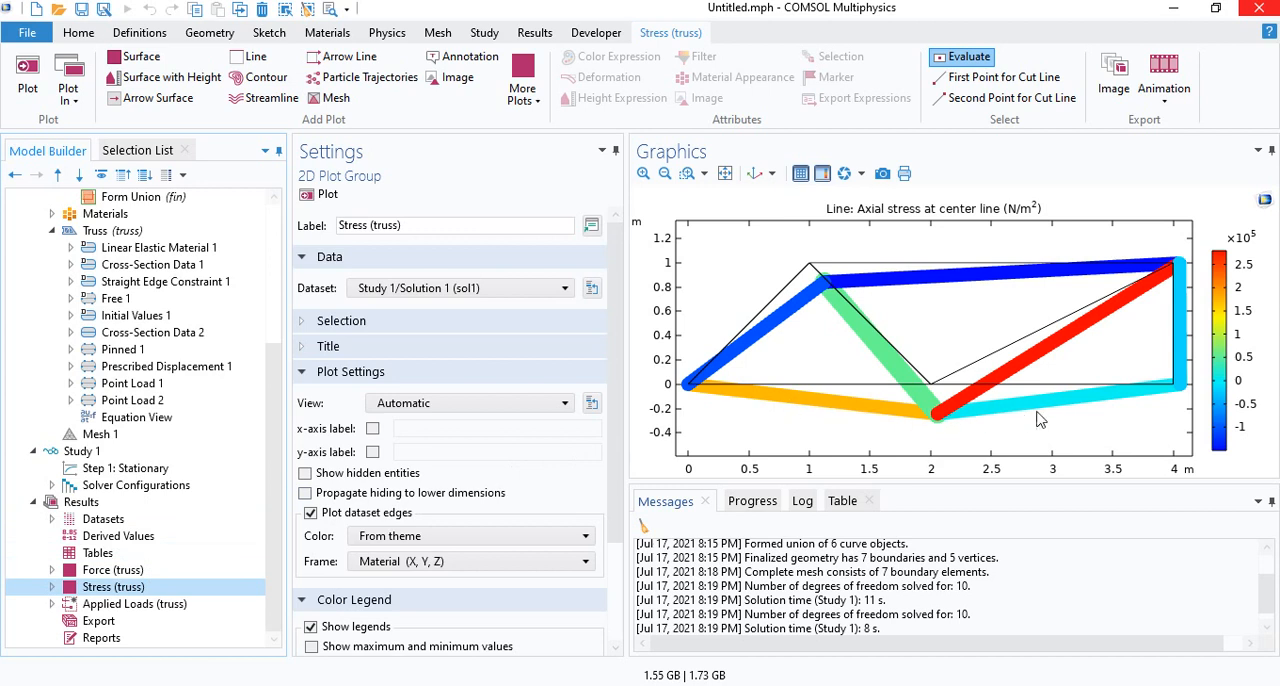
mouse_move(1064, 392)
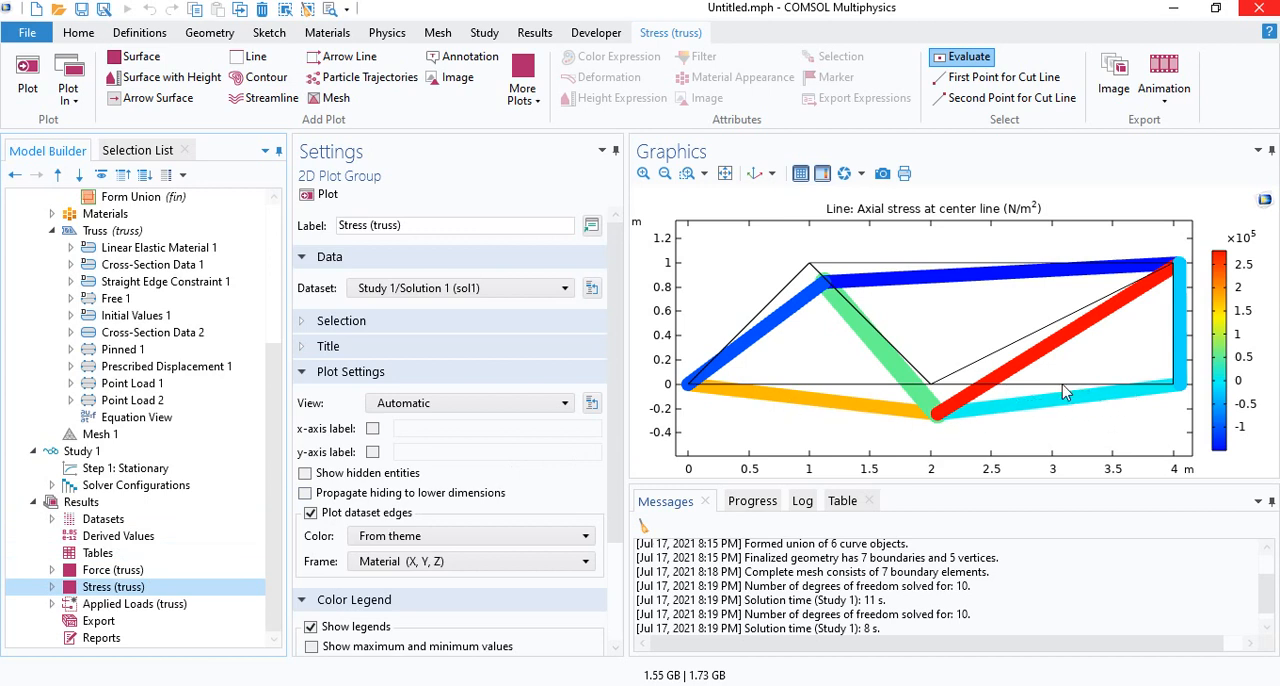
mouse_move(1198, 390)
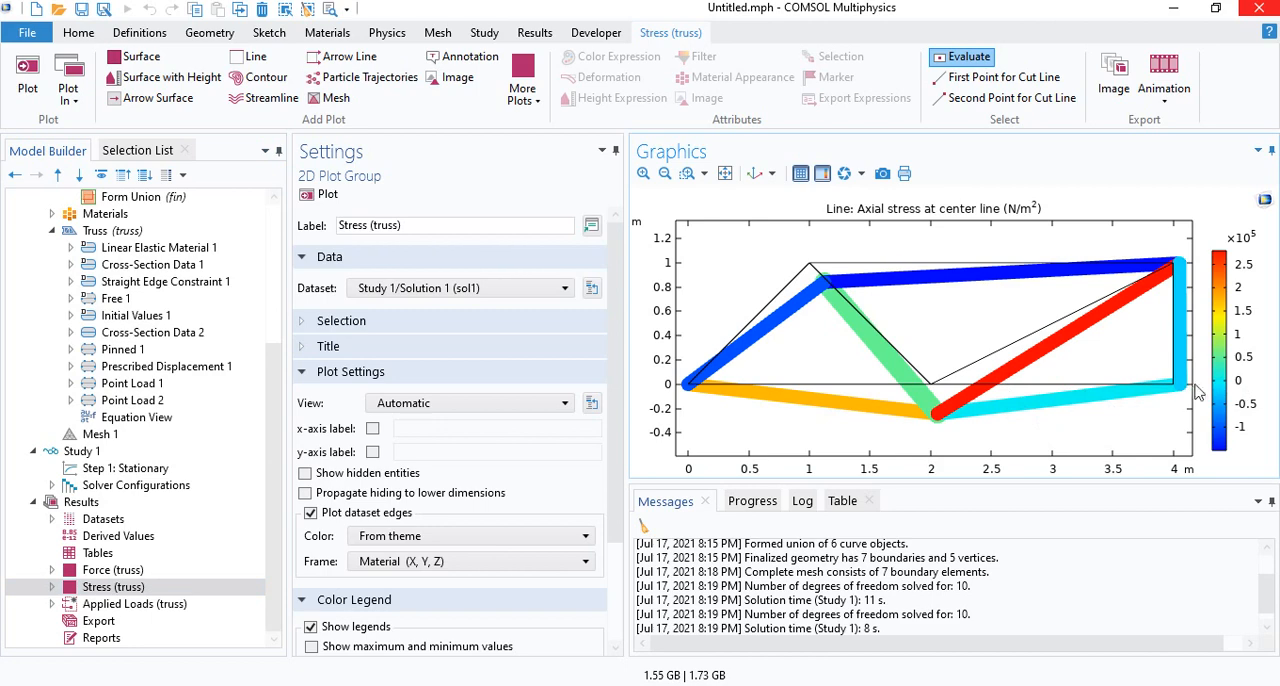
click(80, 452)
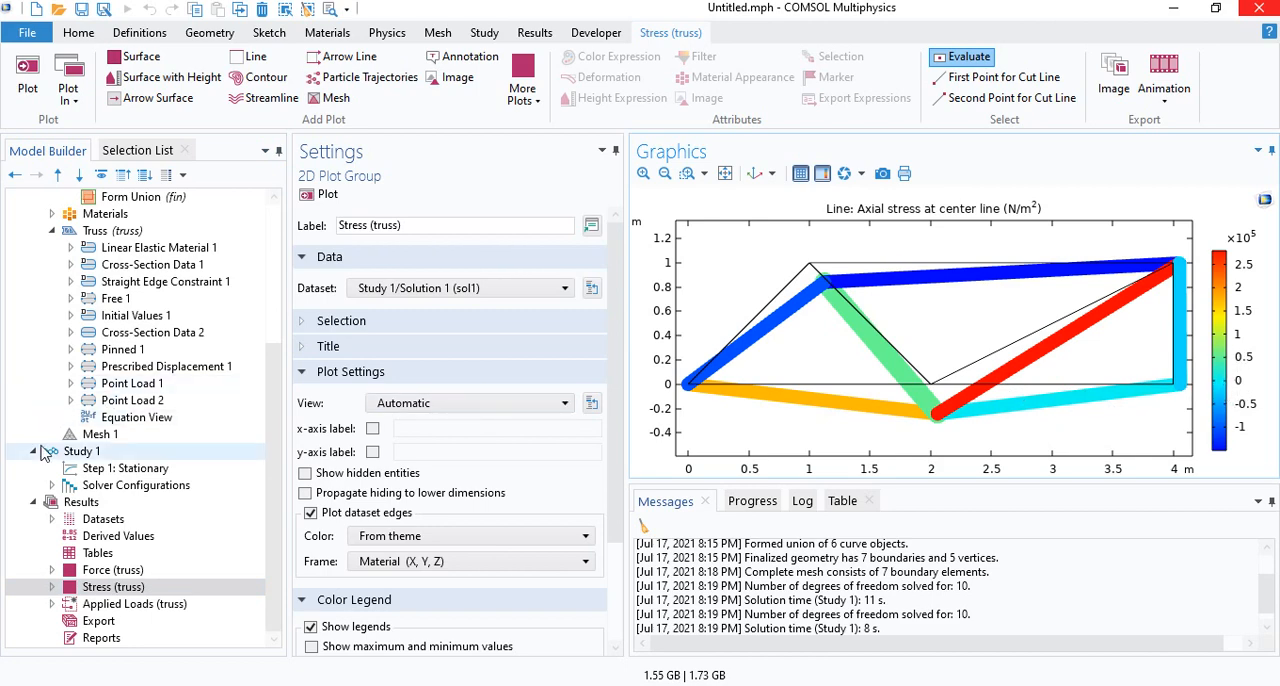
click(112, 570)
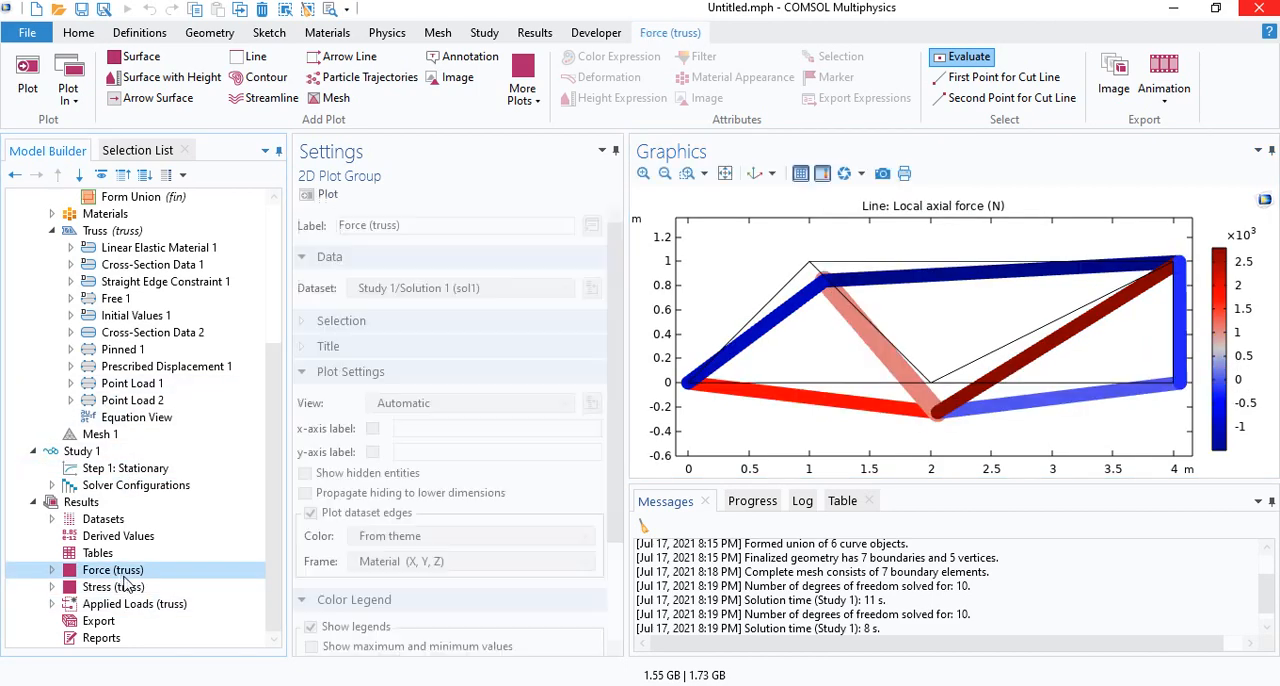
click(110, 588)
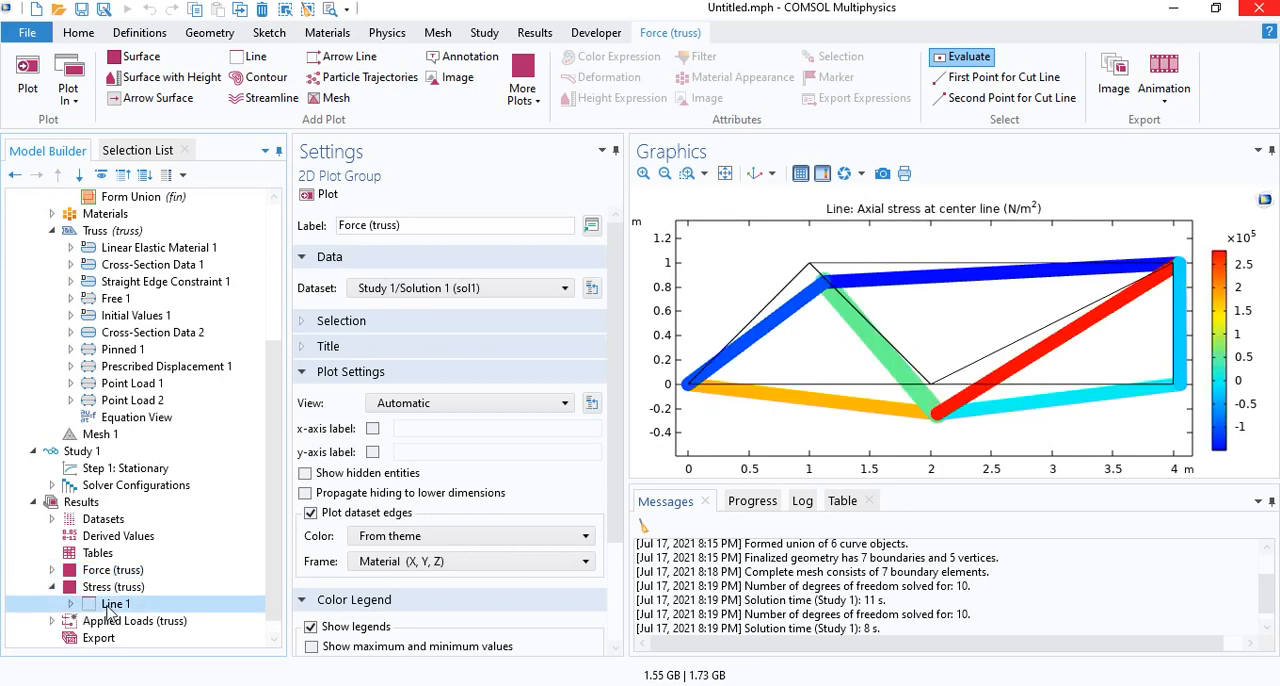